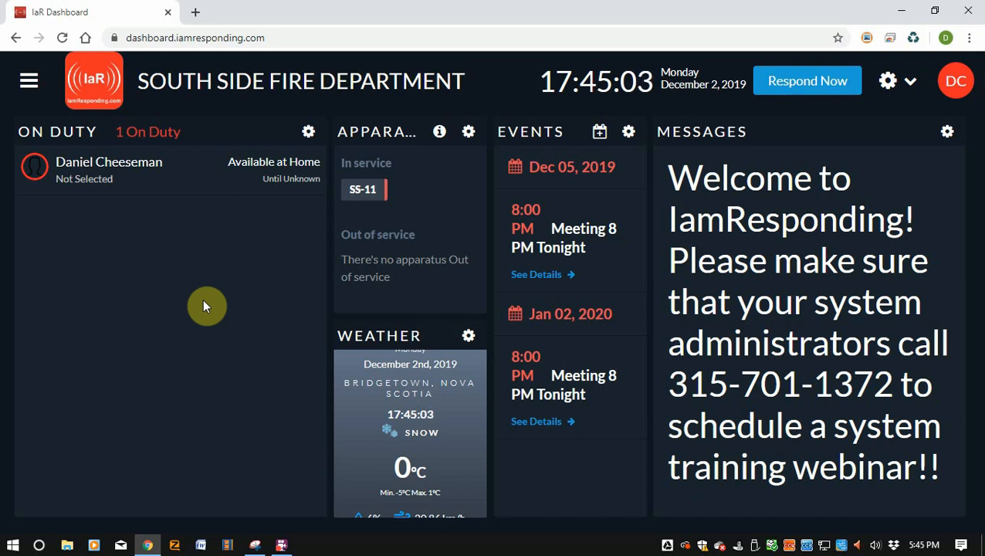
# Browse the Dispatch Information history on the legacy dashboard, then return via Try the New IaR.
pyautogui.click(28, 81)
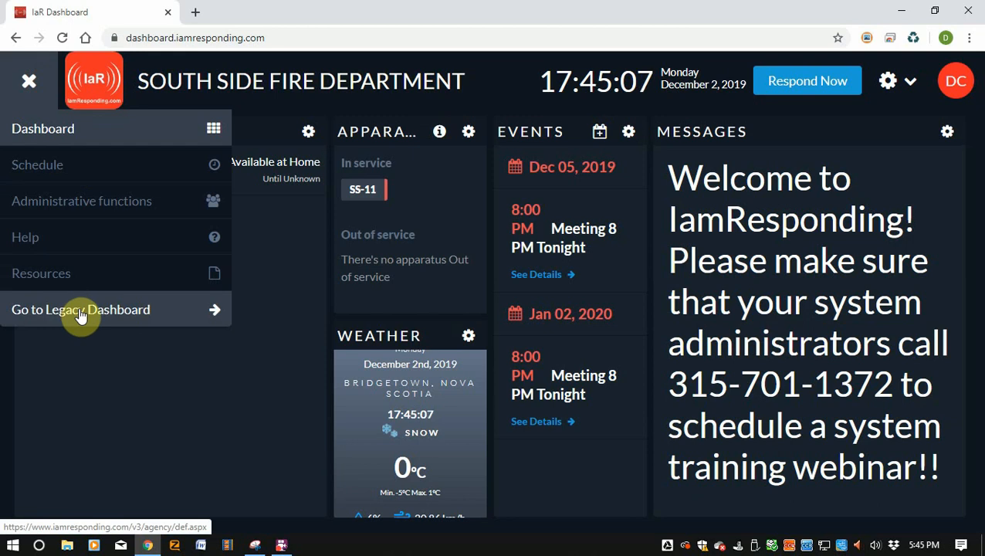
pyautogui.click(80, 308)
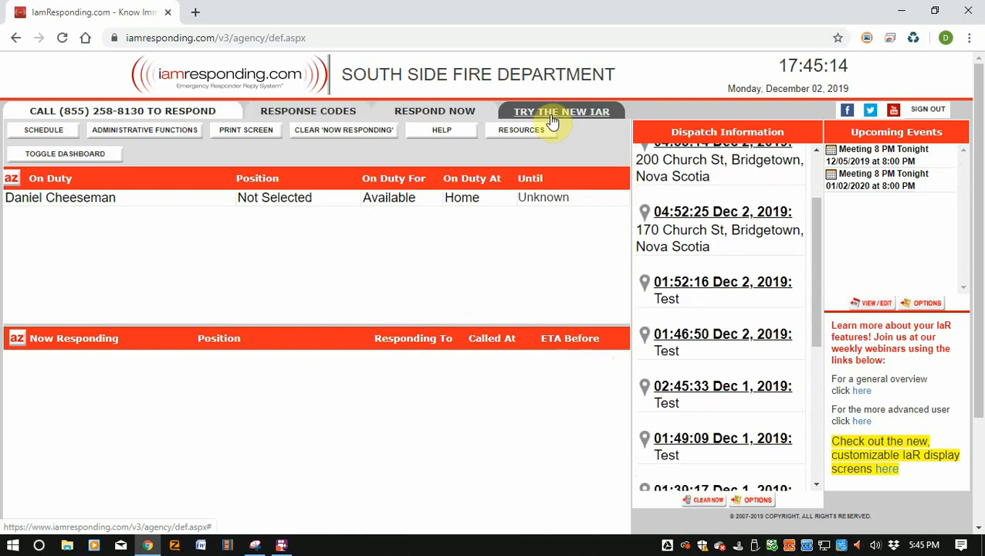
pyautogui.scroll(-3)
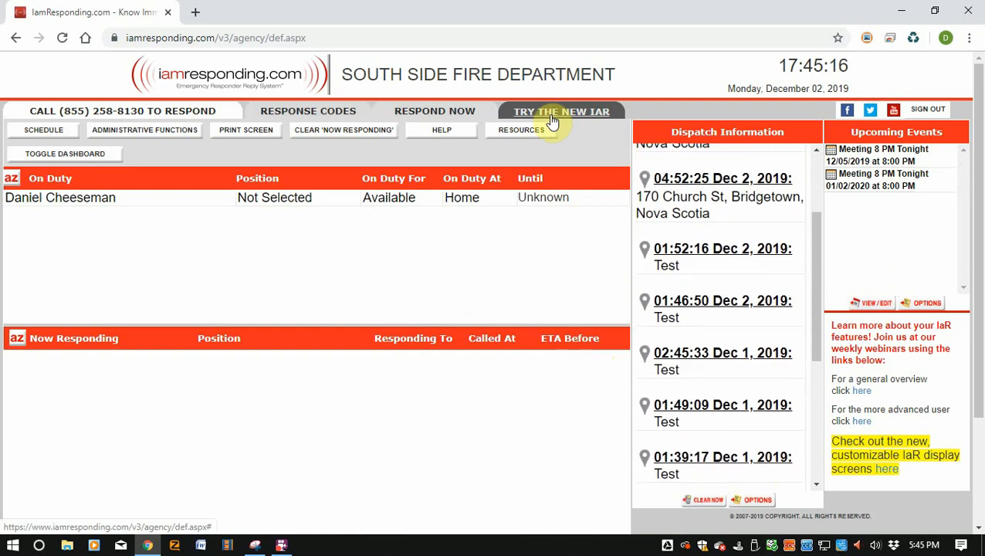
pyautogui.scroll(-3)
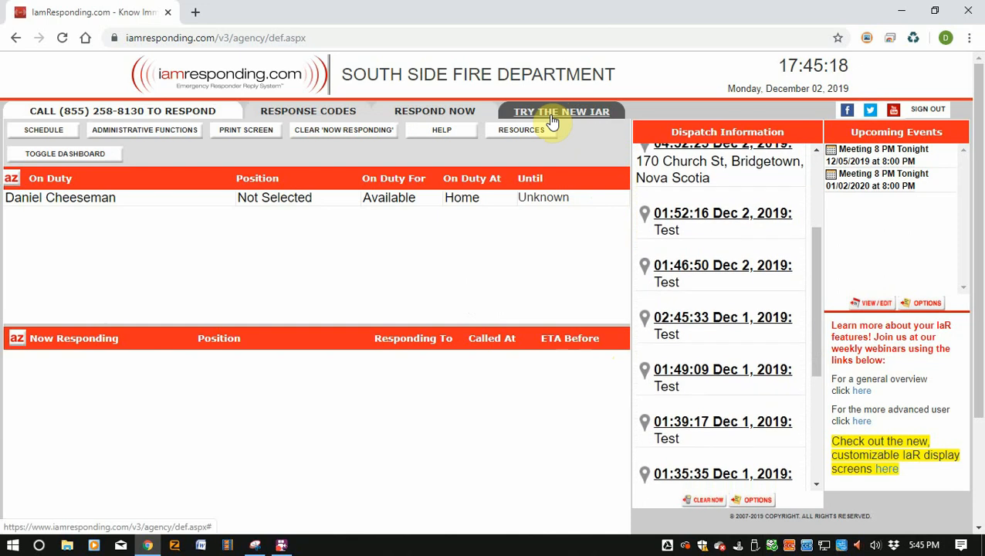
pyautogui.scroll(-3)
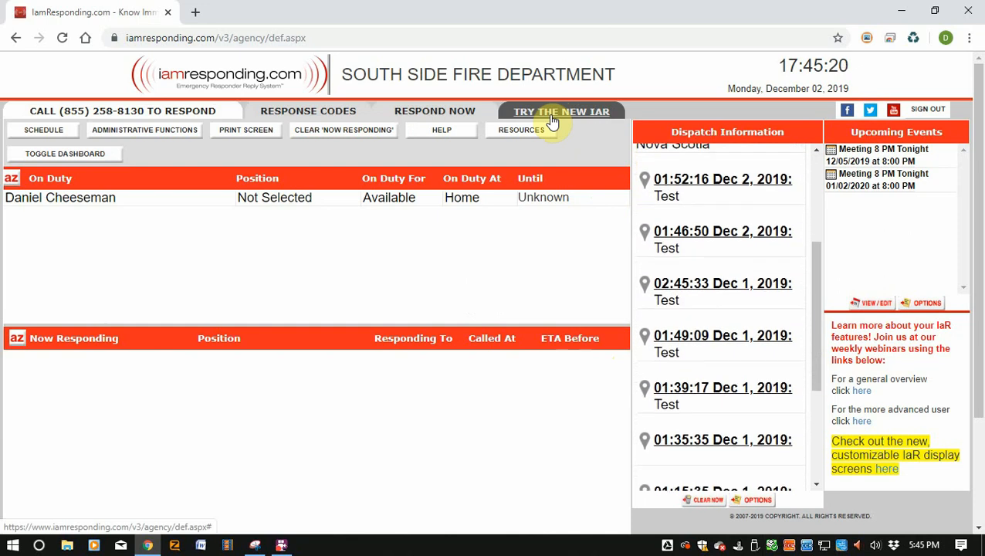
pyautogui.scroll(-3)
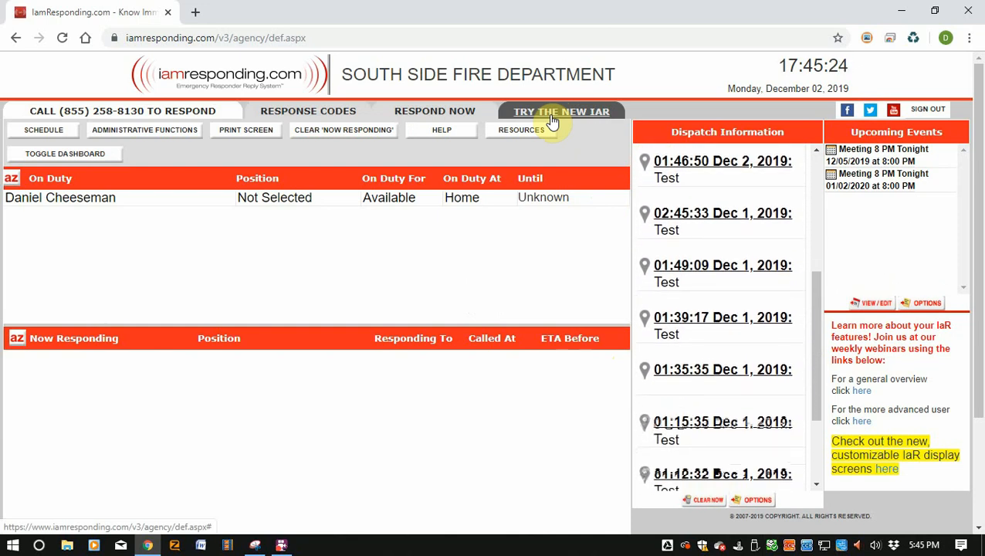
pyautogui.click(561, 111)
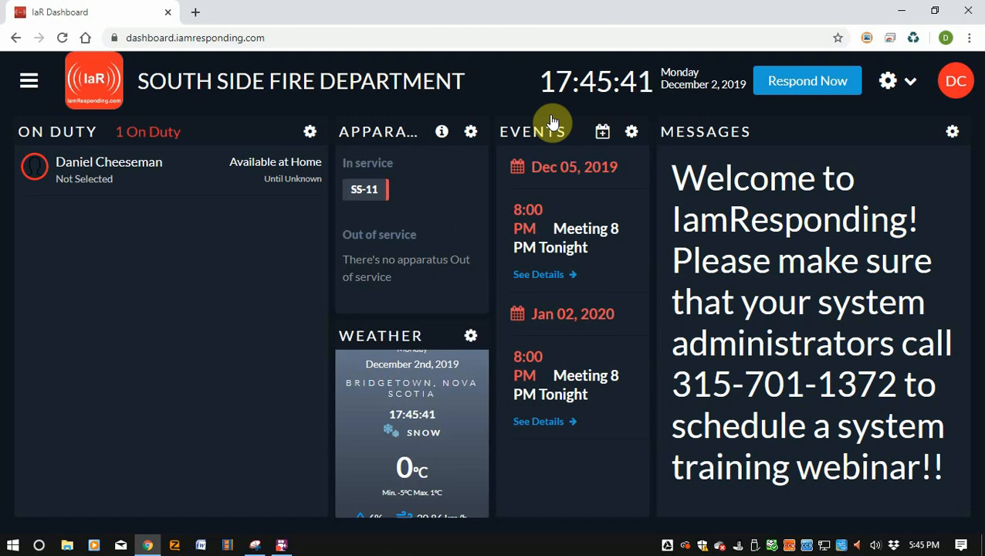
pyautogui.moveTo(265, 6)
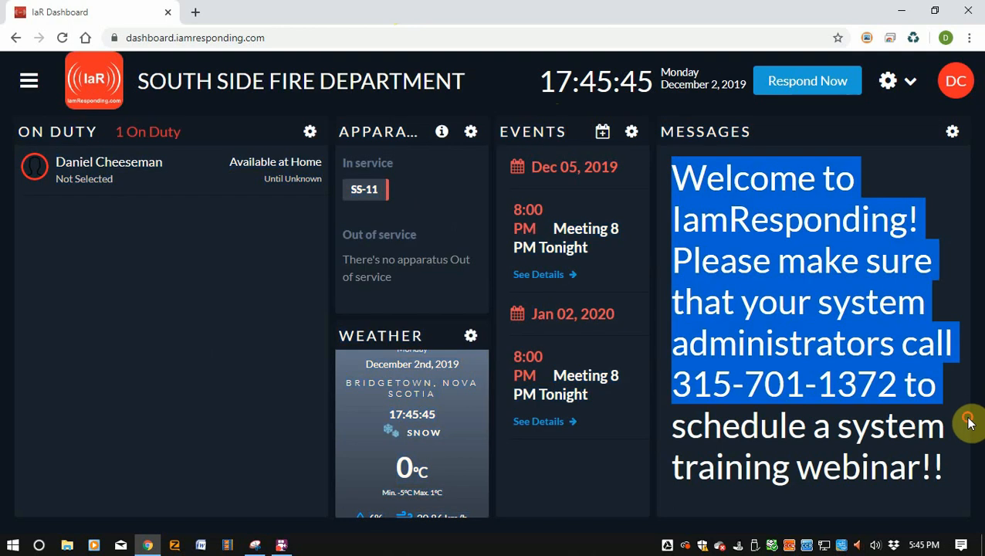
pyautogui.moveTo(153, 284)
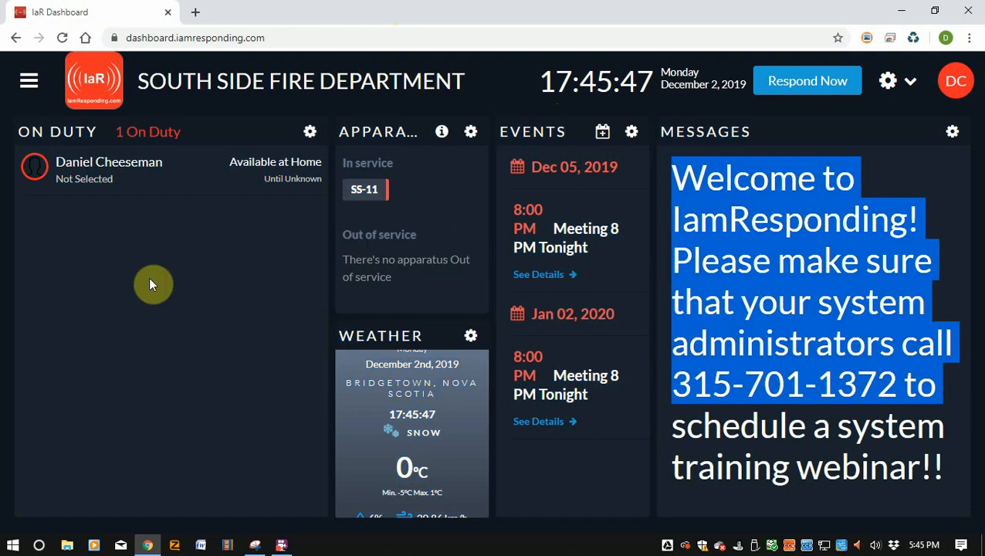
pyautogui.moveTo(629, 426)
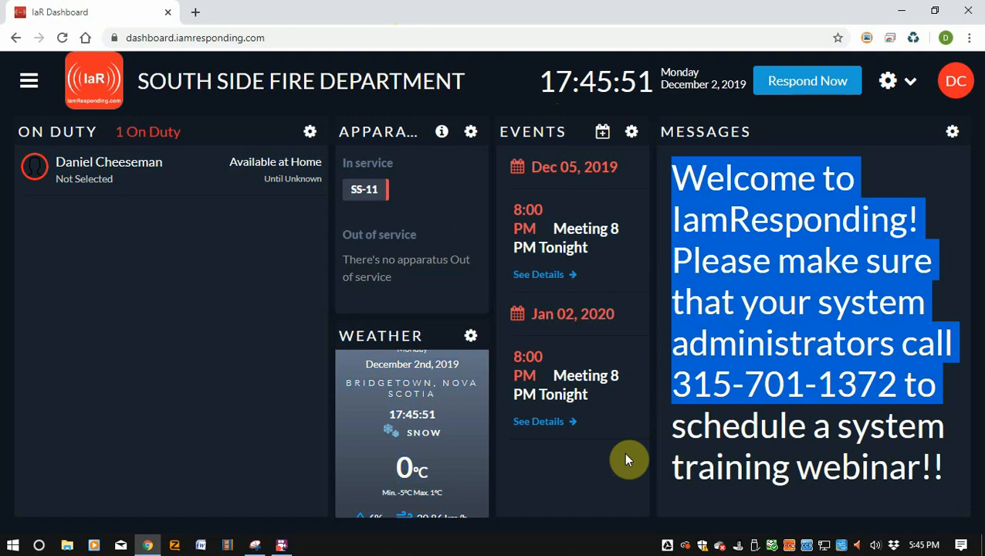
pyautogui.moveTo(7, 280)
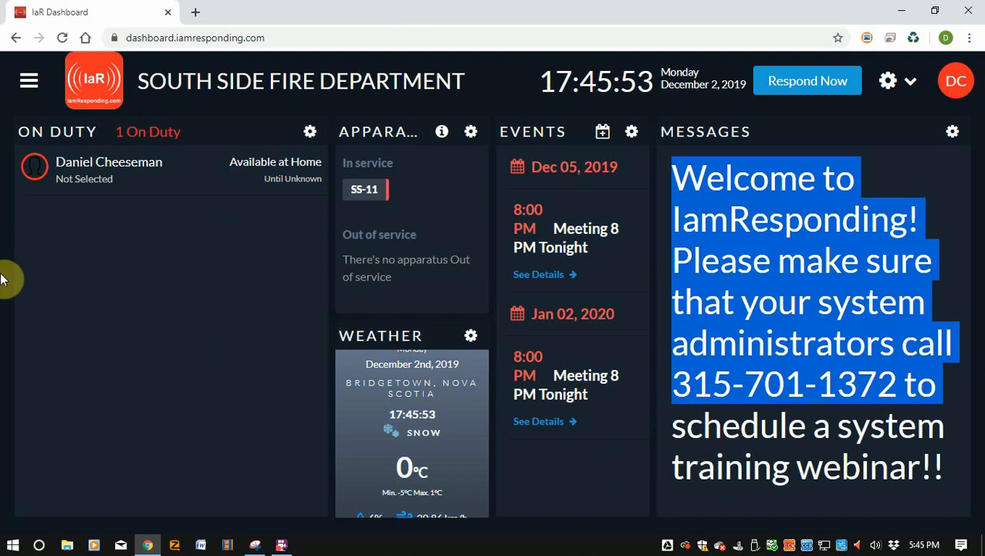
pyautogui.moveTo(738, 62)
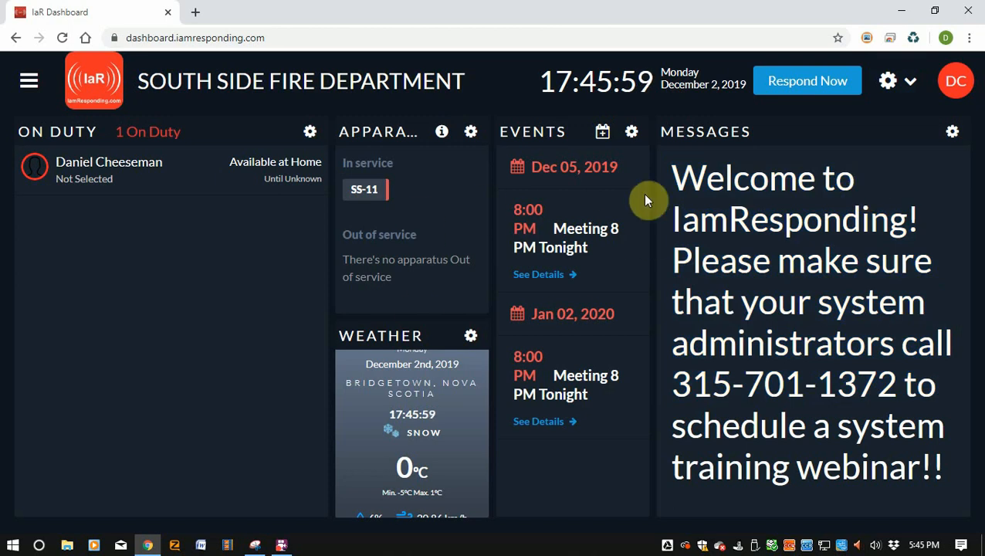
pyautogui.moveTo(682, 271)
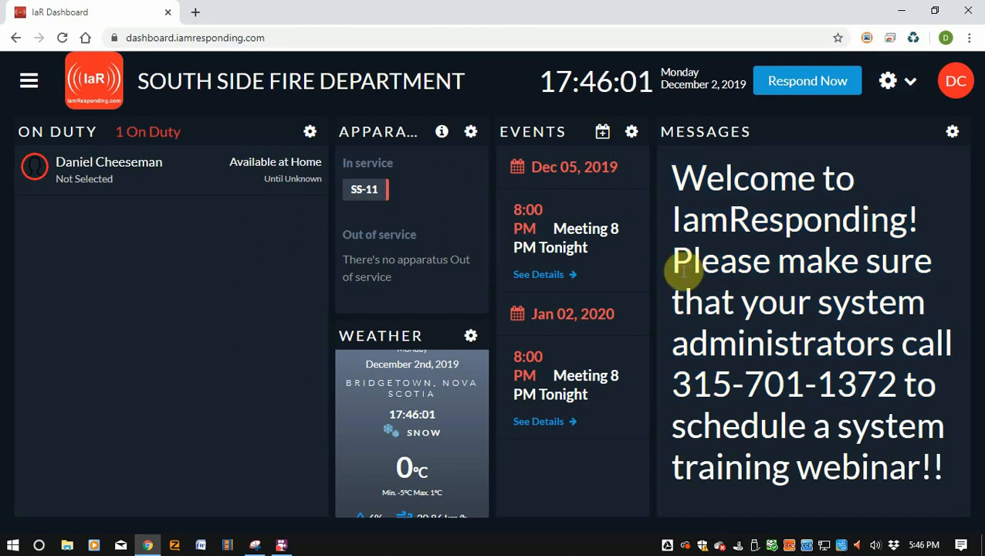
pyautogui.moveTo(431, 324)
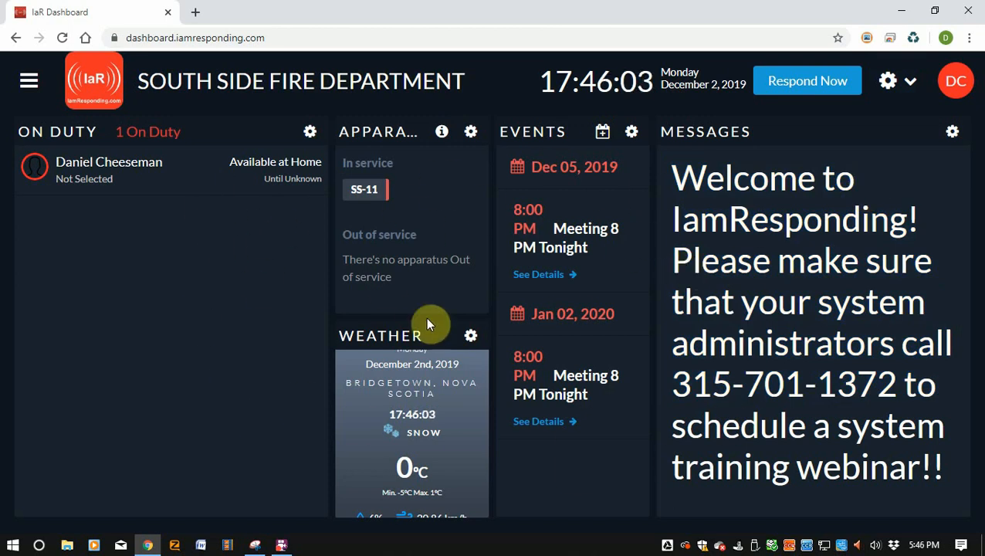
pyautogui.moveTo(490, 445)
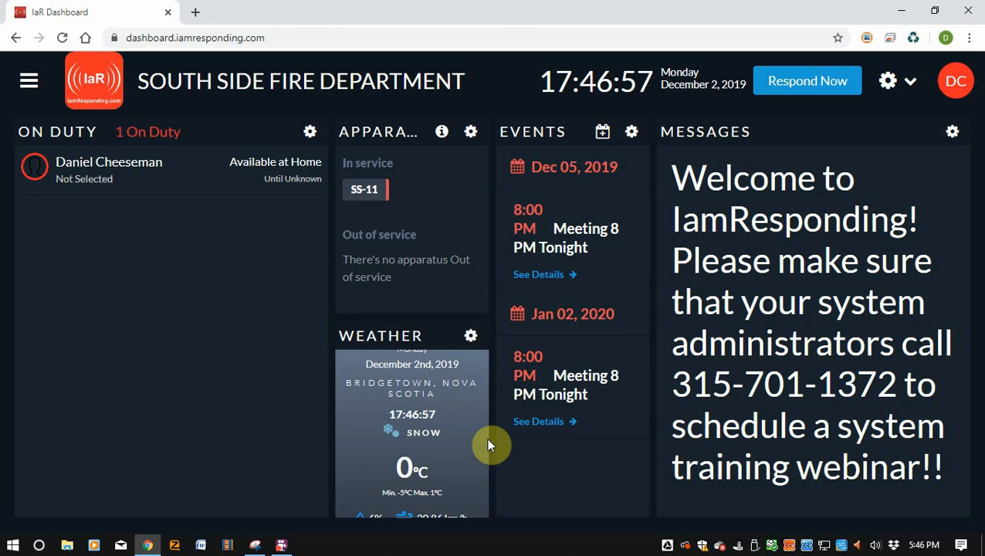
pyautogui.moveTo(457, 197)
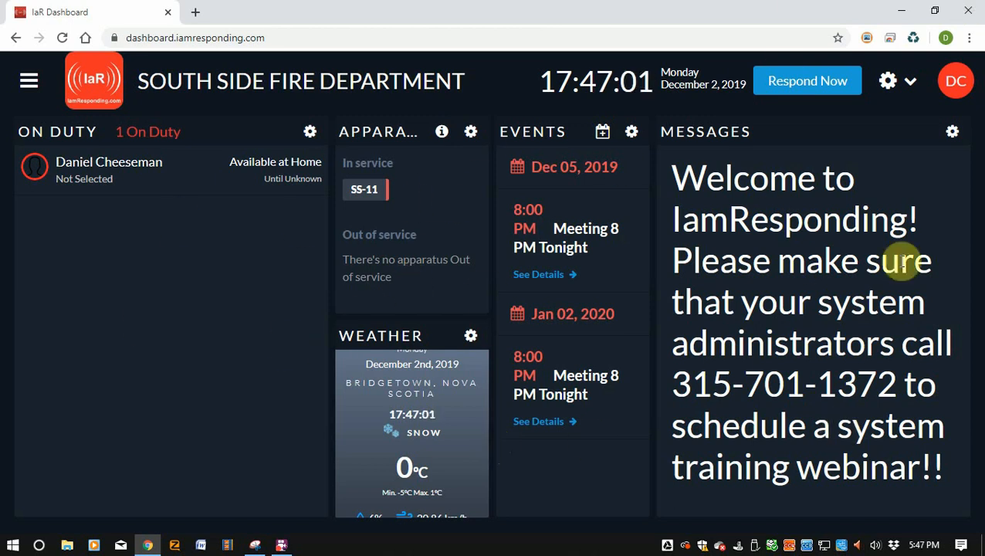
pyautogui.moveTo(433, 369)
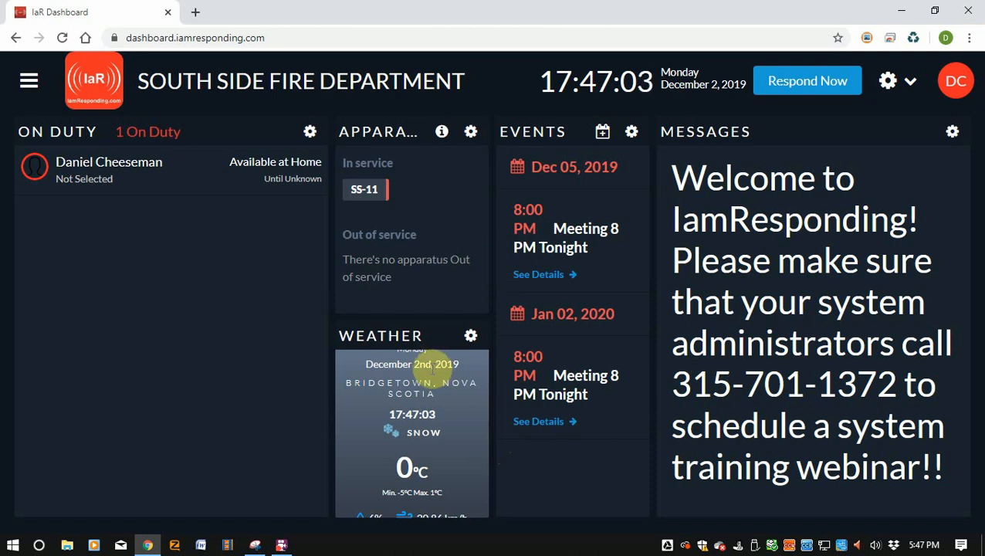
pyautogui.moveTo(387, 253)
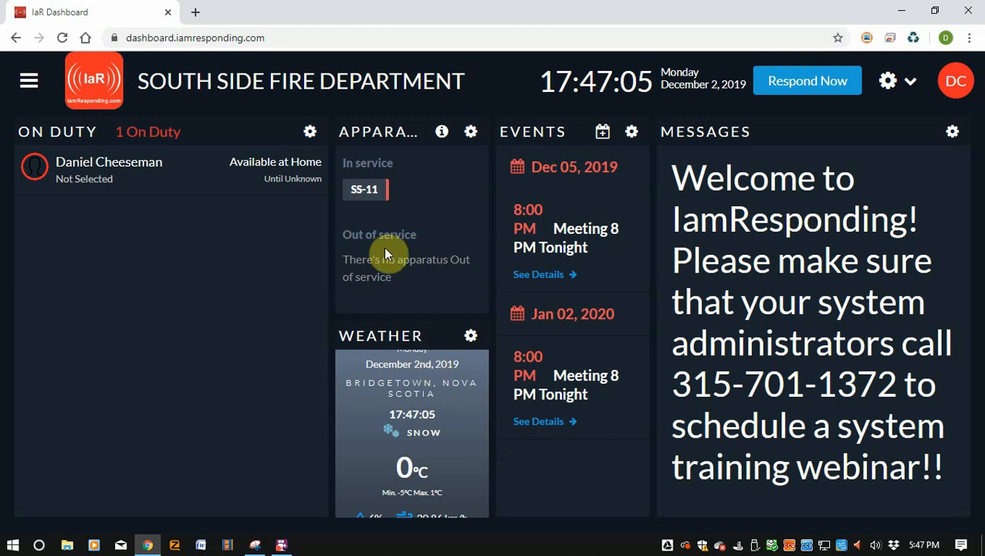
pyautogui.moveTo(856, 99)
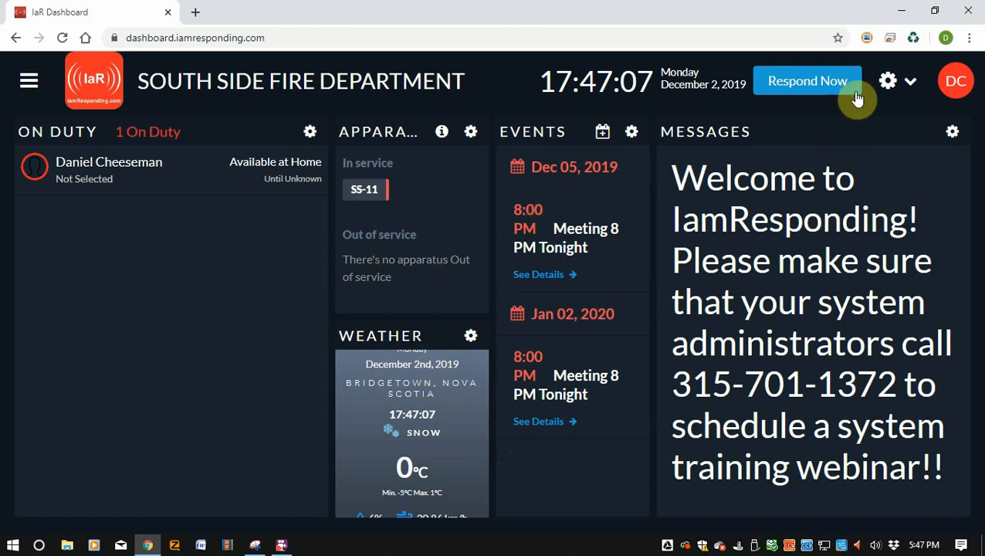
# Open the gear dropdown showing display mode, scroll messages, member picture and edit dashboard options.
pyautogui.click(887, 80)
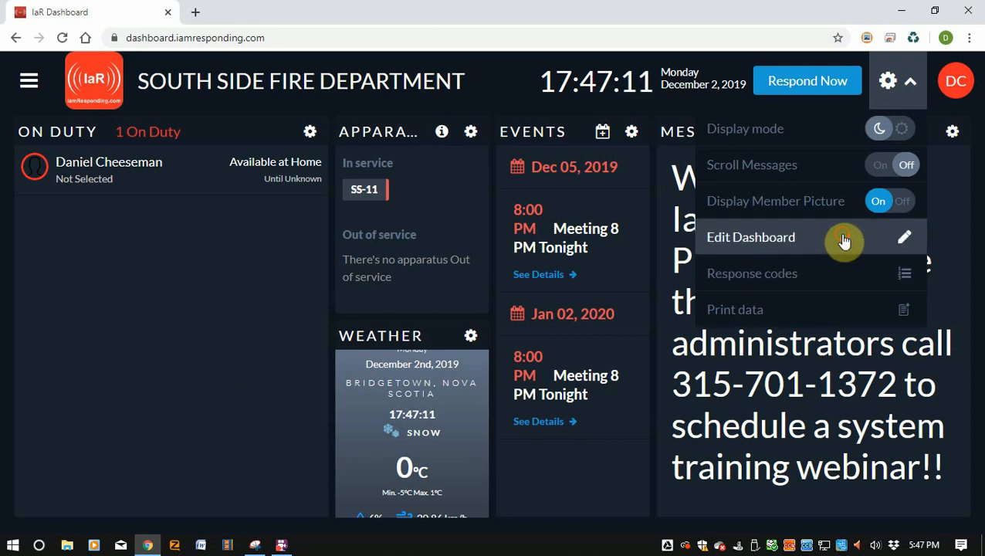
# Enter dashboard edit mode and remove the On Duty, Events and Messages tiles from the canvas.
pyautogui.click(750, 237)
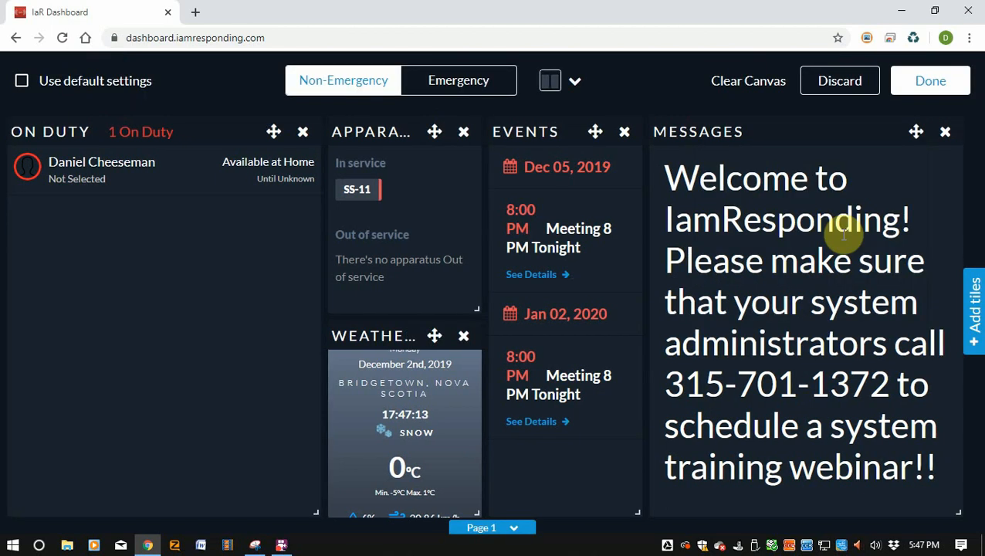
pyautogui.moveTo(774, 269)
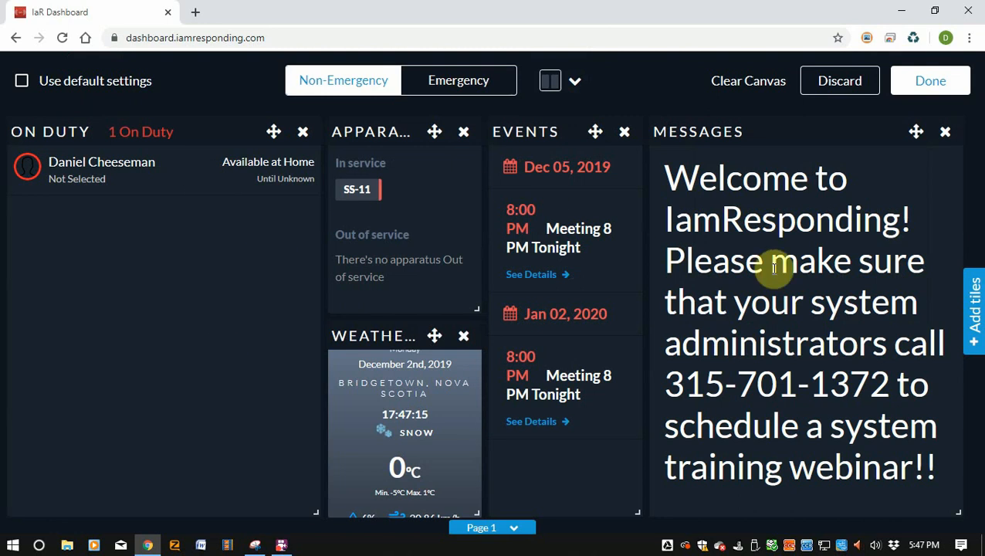
pyautogui.moveTo(228, 333)
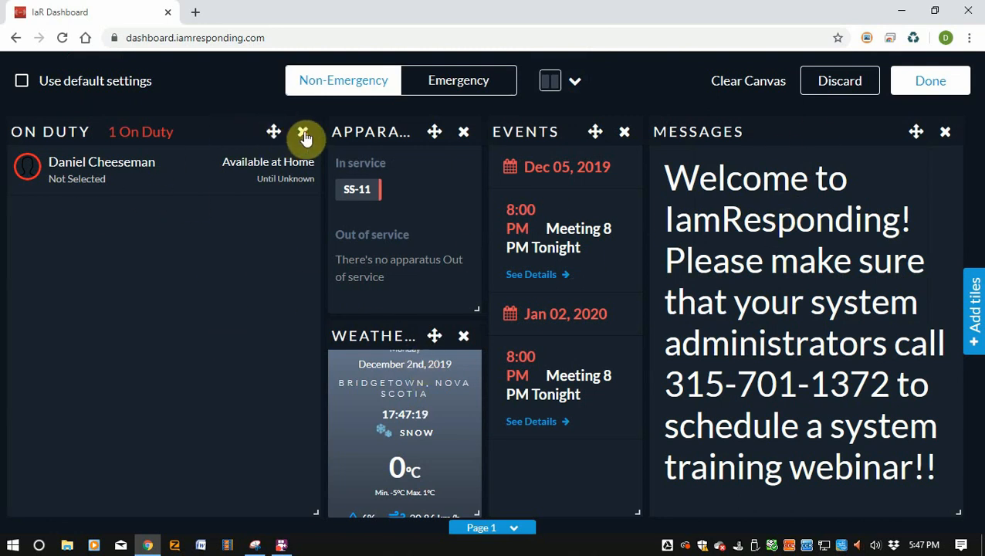
pyautogui.click(304, 132)
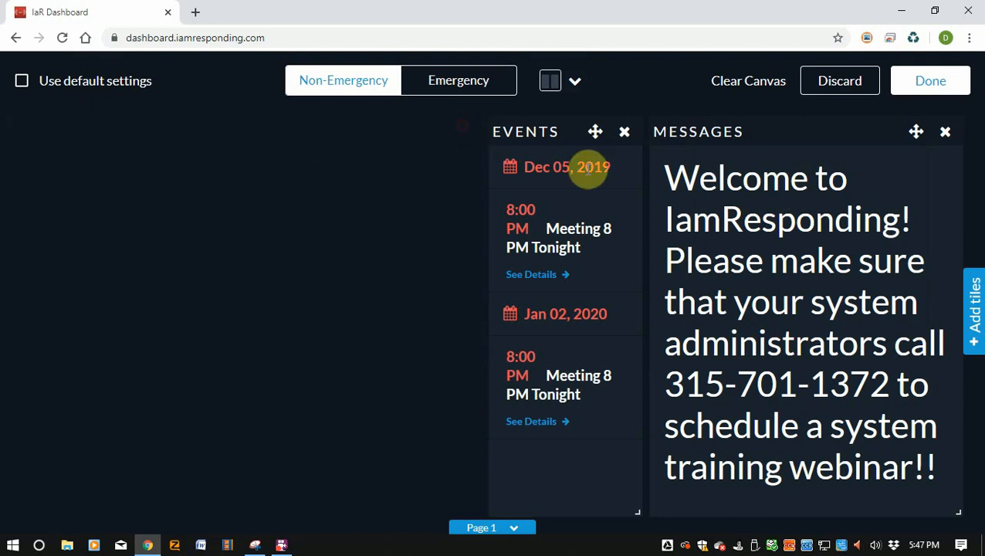
pyautogui.click(624, 131)
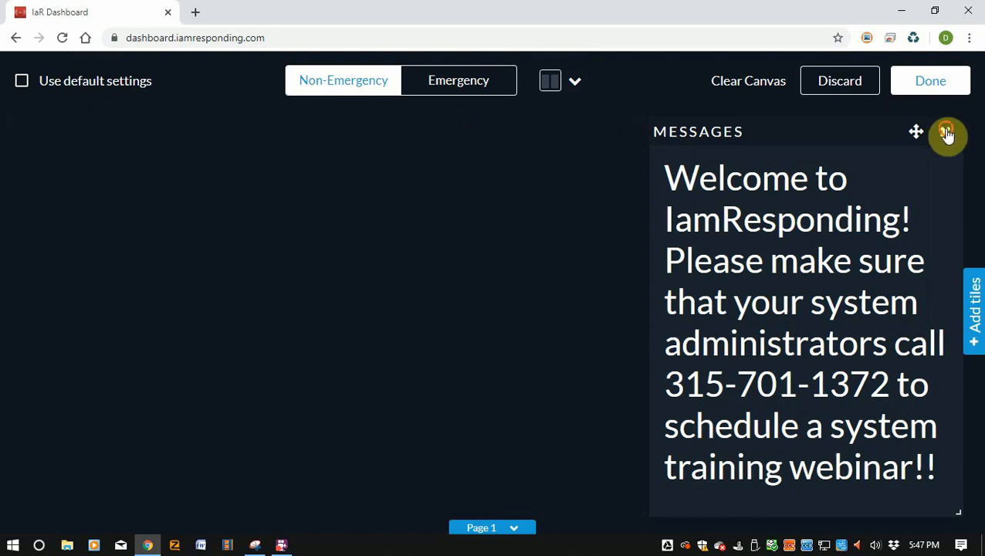
pyautogui.click(947, 133)
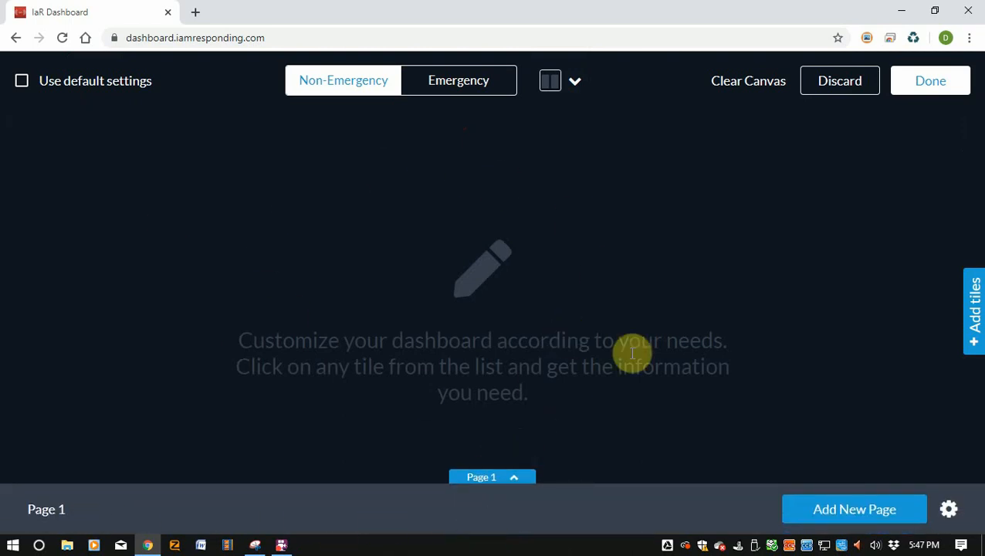
pyautogui.moveTo(772, 404)
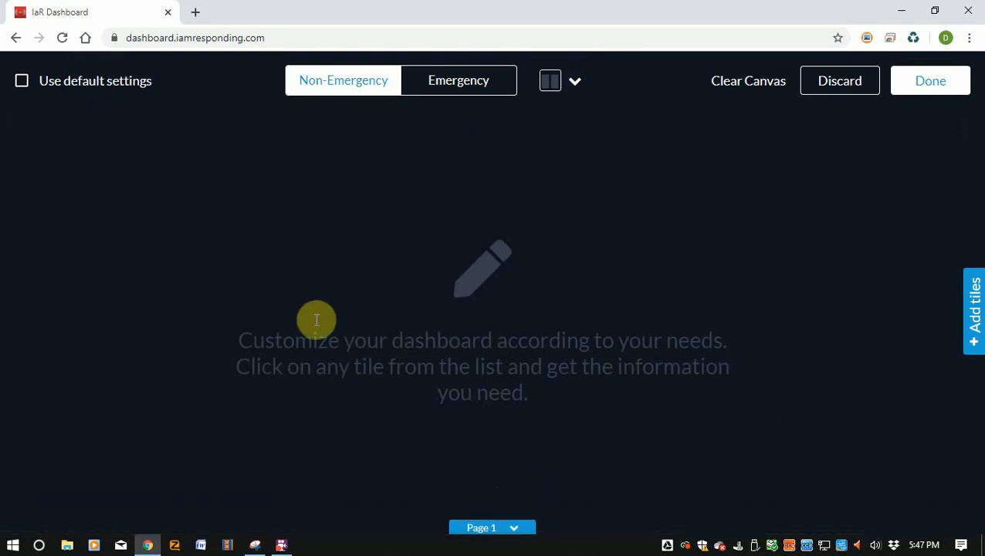
pyautogui.moveTo(386, 102)
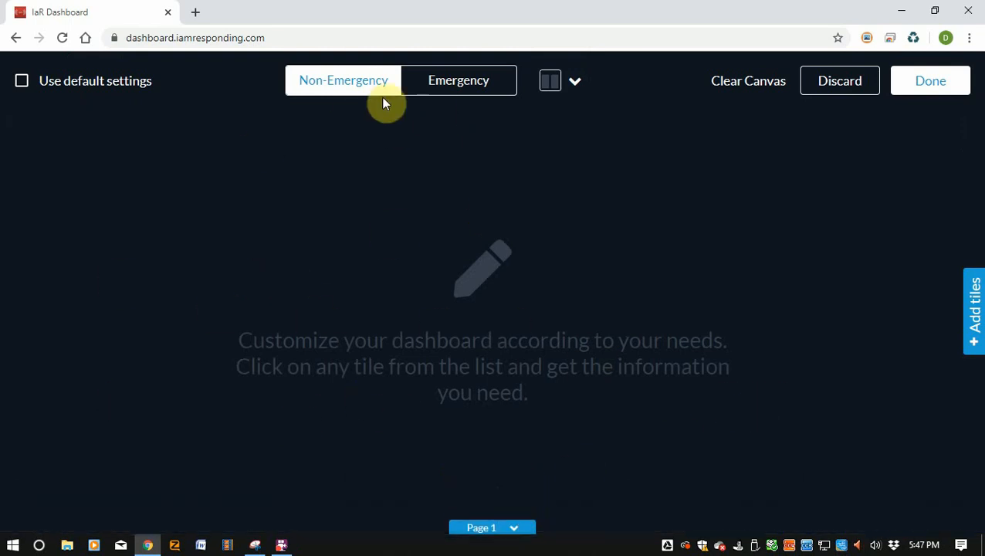
# Switch to the Emergency layout and remove Now Responding, Incidents, Apparatus and the Map tiles.
pyautogui.click(459, 80)
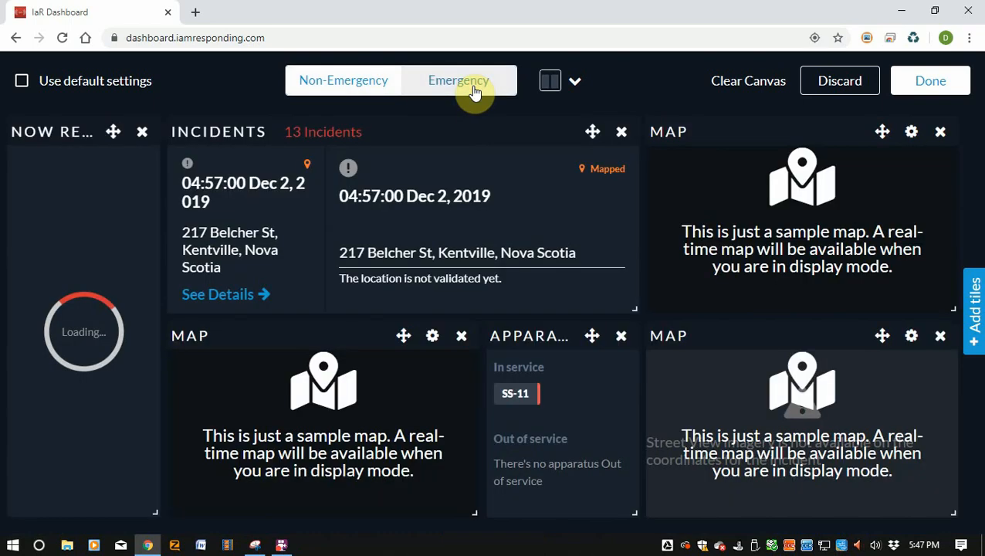
pyautogui.click(458, 81)
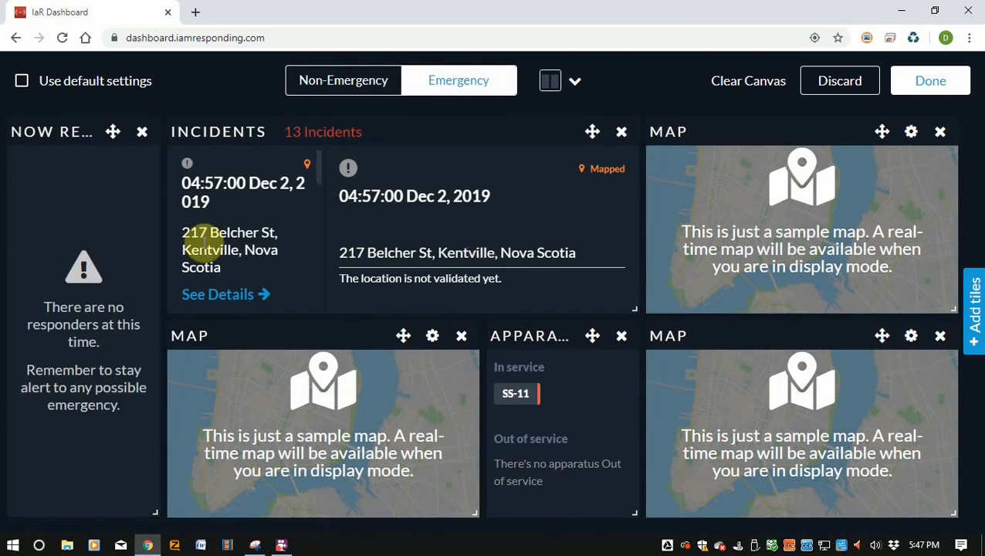
pyautogui.click(142, 131)
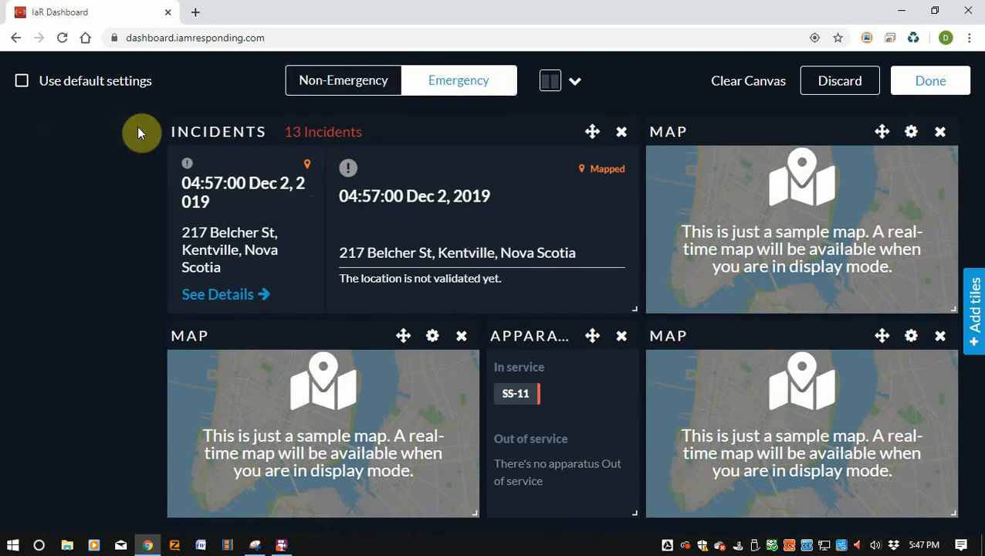
pyautogui.click(620, 131)
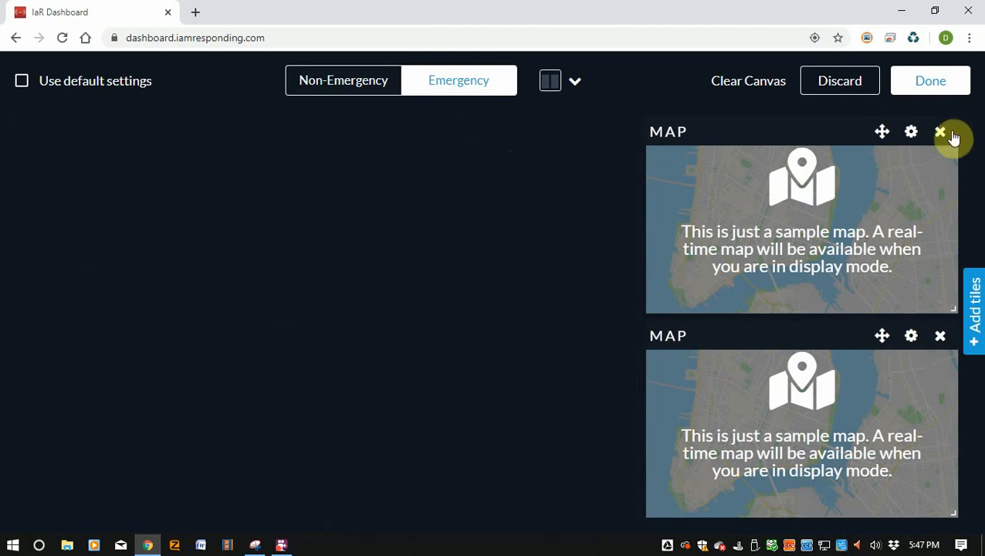
pyautogui.click(939, 131)
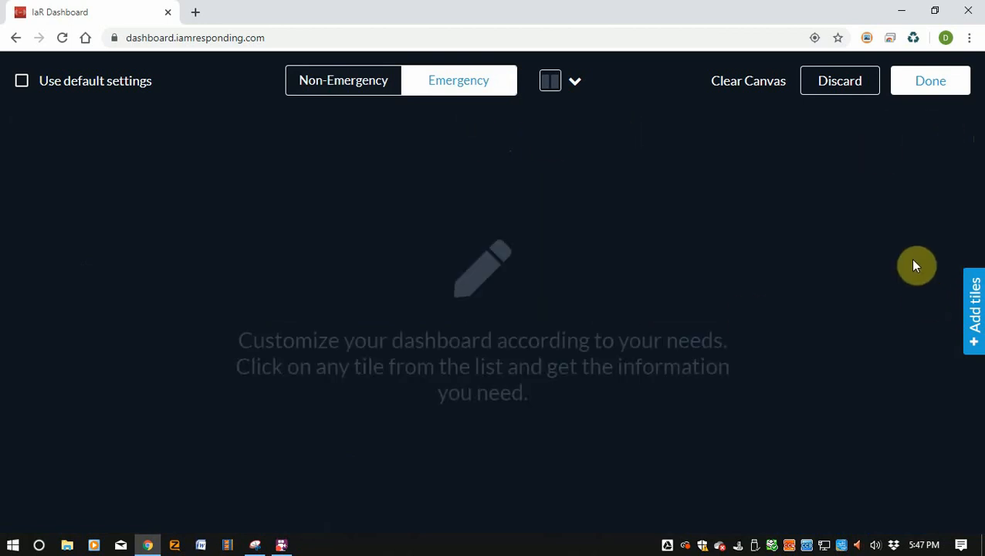
pyautogui.click(343, 80)
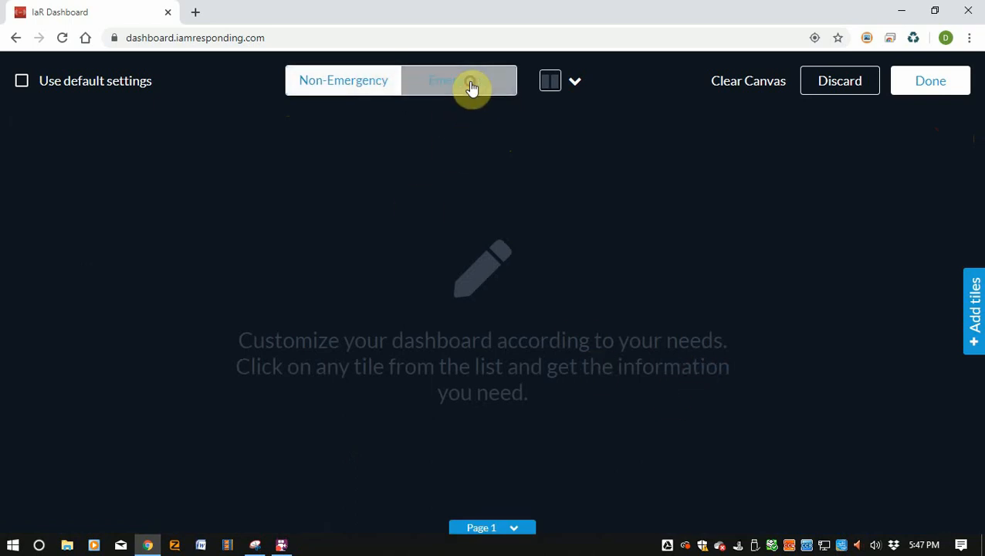
pyautogui.click(458, 80)
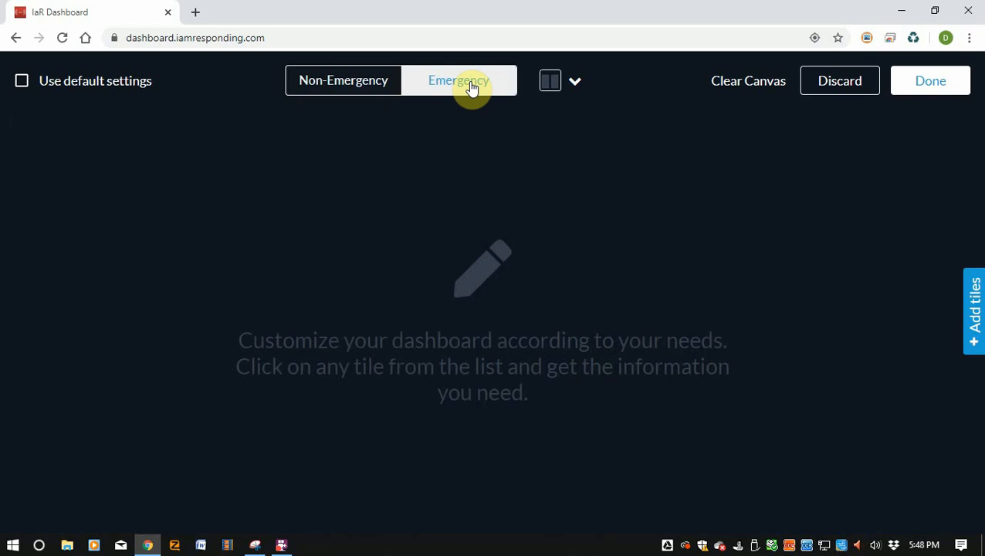
pyautogui.moveTo(453, 77)
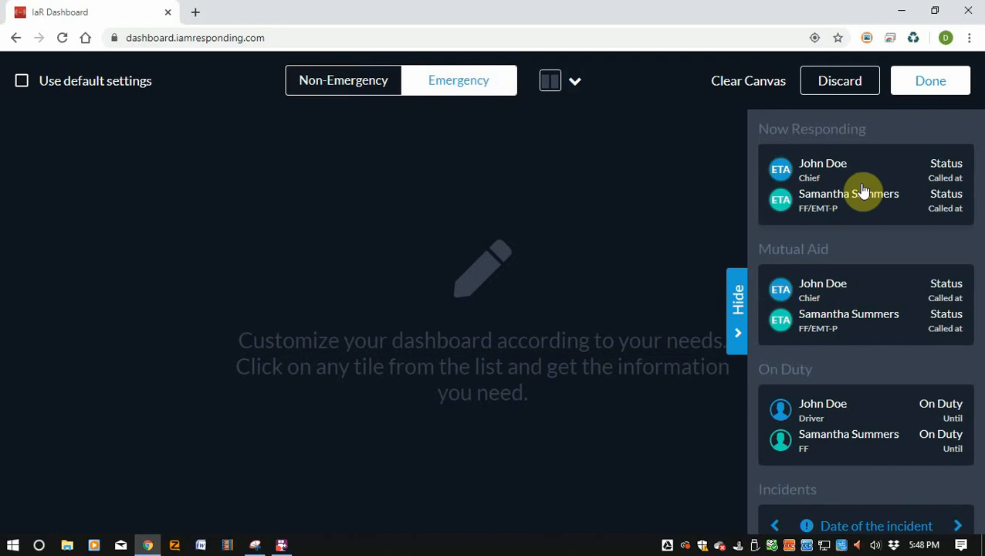
pyautogui.moveTo(936, 223)
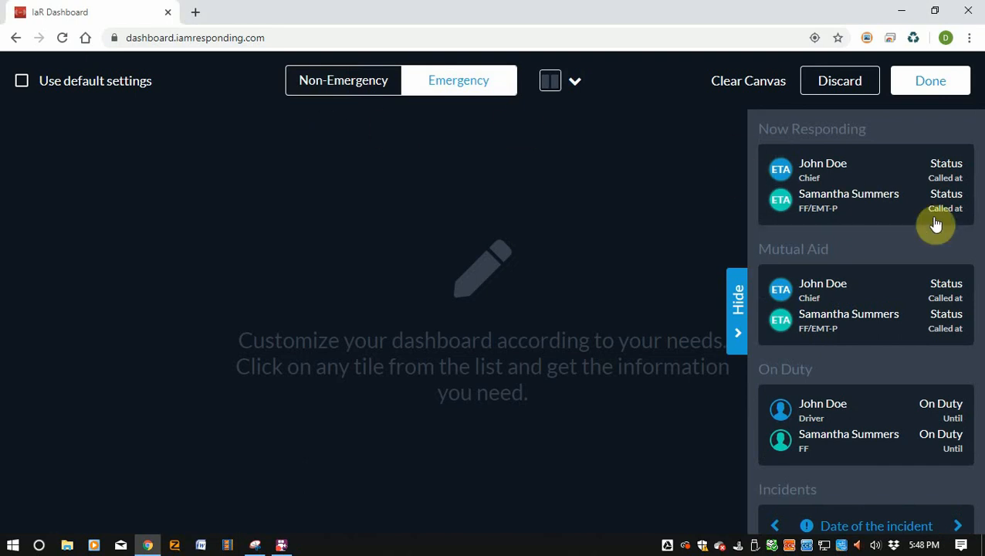
pyautogui.moveTo(847, 318)
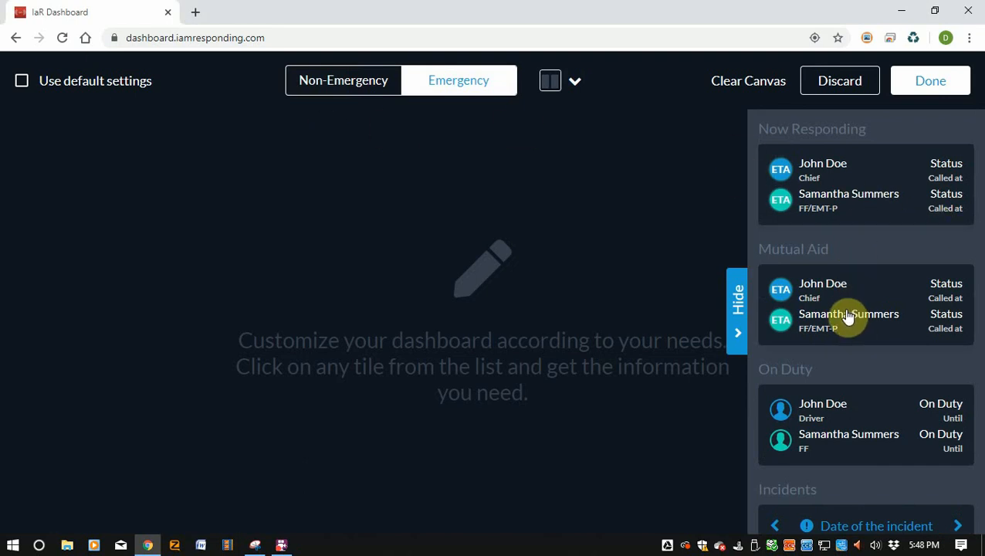
pyautogui.moveTo(324, 343)
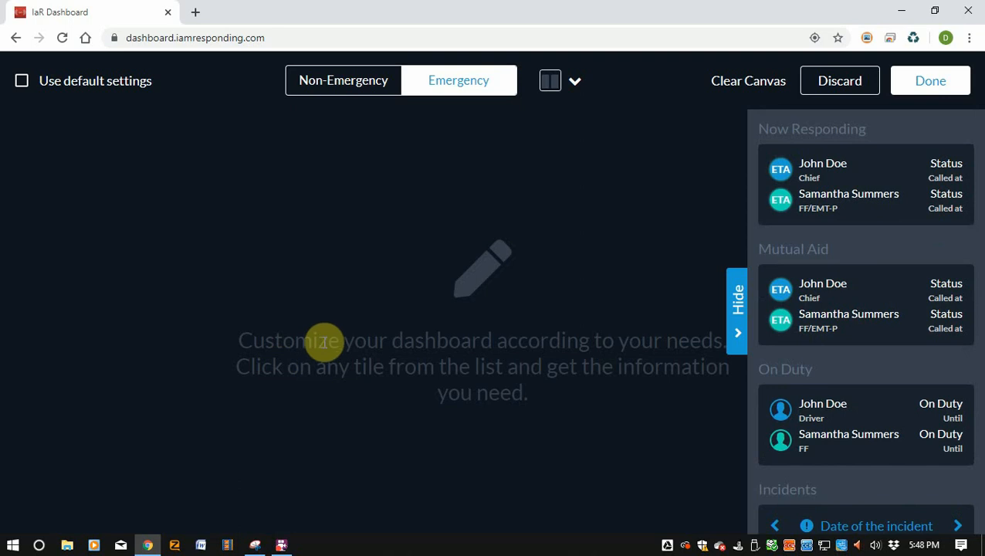
pyautogui.click(343, 80)
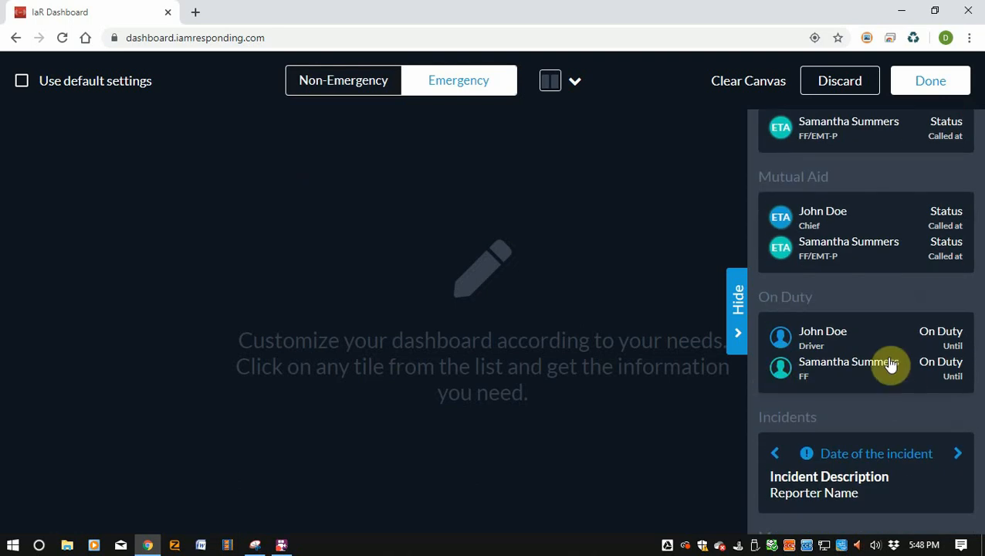
pyautogui.moveTo(882, 367)
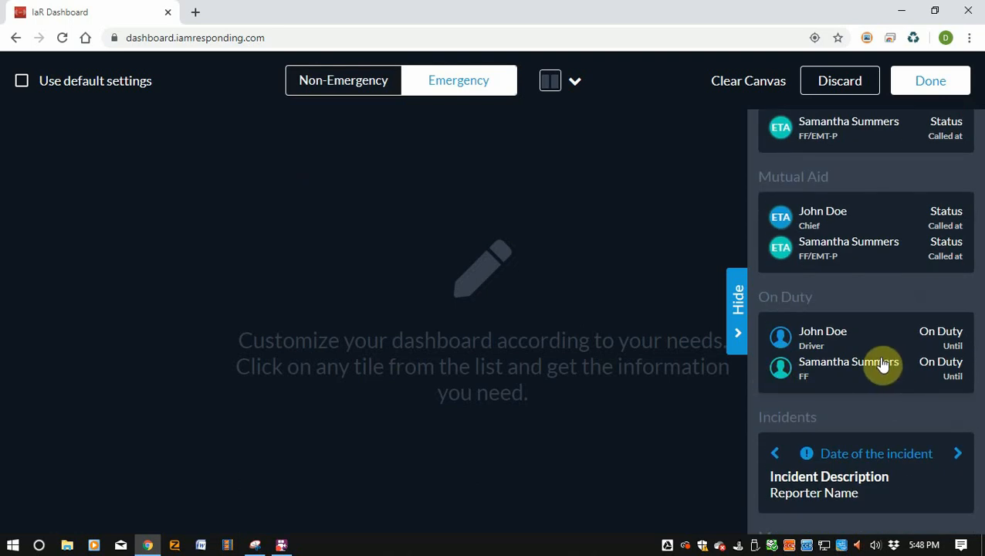
pyautogui.moveTo(840, 346)
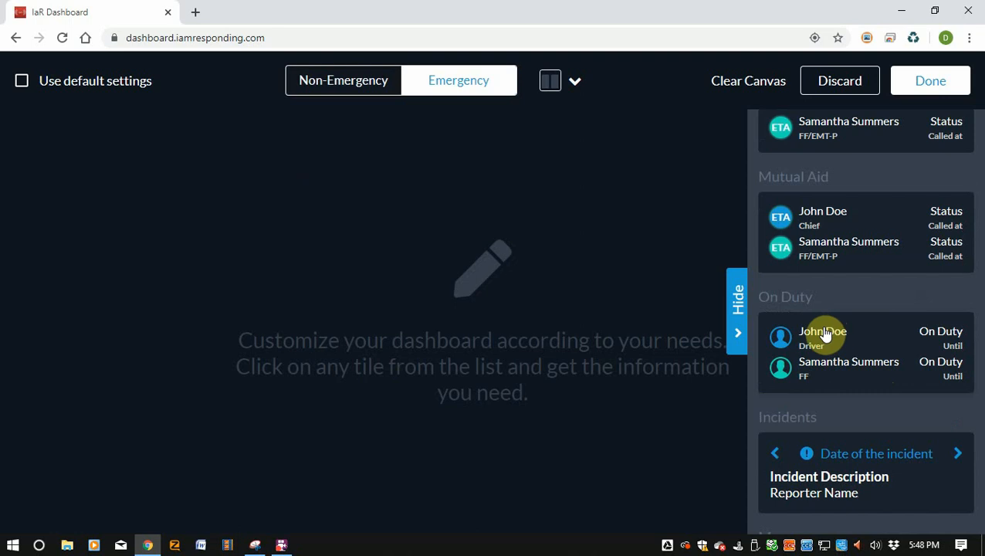
pyautogui.scroll(-3)
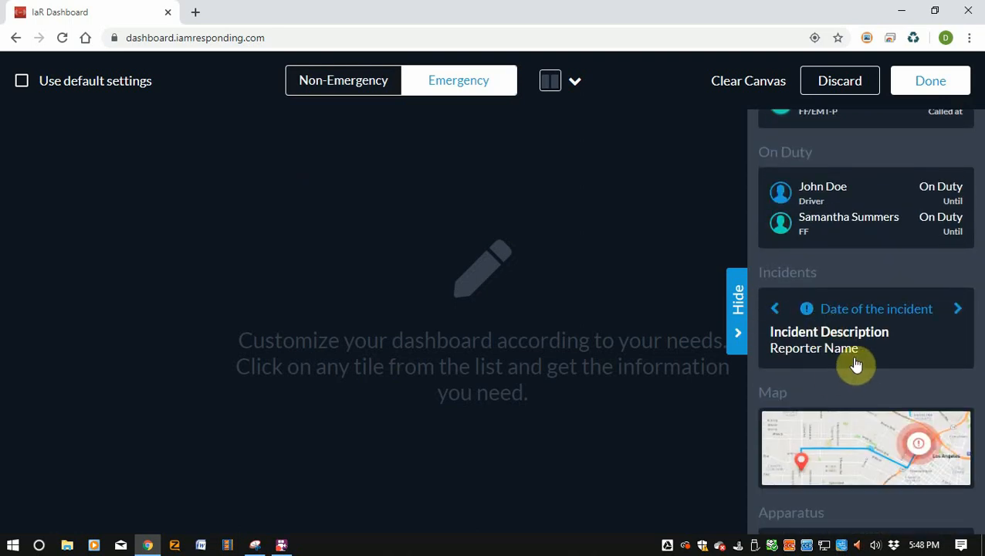
pyautogui.moveTo(804, 367)
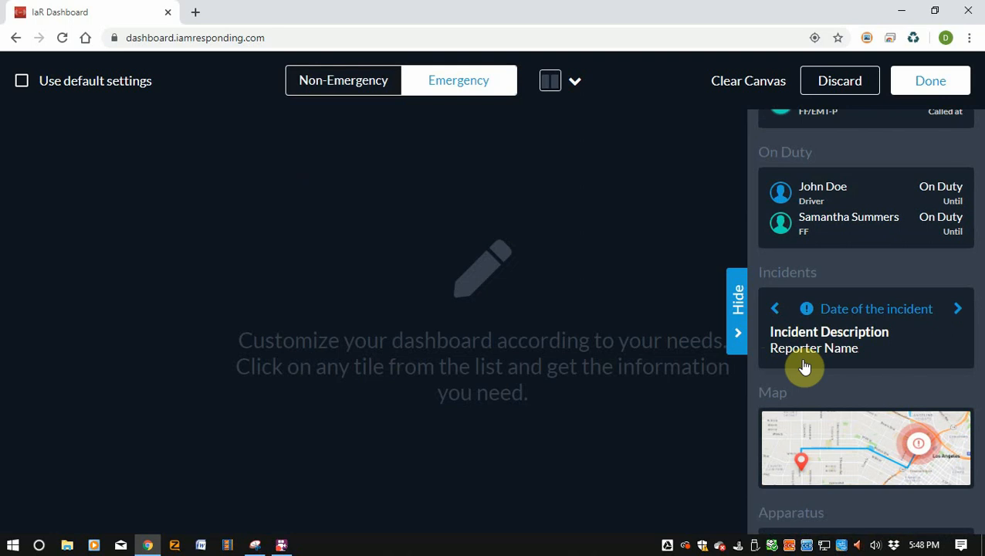
pyautogui.moveTo(800, 362)
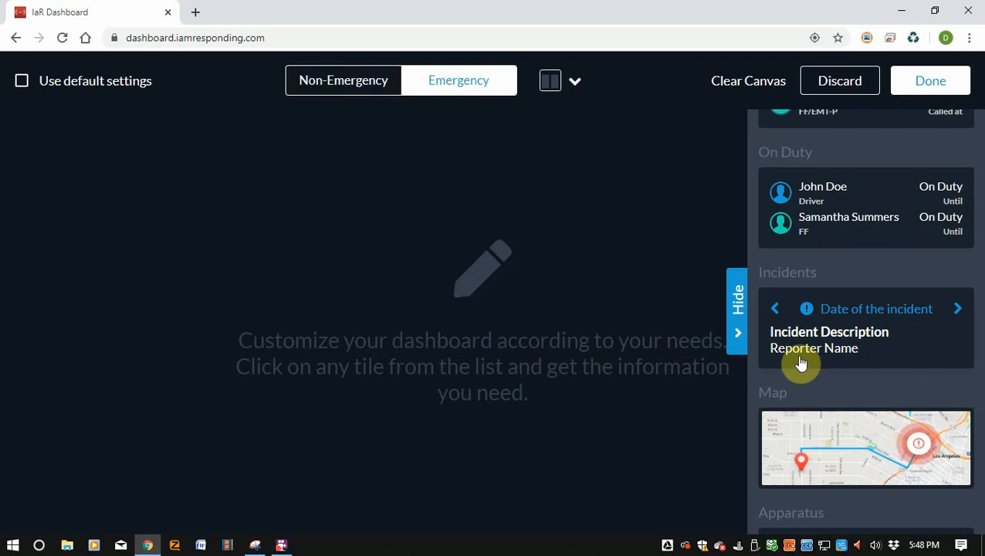
pyautogui.moveTo(738, 217)
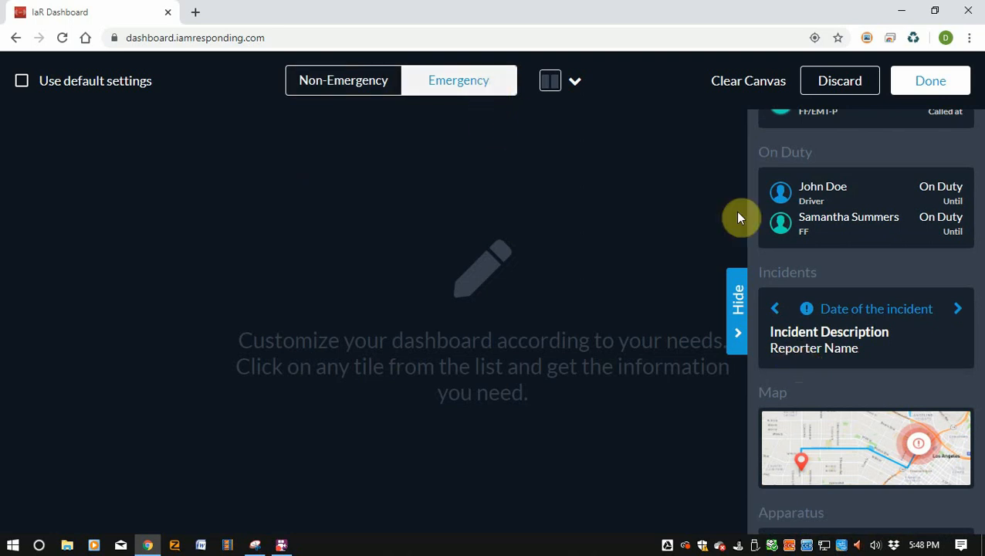
pyautogui.scroll(-3)
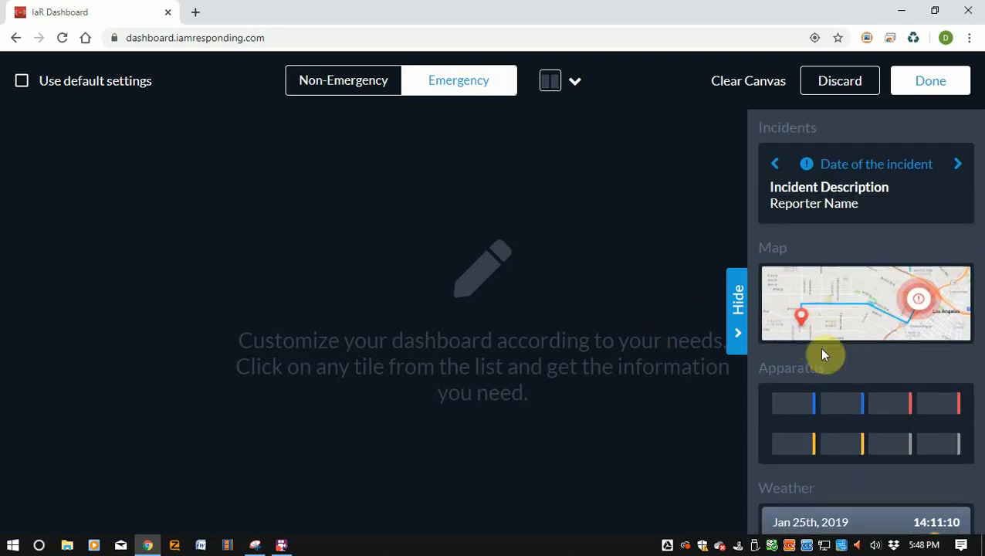
pyautogui.moveTo(836, 303)
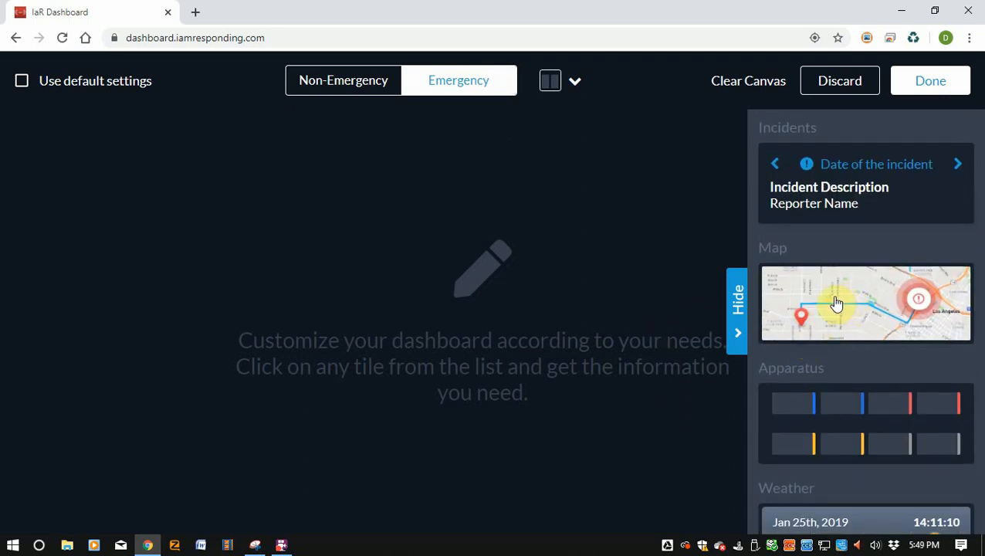
pyautogui.click(343, 80)
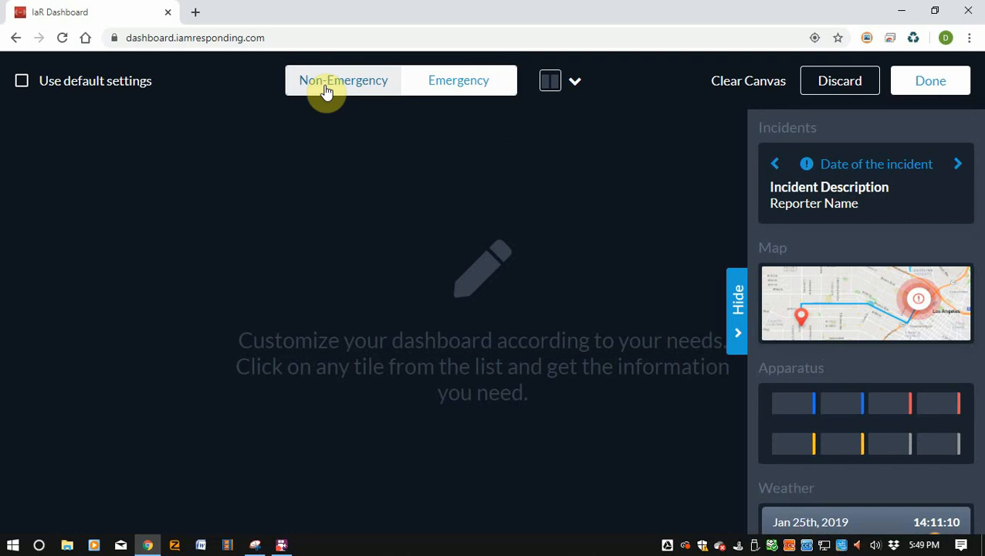
pyautogui.moveTo(319, 88)
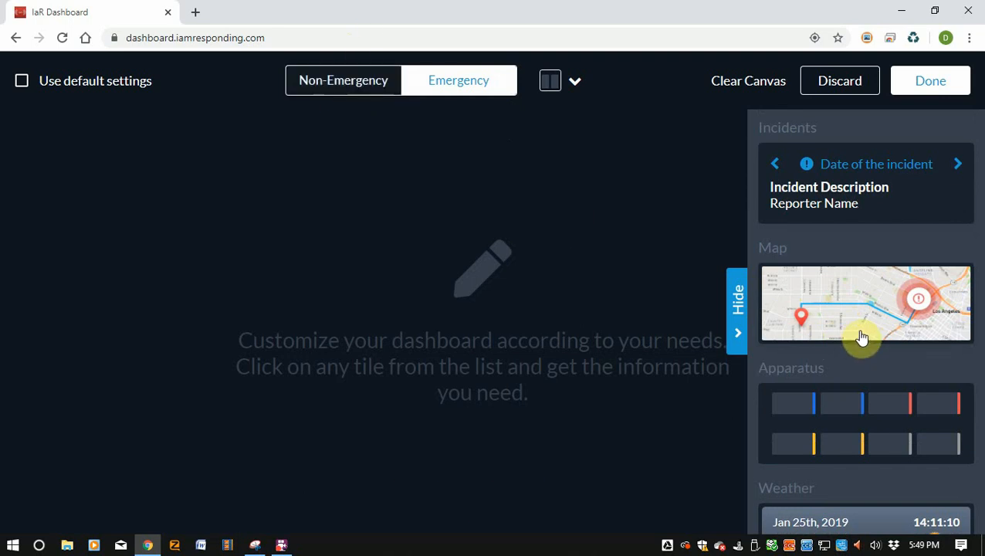
pyautogui.moveTo(682, 256)
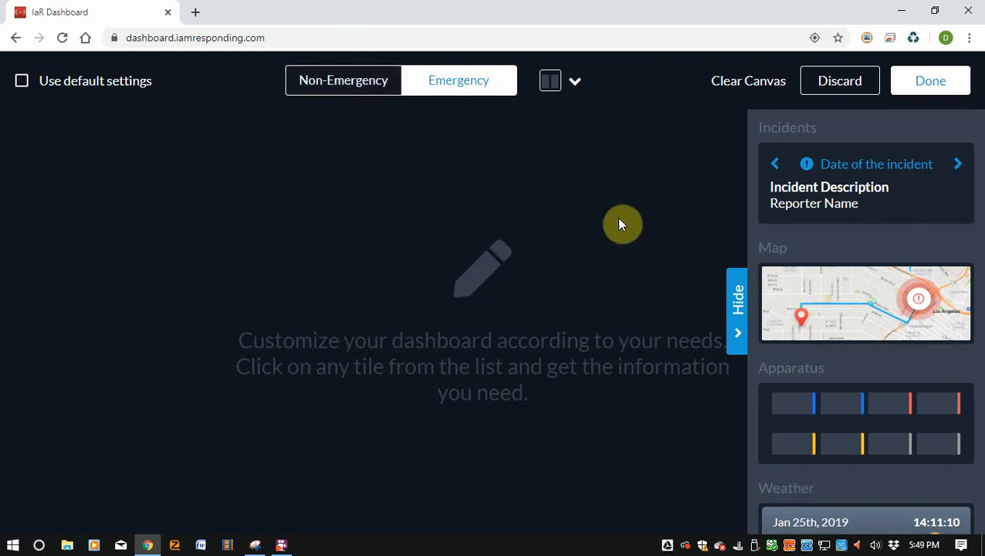
pyautogui.moveTo(728, 234)
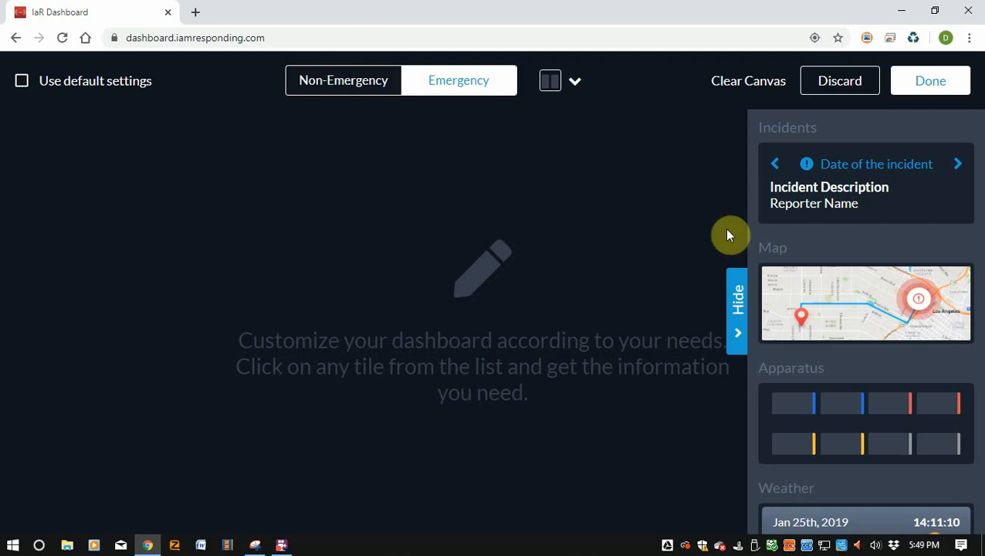
pyautogui.moveTo(883, 301)
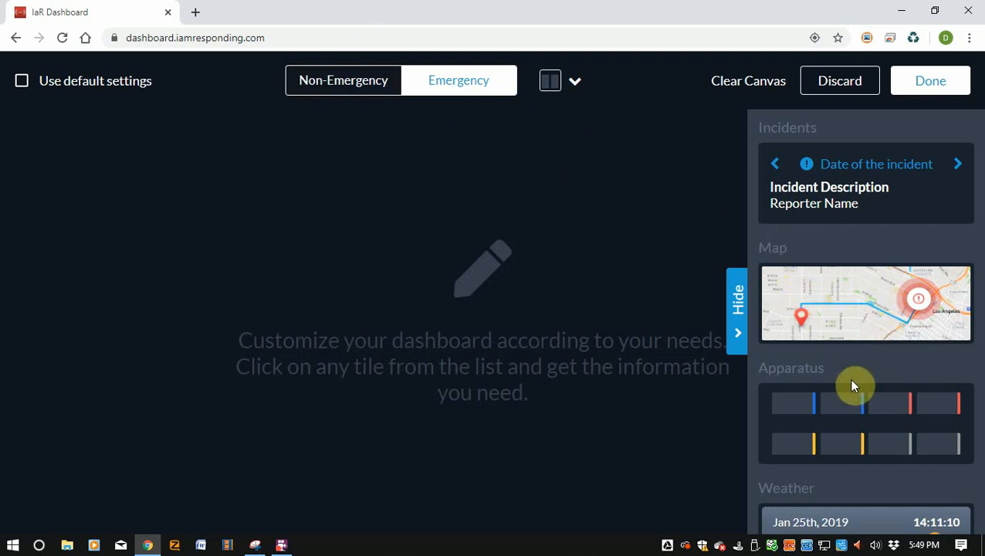
pyautogui.moveTo(858, 327)
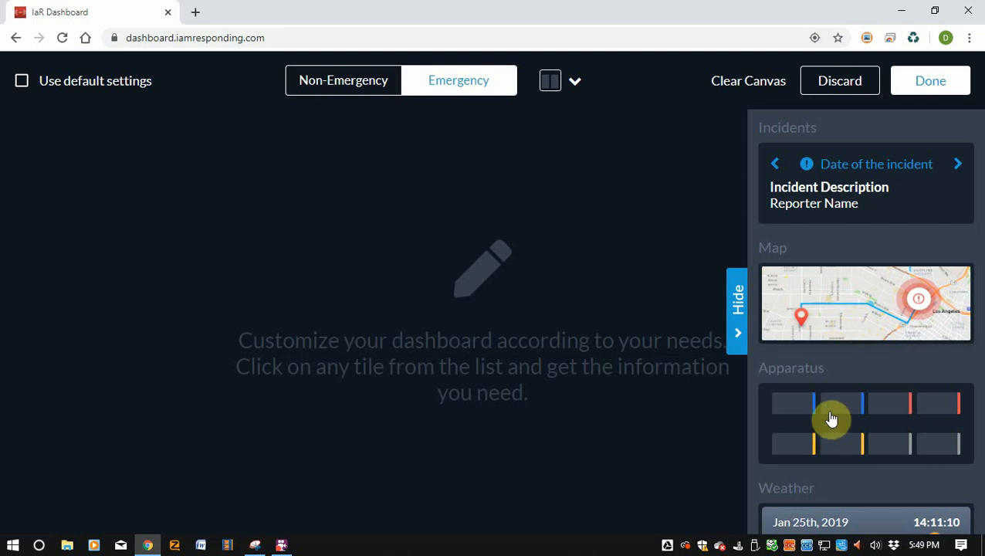
pyautogui.scroll(-3)
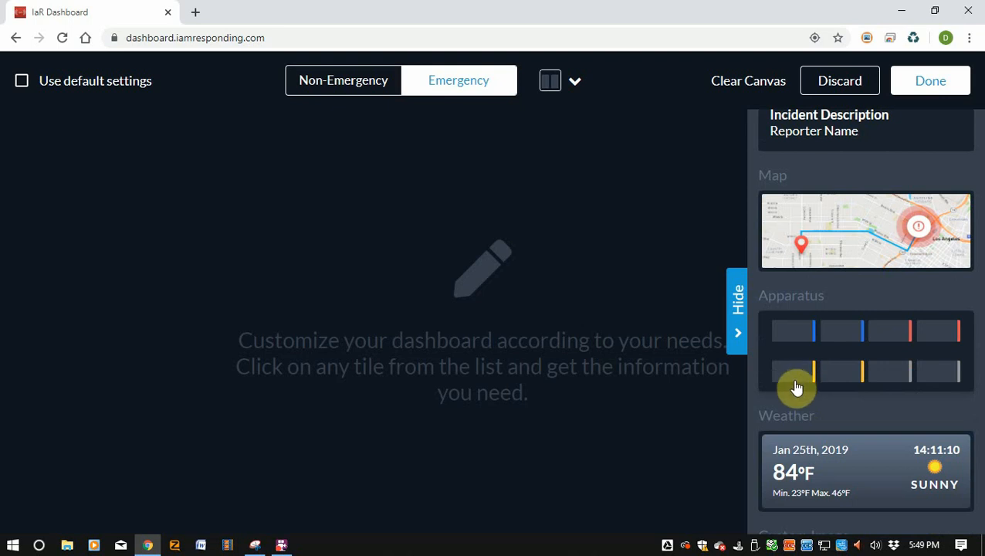
pyautogui.scroll(-3)
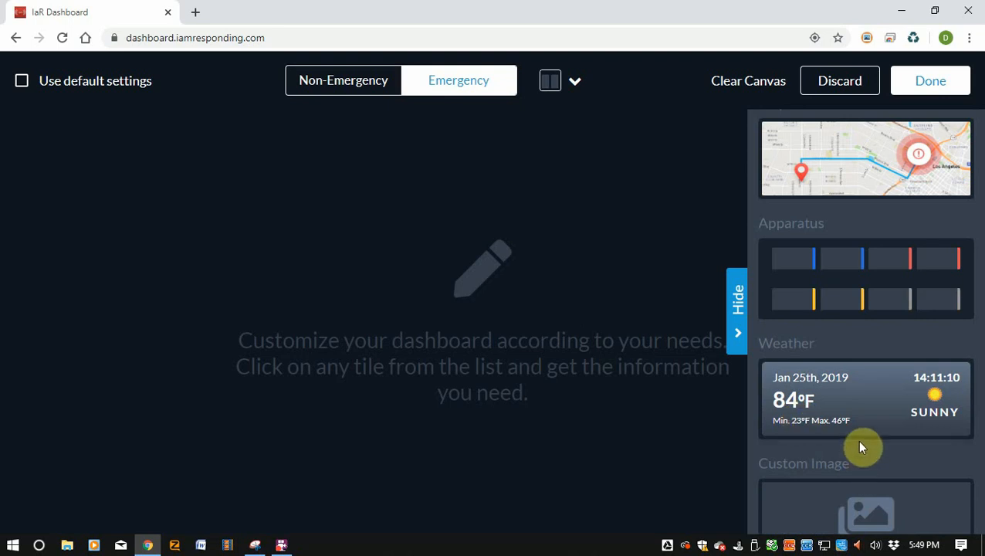
pyautogui.scroll(-3)
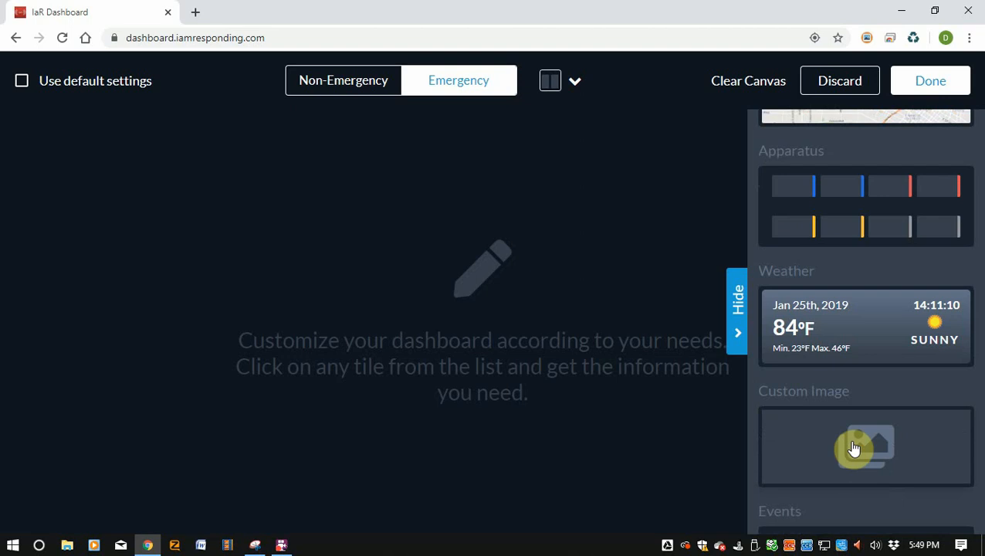
pyautogui.moveTo(466, 349)
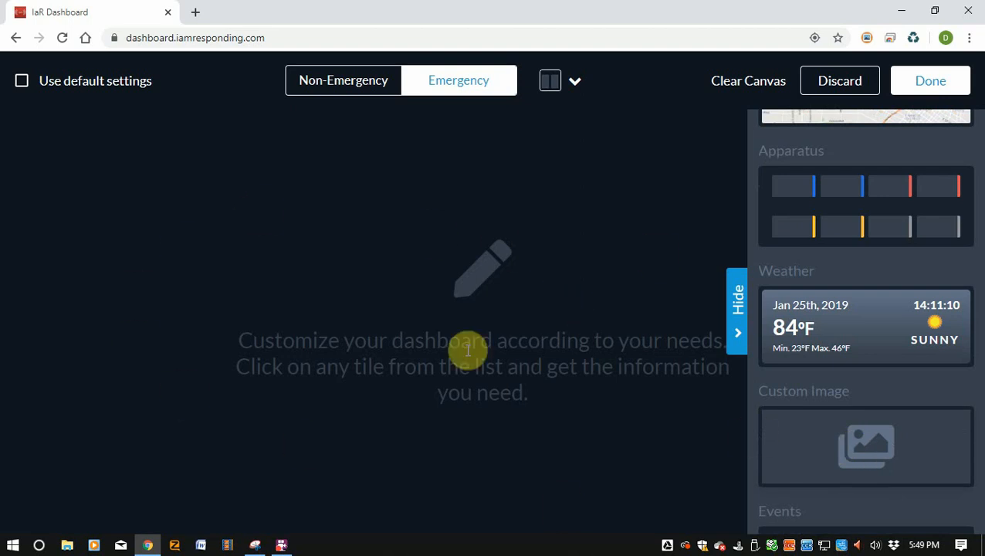
pyautogui.scroll(-3)
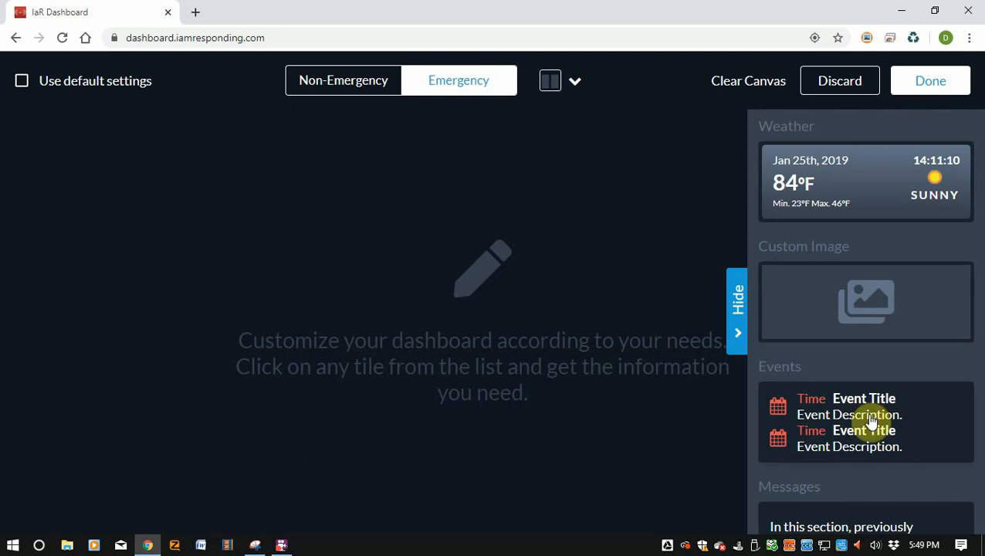
pyautogui.scroll(-3)
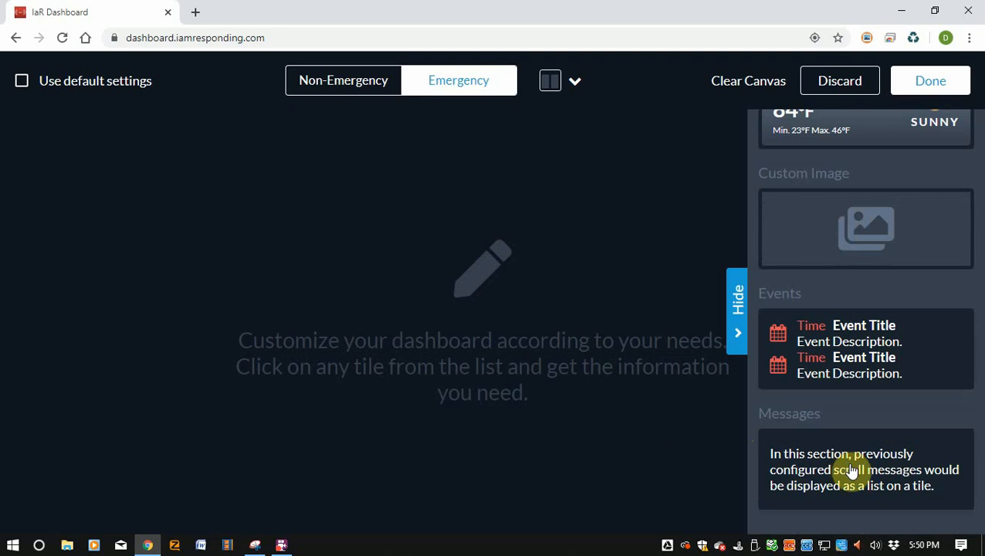
pyautogui.moveTo(489, 355)
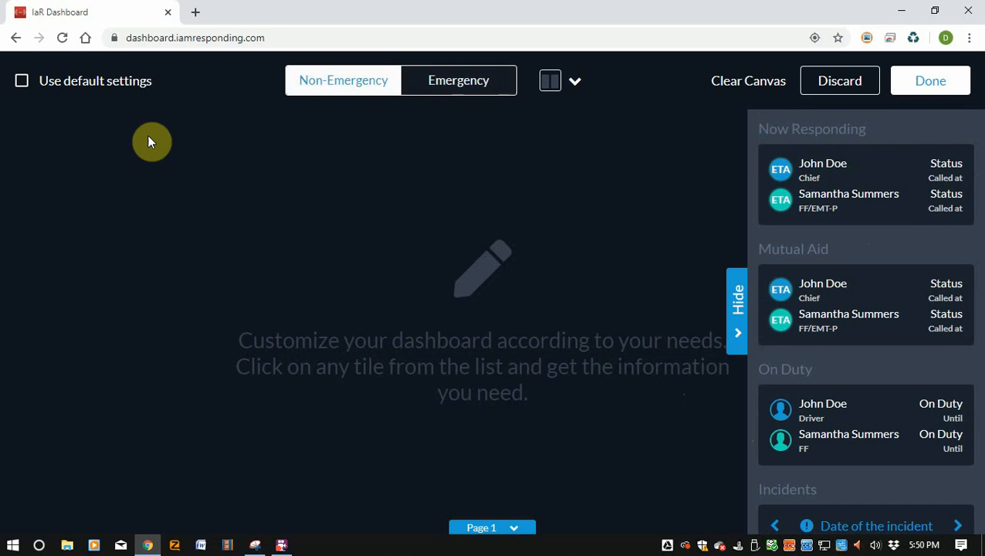
pyautogui.moveTo(837, 233)
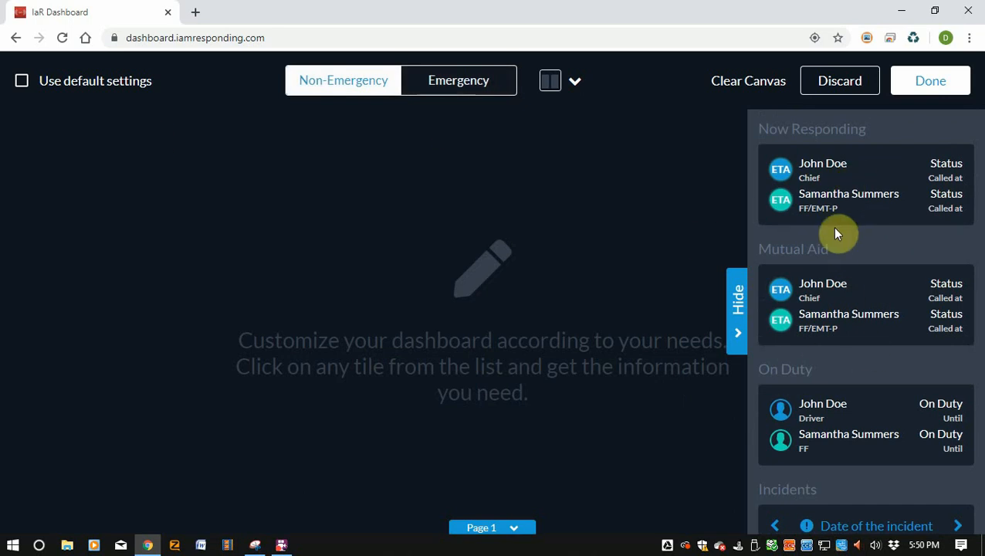
# Place an On Duty tile on the empty Non-Emergency canvas from the side panel.
pyautogui.click(821, 403)
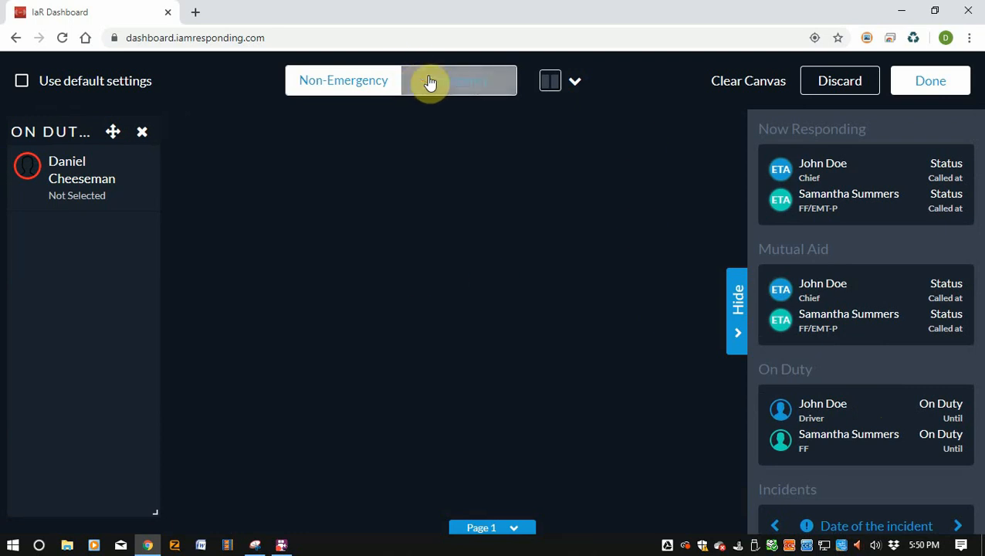
# On the Emergency layout, stretch Now Responding taller and discard the added Mutual Aid tile.
pyautogui.click(459, 80)
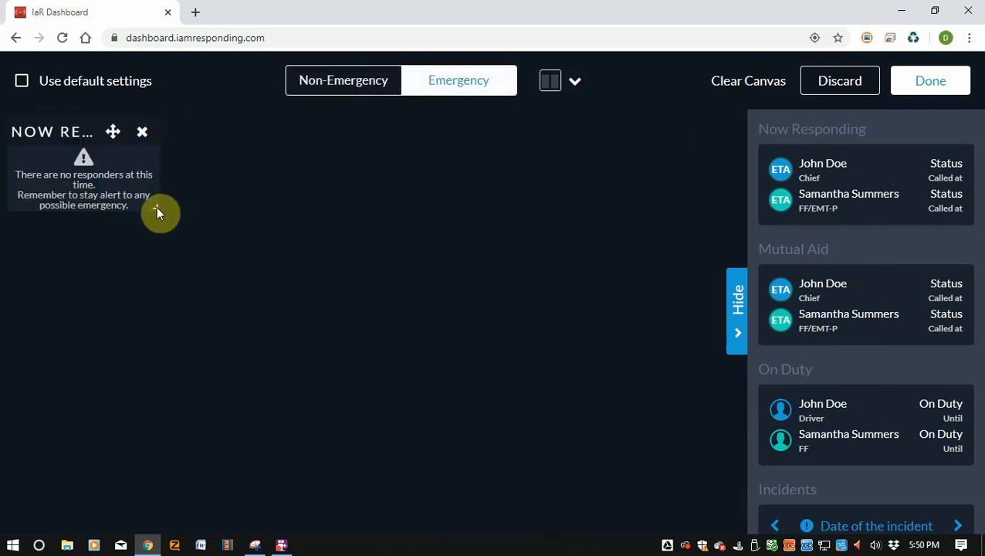
pyautogui.moveTo(161, 213); pyautogui.dragTo(165, 450)
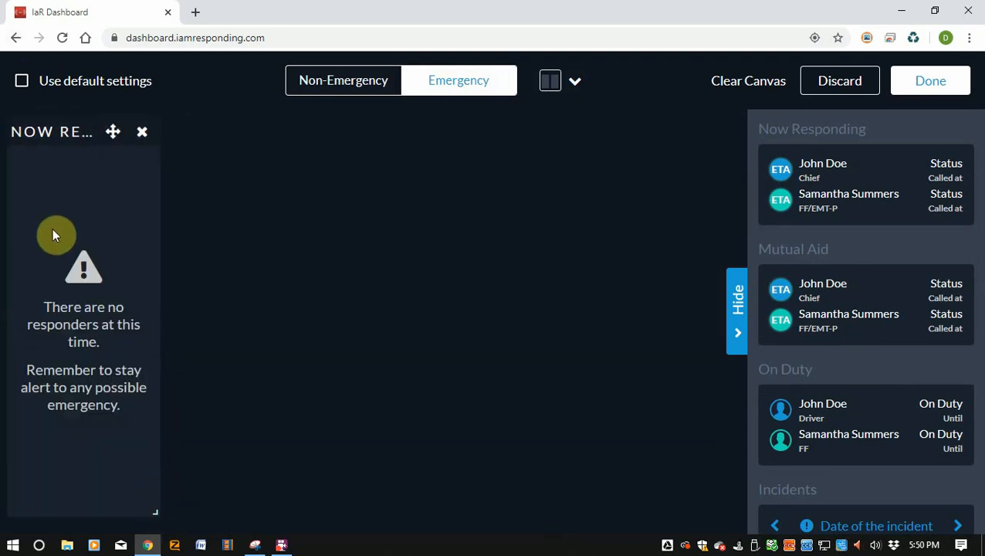
pyautogui.moveTo(852, 188)
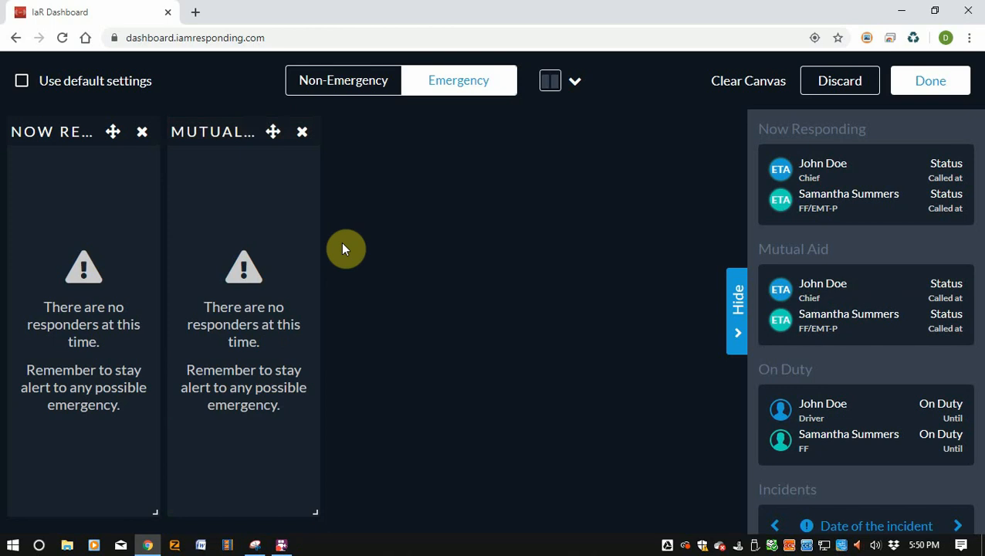
pyautogui.moveTo(247, 153)
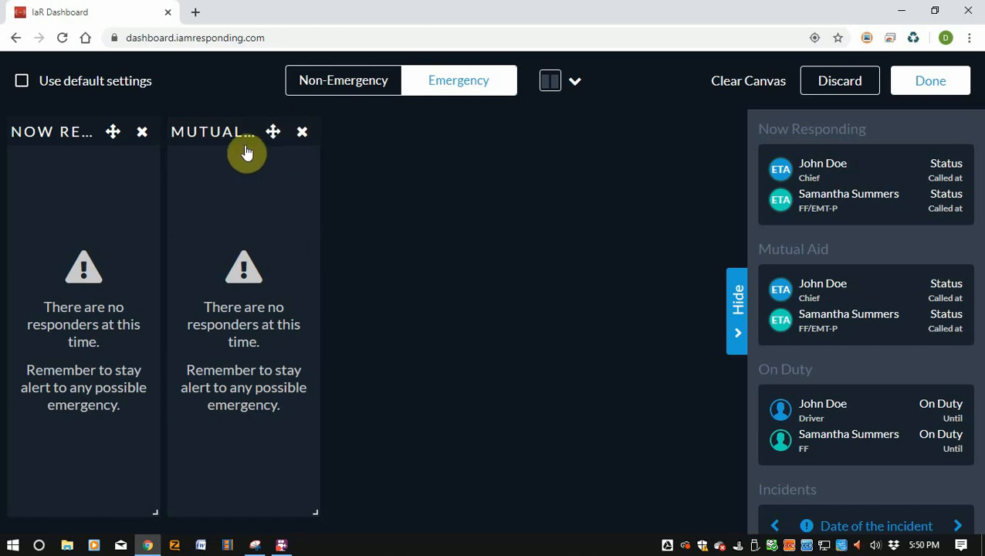
pyautogui.moveTo(91, 358)
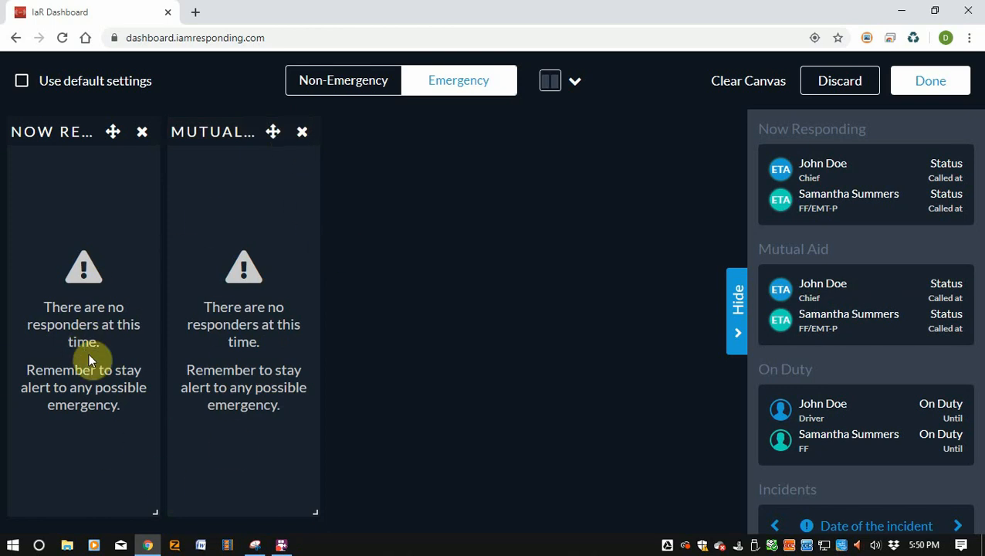
pyautogui.moveTo(215, 258)
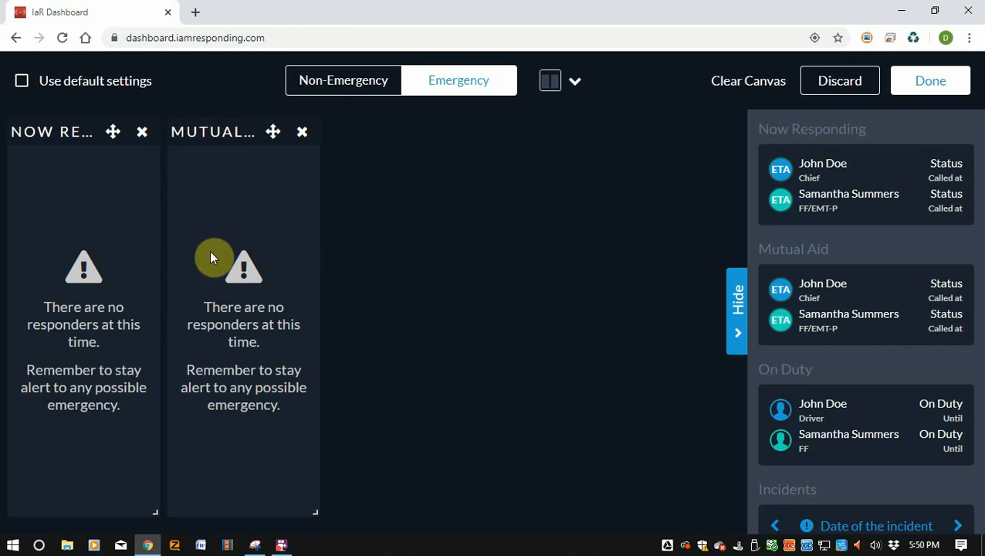
pyautogui.moveTo(105, 162)
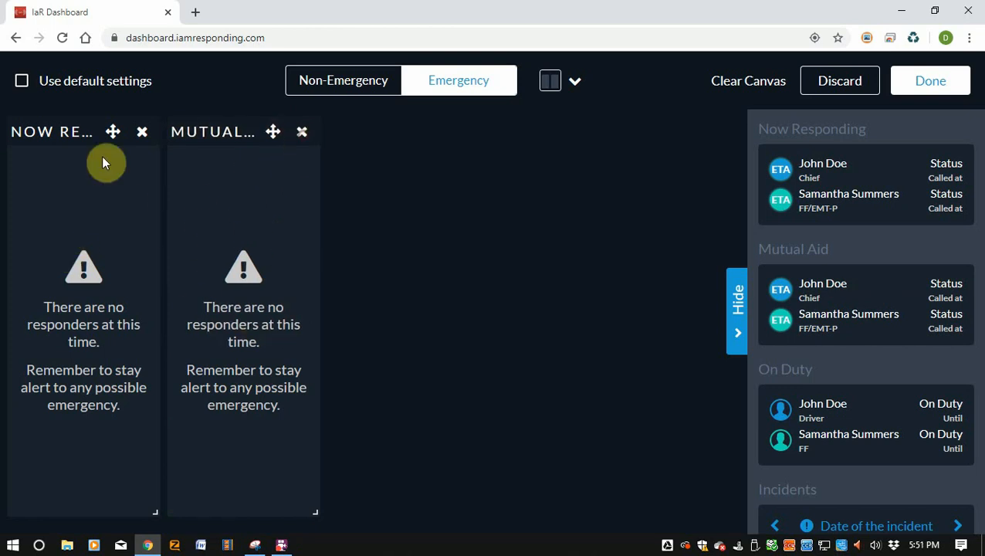
pyautogui.click(301, 132)
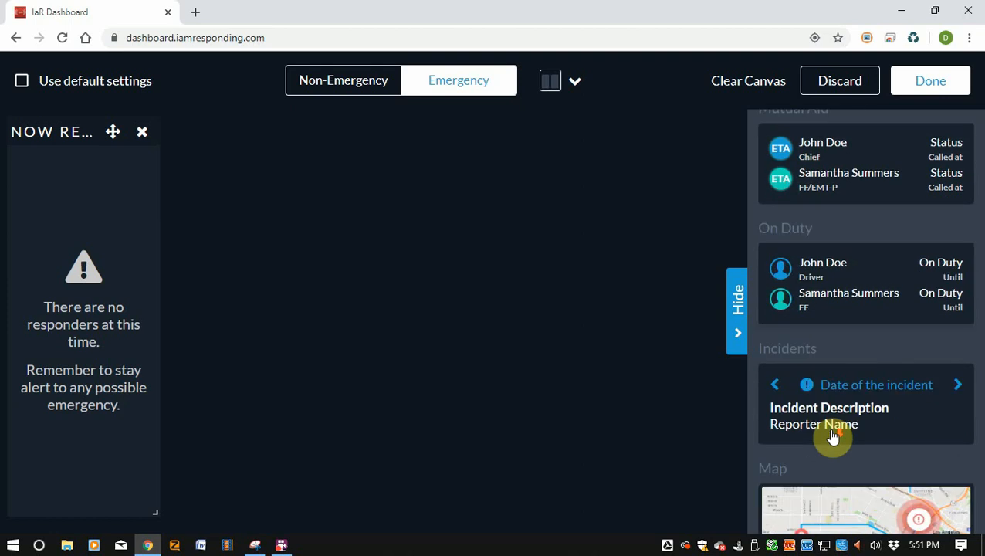
# Add an Incidents tile to Non-Emergency, with On Duty at the left edge and Incidents at the far right.
pyautogui.click(343, 80)
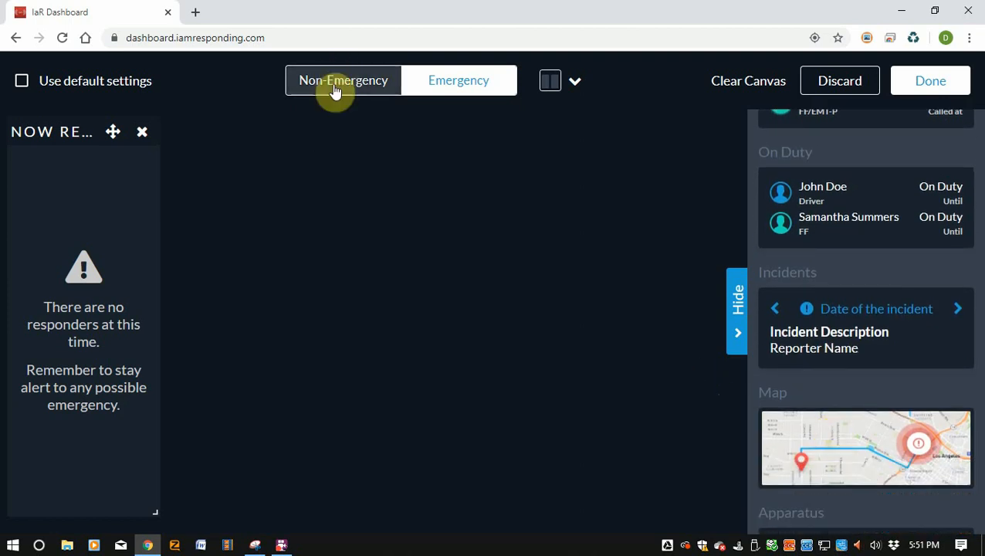
pyautogui.click(458, 81)
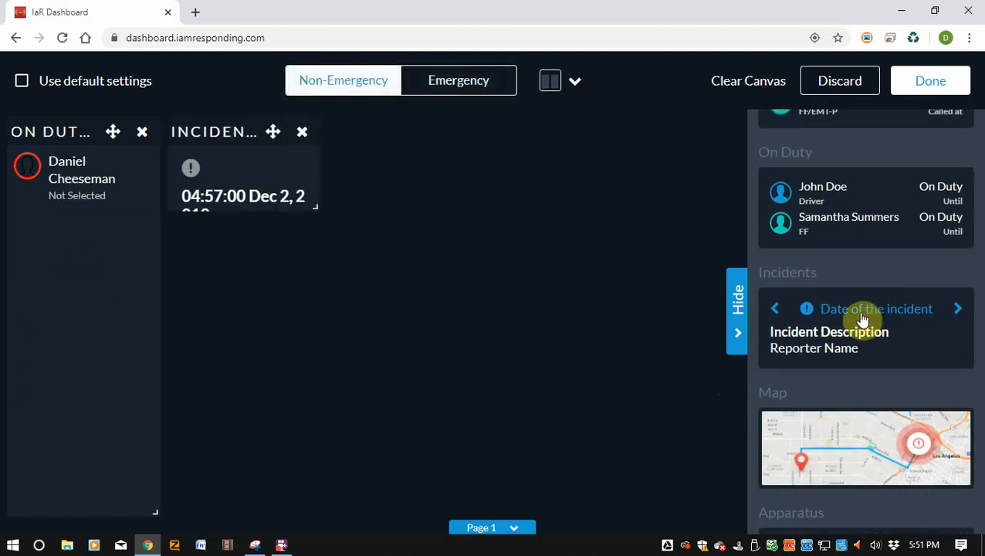
pyautogui.moveTo(317, 208); pyautogui.dragTo(306, 327)
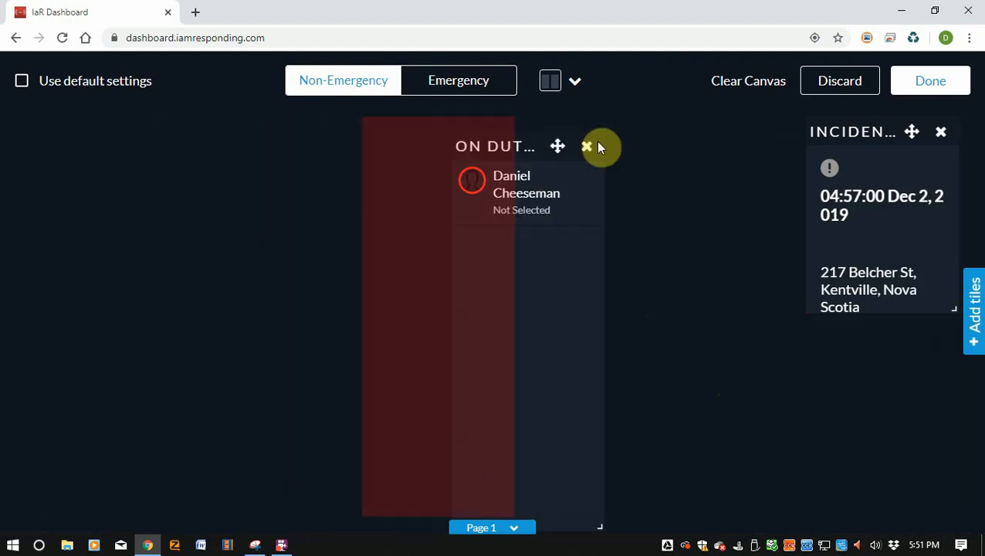
pyautogui.moveTo(557, 146); pyautogui.dragTo(112, 131)
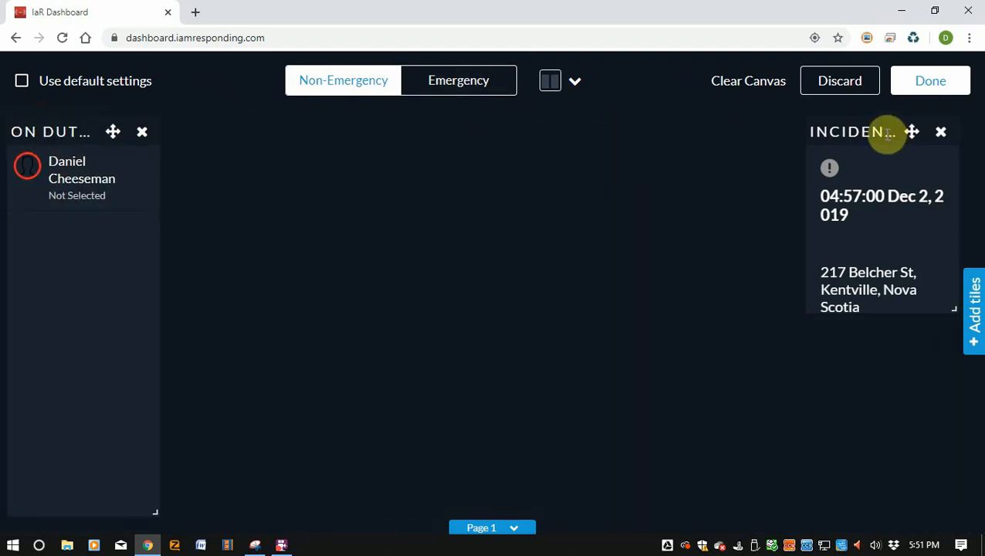
pyautogui.moveTo(911, 131); pyautogui.dragTo(937, 157)
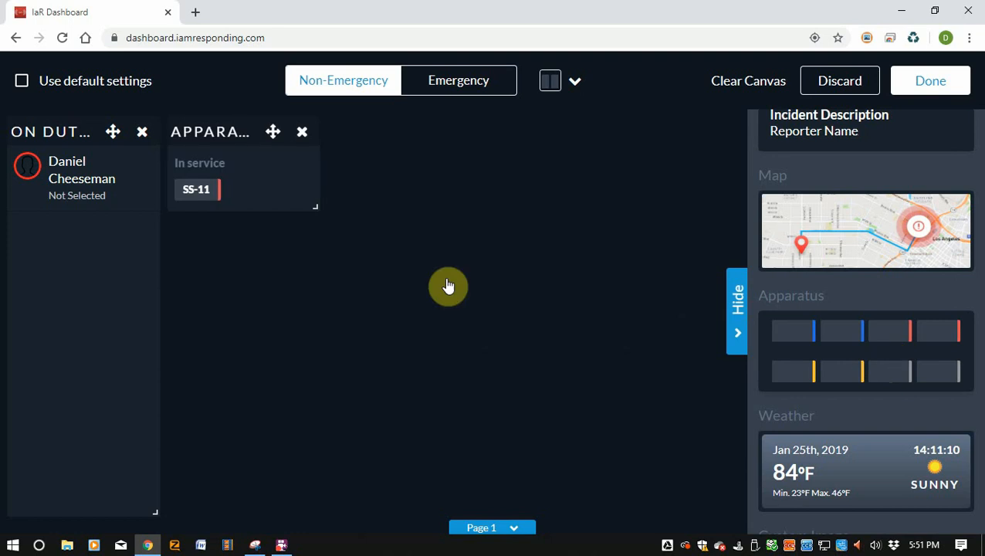
# Add an Apparatus tile below On Duty and move Incidents next to On Duty.
pyautogui.click(738, 309)
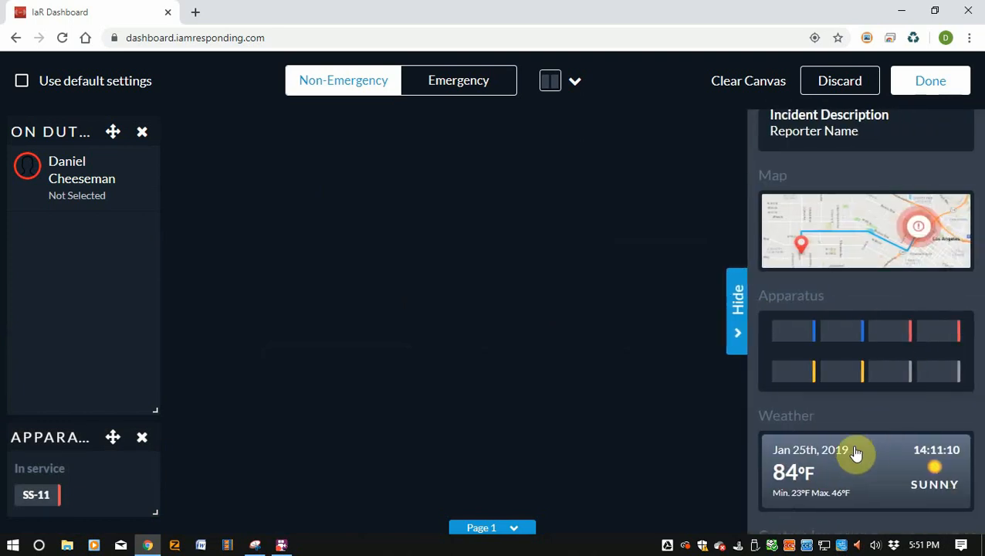
pyautogui.moveTo(856, 454); pyautogui.dragTo(312, 215)
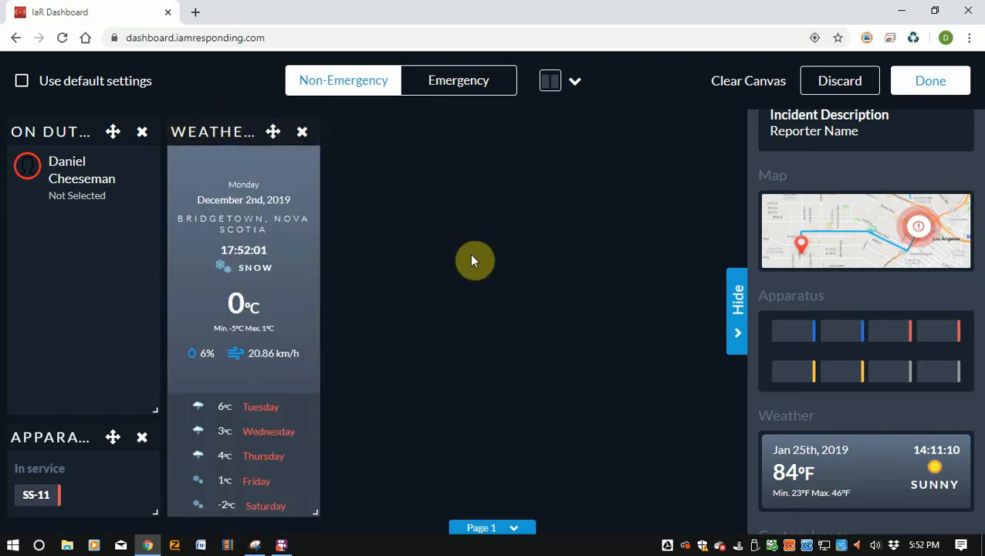
pyautogui.scroll(-3)
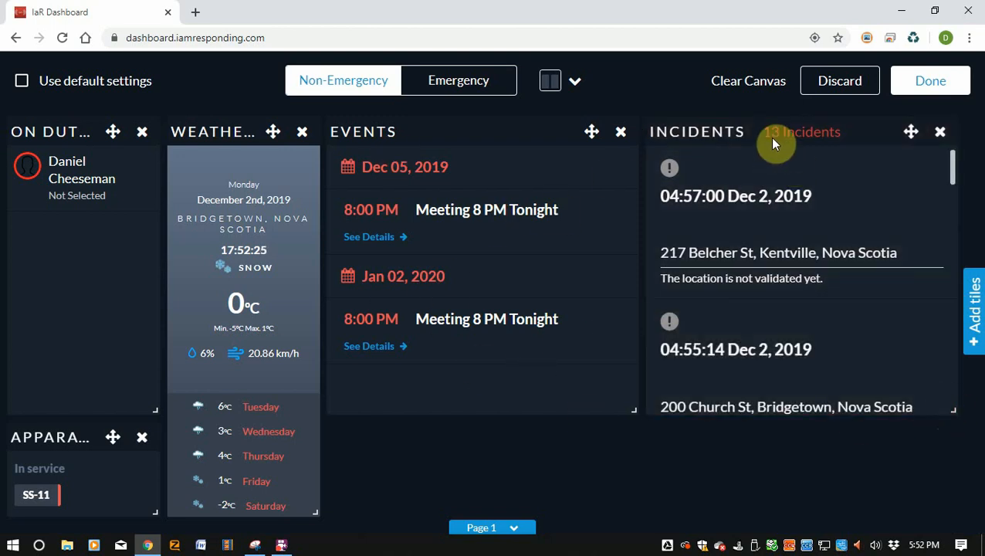
pyautogui.moveTo(774, 142); pyautogui.dragTo(265, 138)
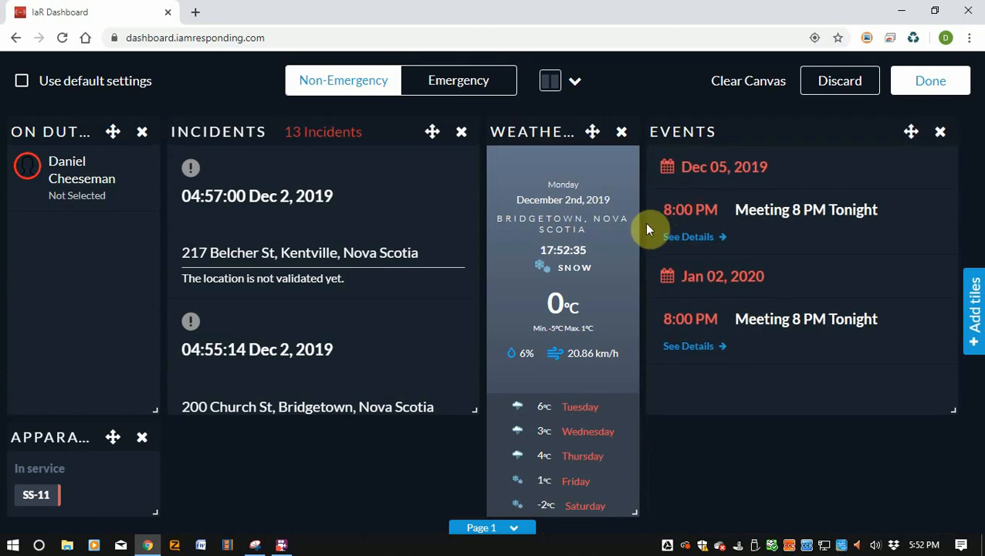
pyautogui.moveTo(151, 512)
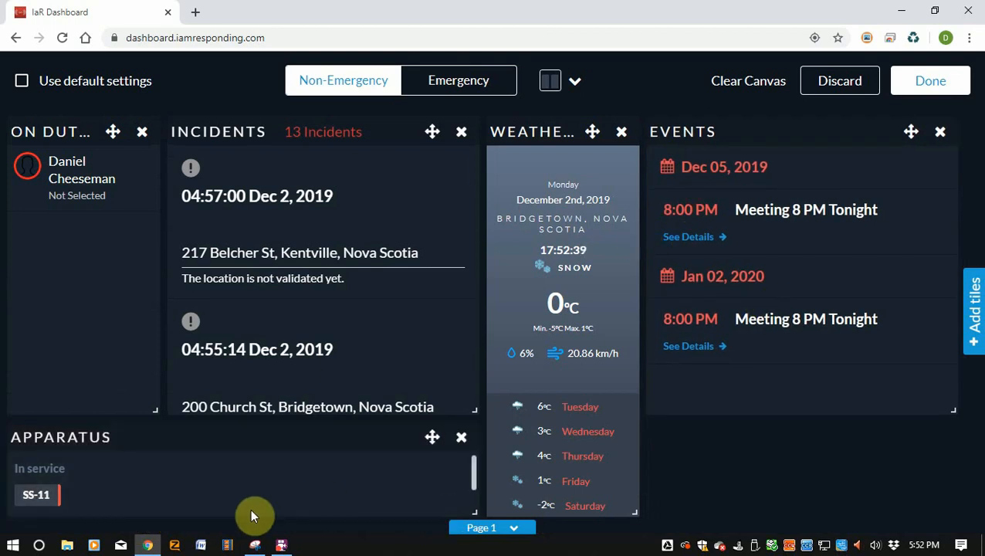
pyautogui.moveTo(768, 423)
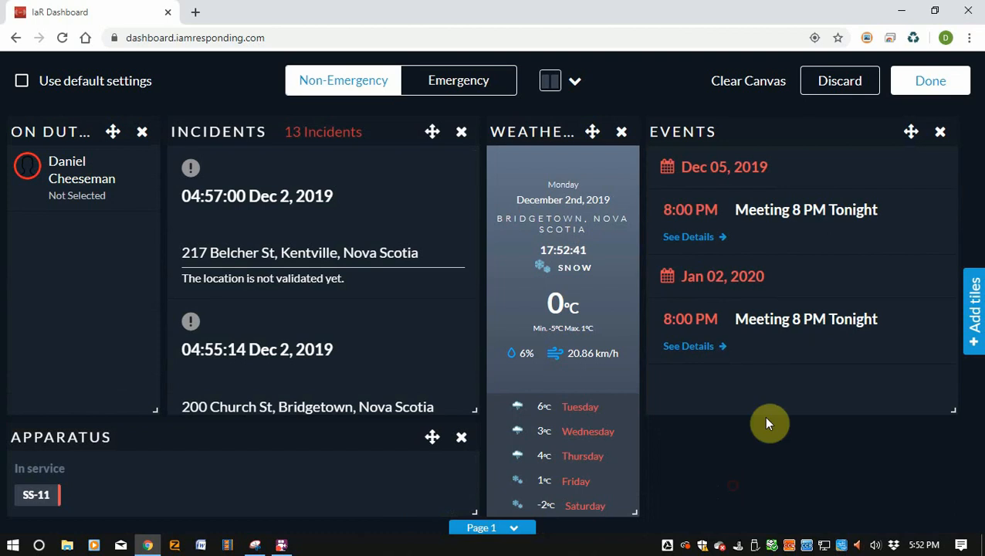
# Add a Custom Image tile and upload a picture from the Desktop onto it.
pyautogui.click(973, 309)
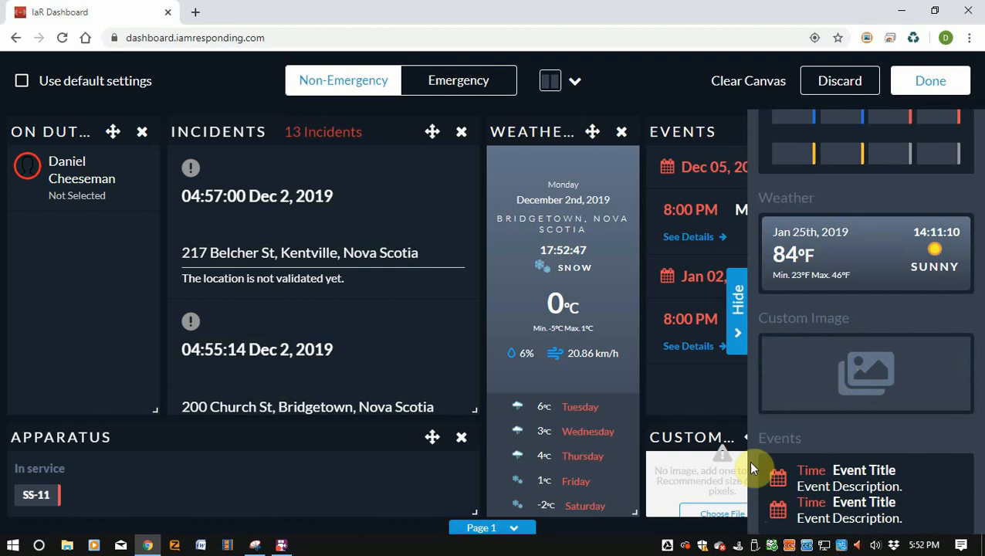
pyautogui.click(736, 308)
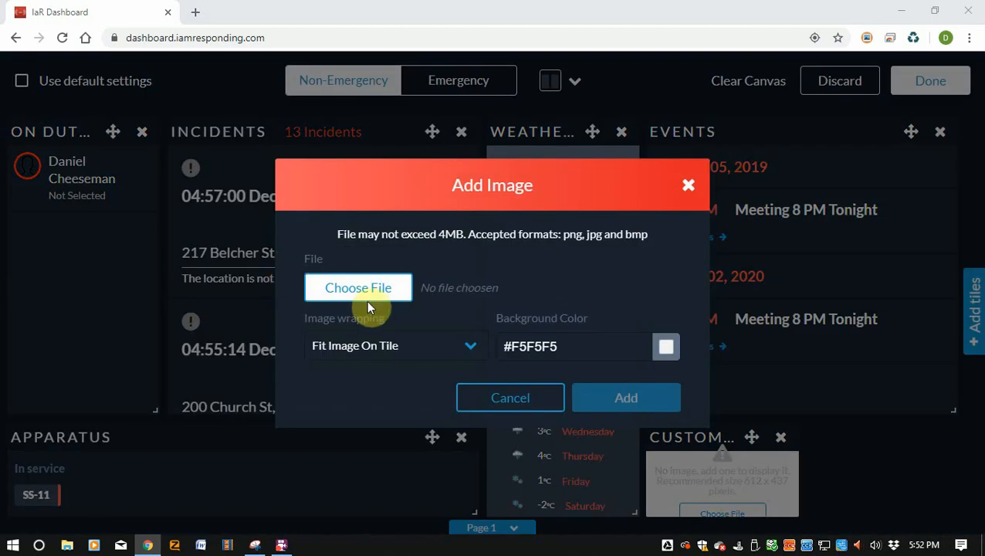
pyautogui.click(358, 287)
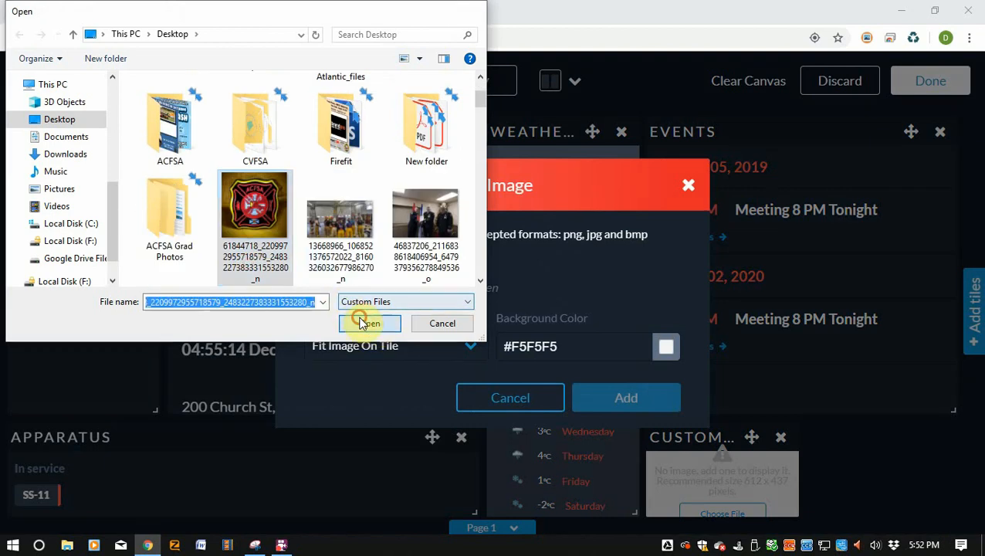
pyautogui.click(369, 322)
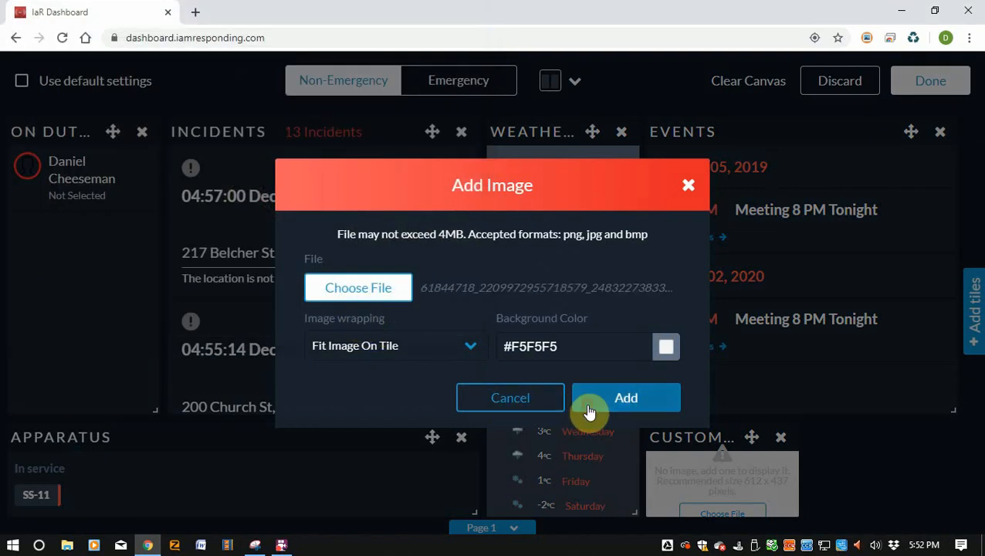
pyautogui.click(625, 396)
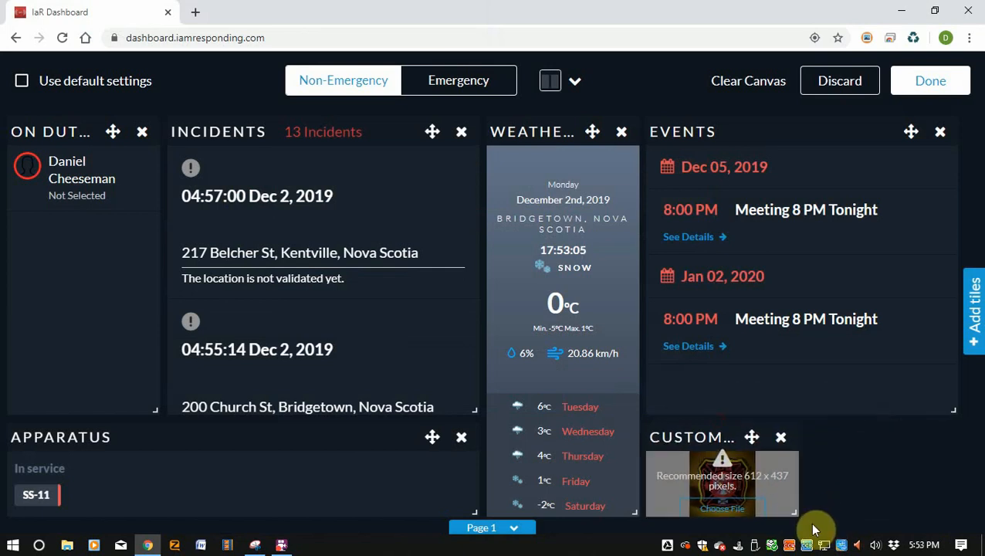
pyautogui.moveTo(805, 523)
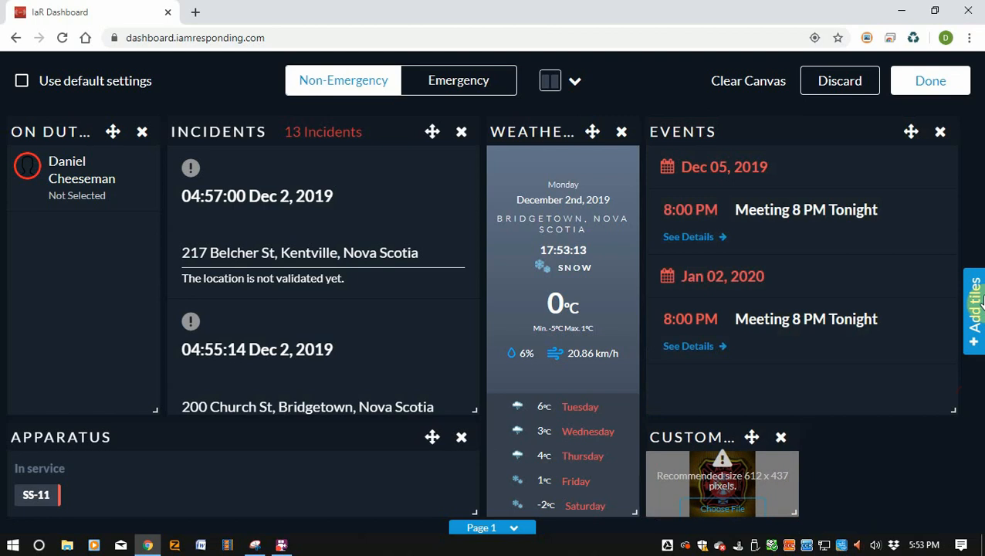
# Add a Messages tile showing the welcome message beside the Custom Image tile.
pyautogui.click(974, 310)
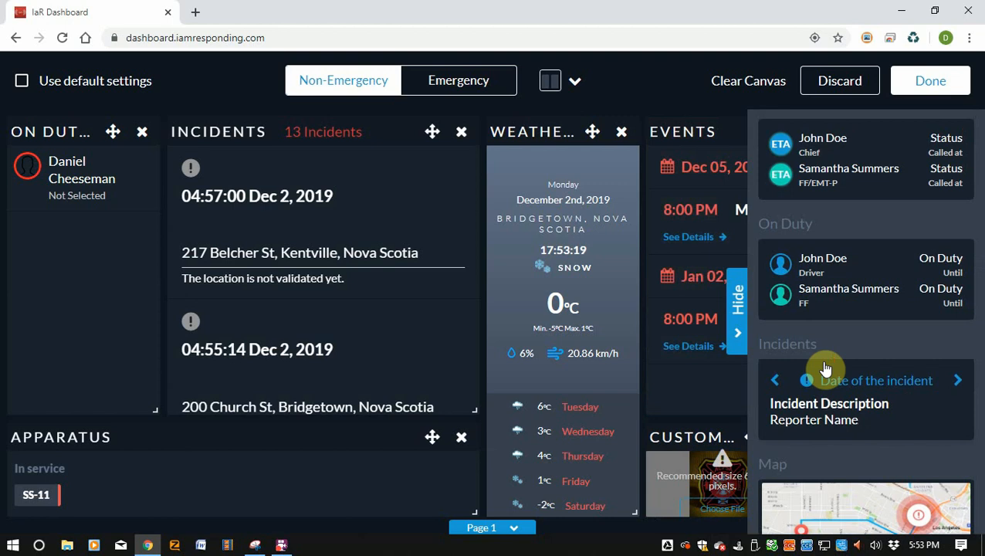
pyautogui.scroll(-3)
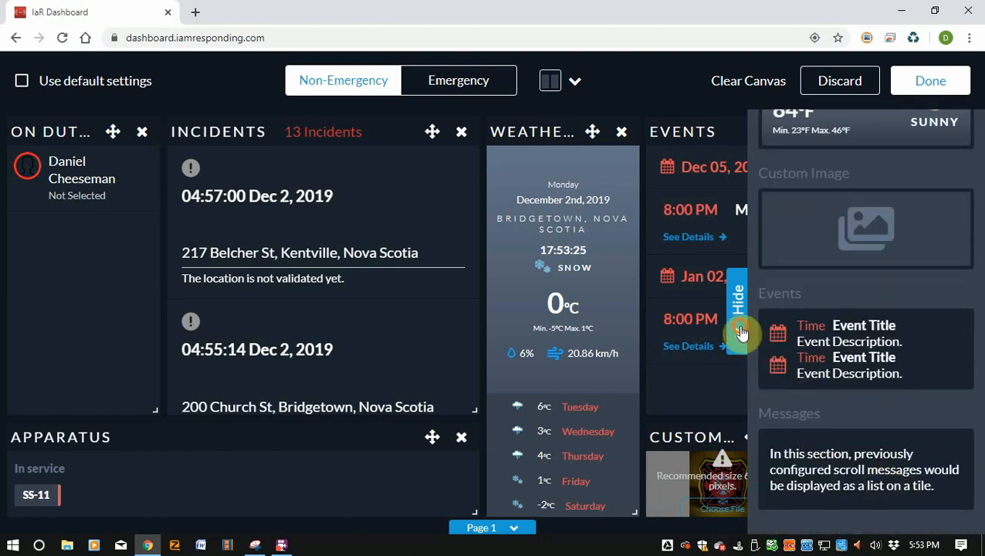
pyautogui.click(740, 317)
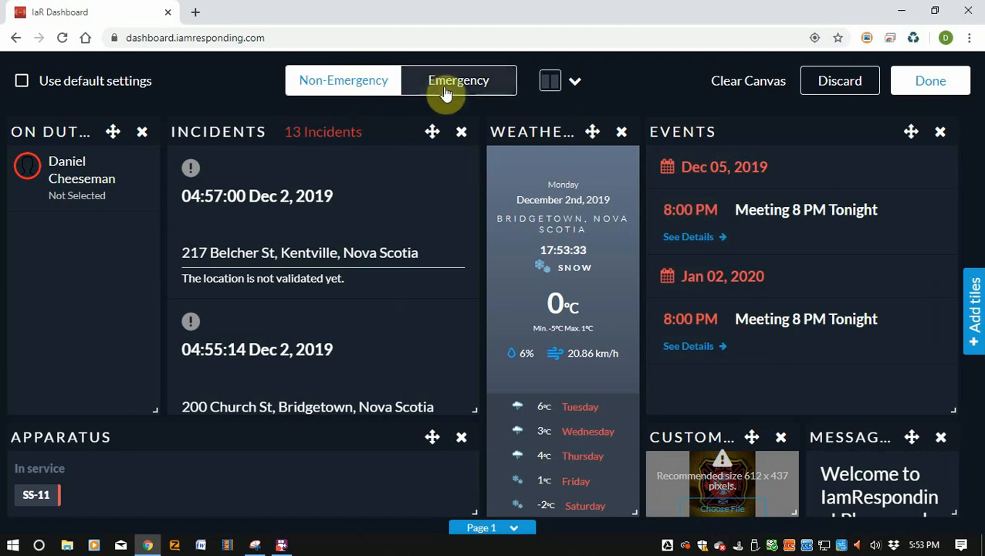
# Add an Apparatus tile and three Map tiles to the Emergency layout beside Now Responding.
pyautogui.click(458, 80)
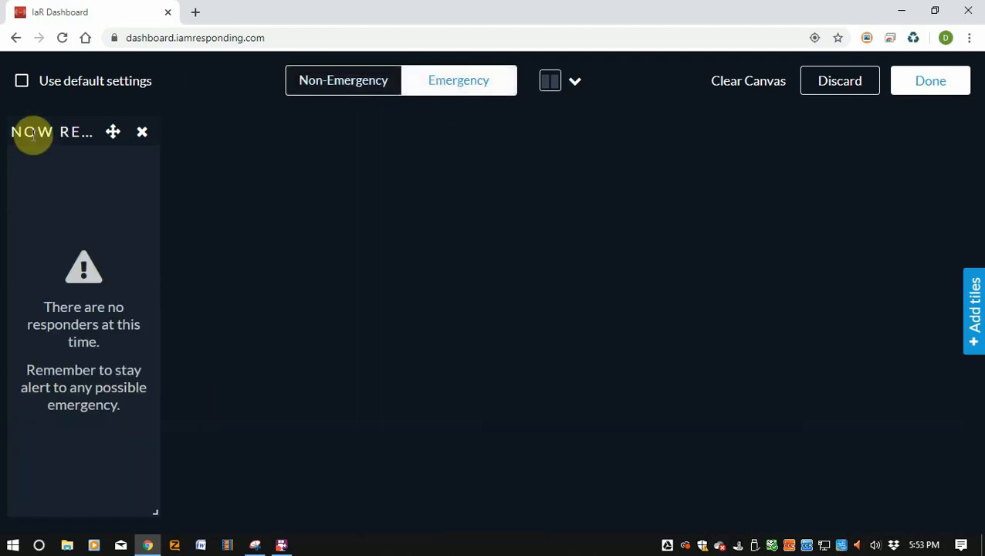
pyautogui.click(972, 310)
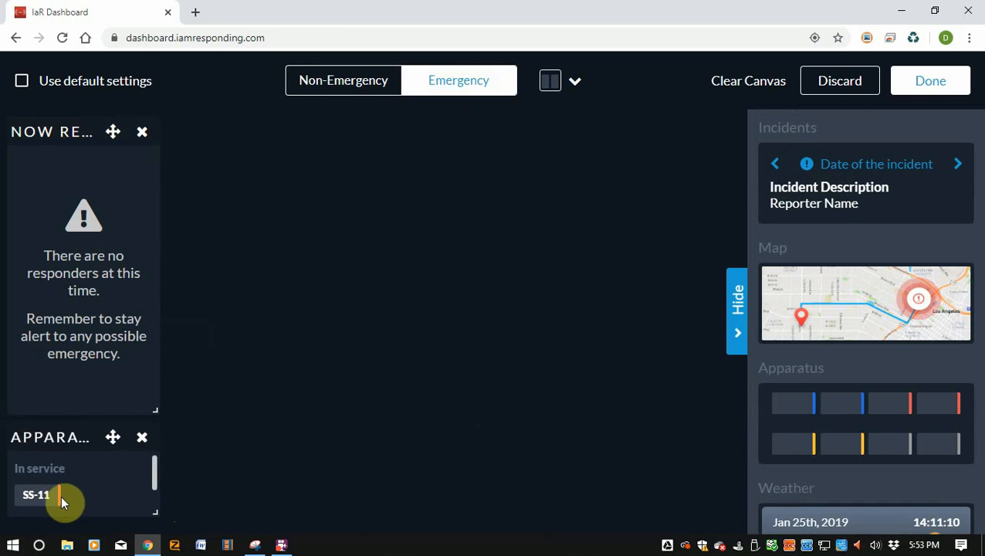
pyautogui.moveTo(830, 327)
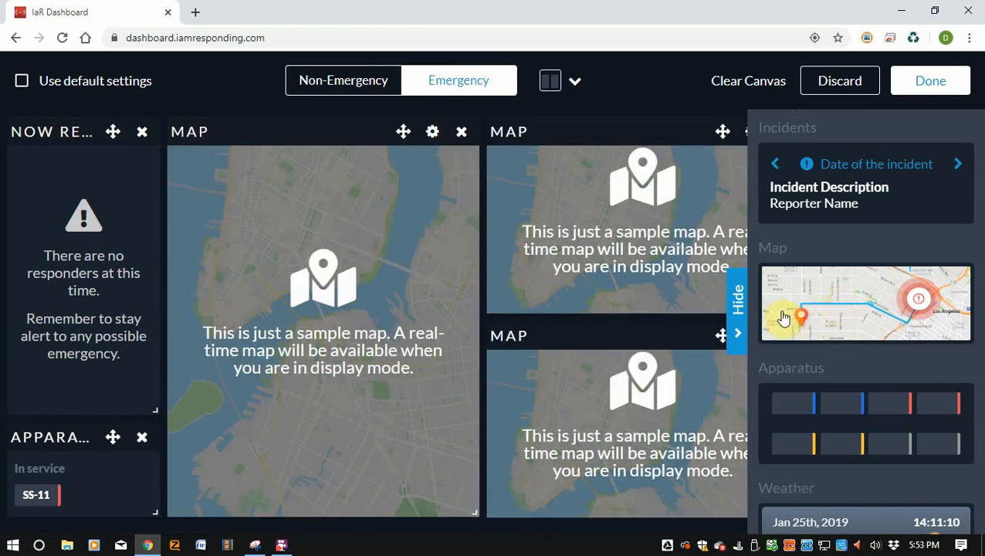
pyautogui.click(738, 301)
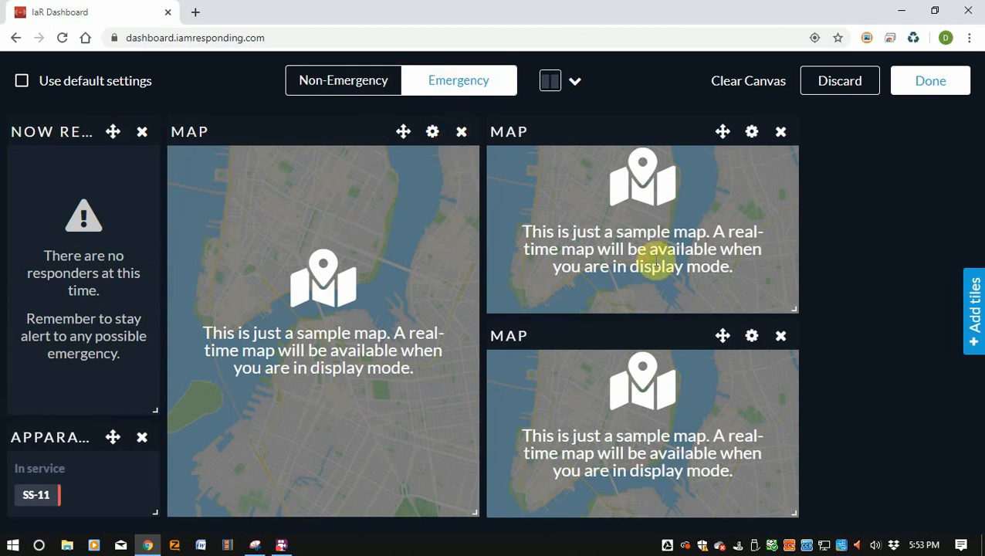
pyautogui.moveTo(949, 324)
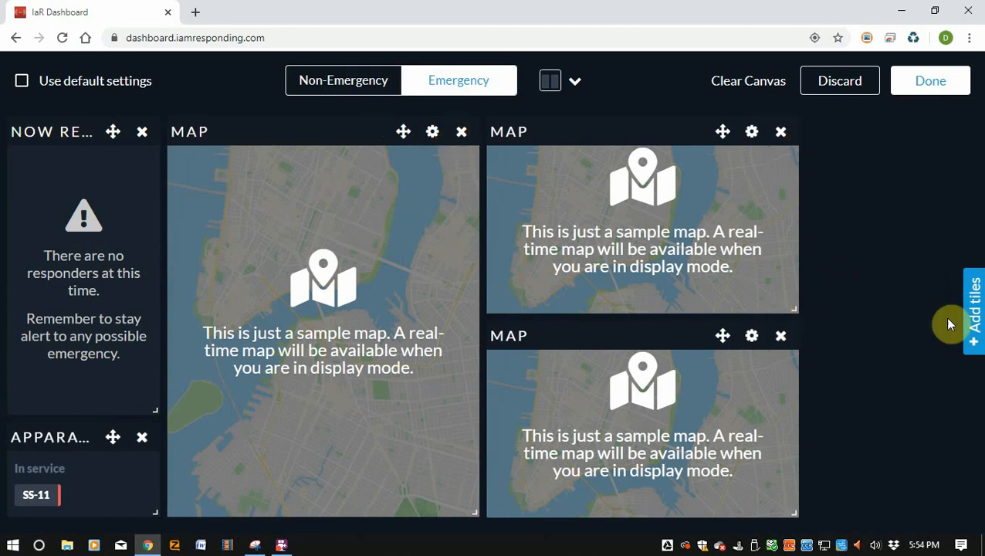
# Add the Mutual Aid tile from the Add tiles list to the layout's right side.
pyautogui.click(972, 309)
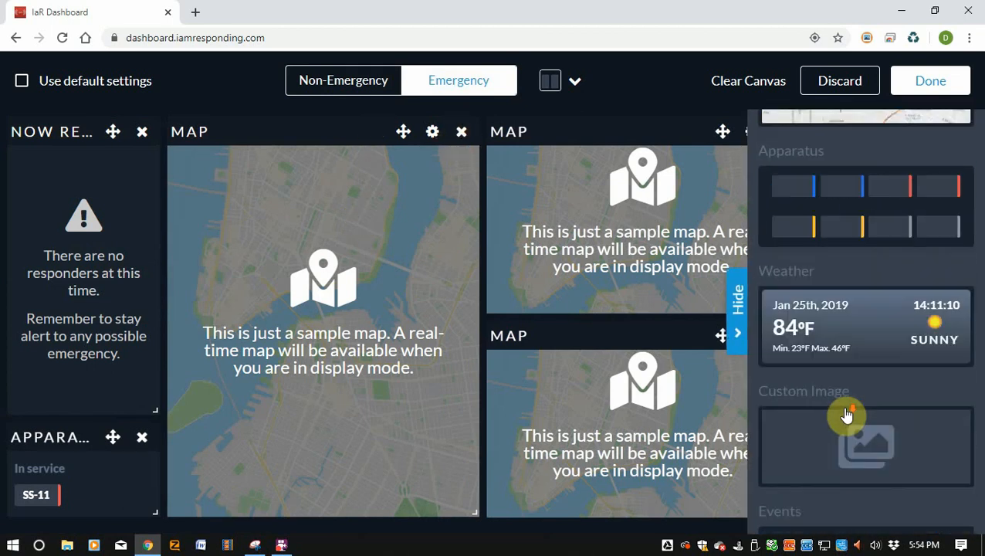
pyautogui.scroll(-3)
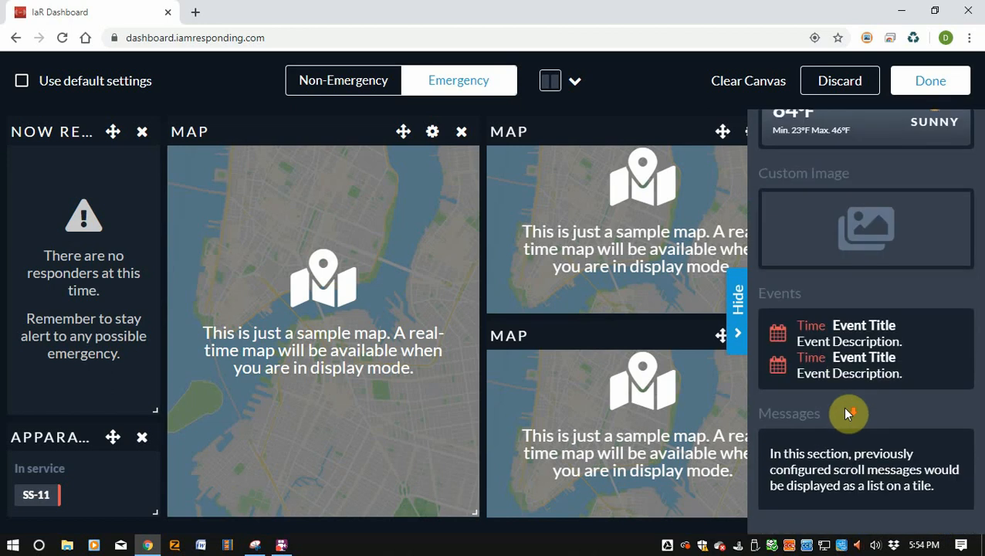
pyautogui.scroll(-3)
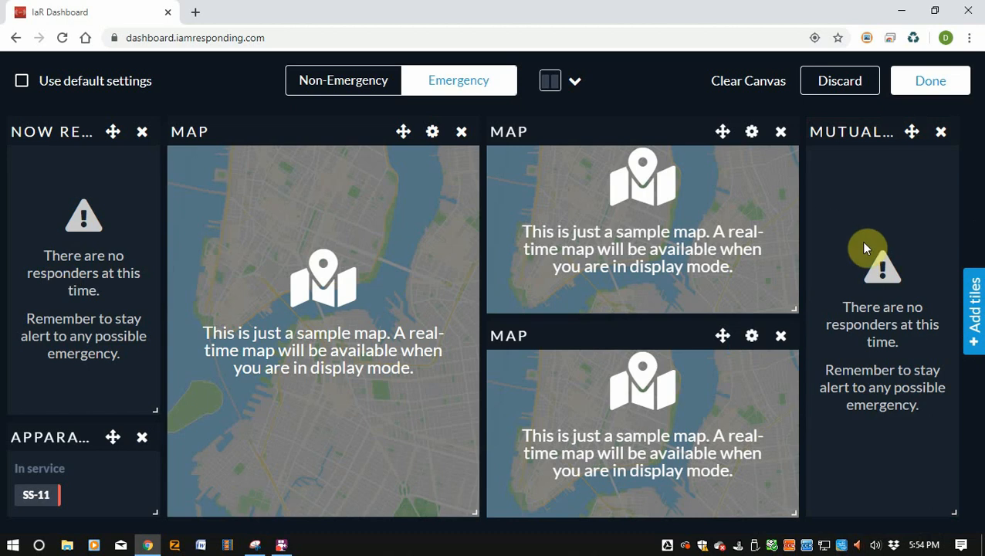
pyautogui.moveTo(170, 457)
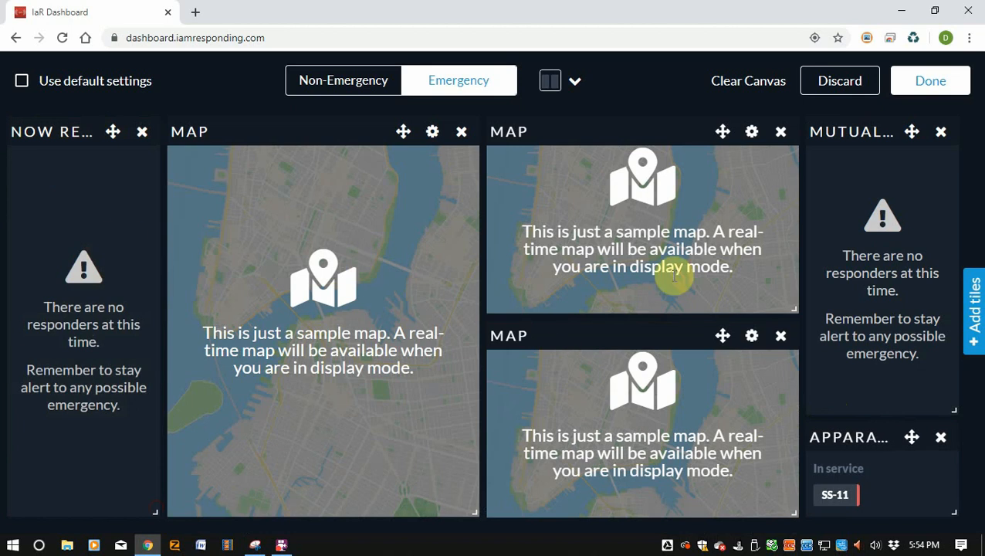
pyautogui.moveTo(517, 255)
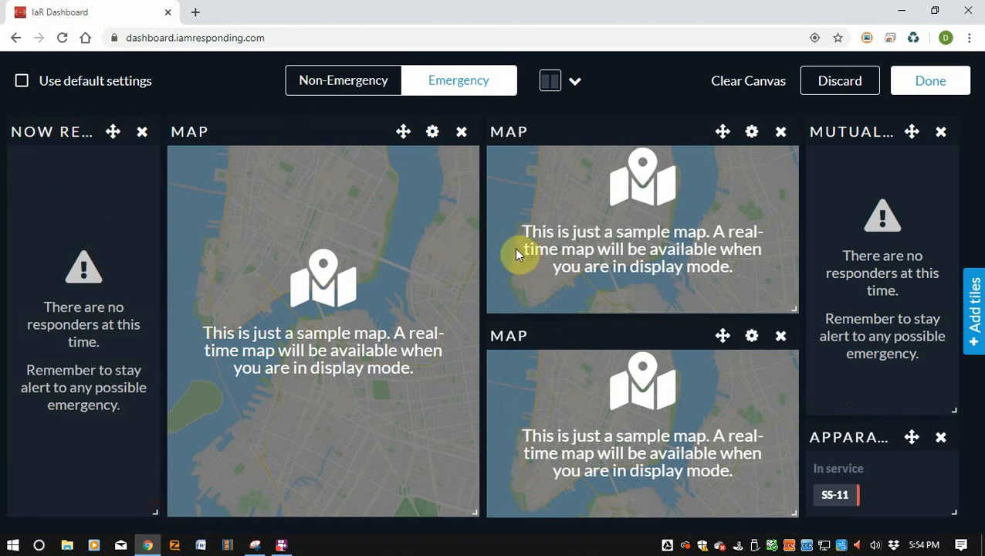
pyautogui.moveTo(611, 126)
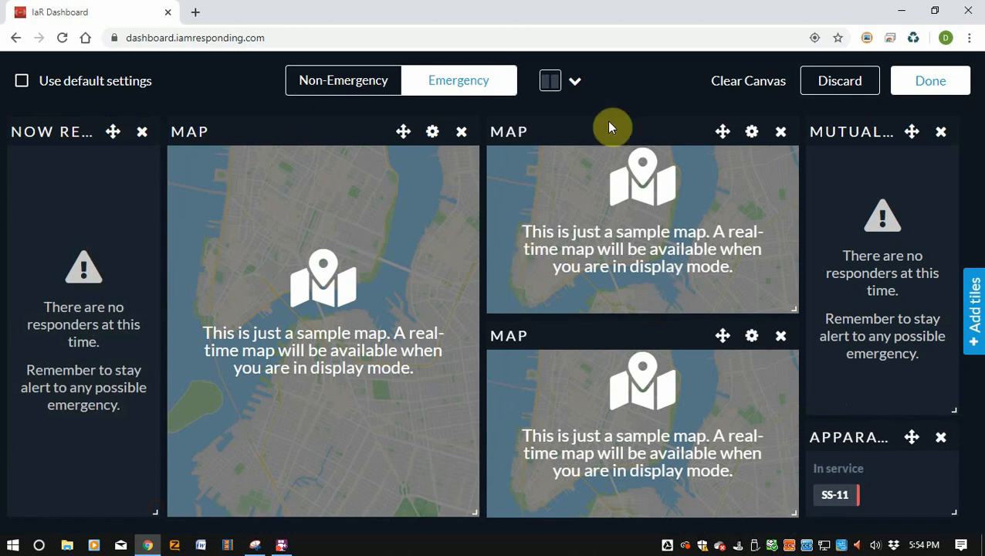
pyautogui.moveTo(432, 132)
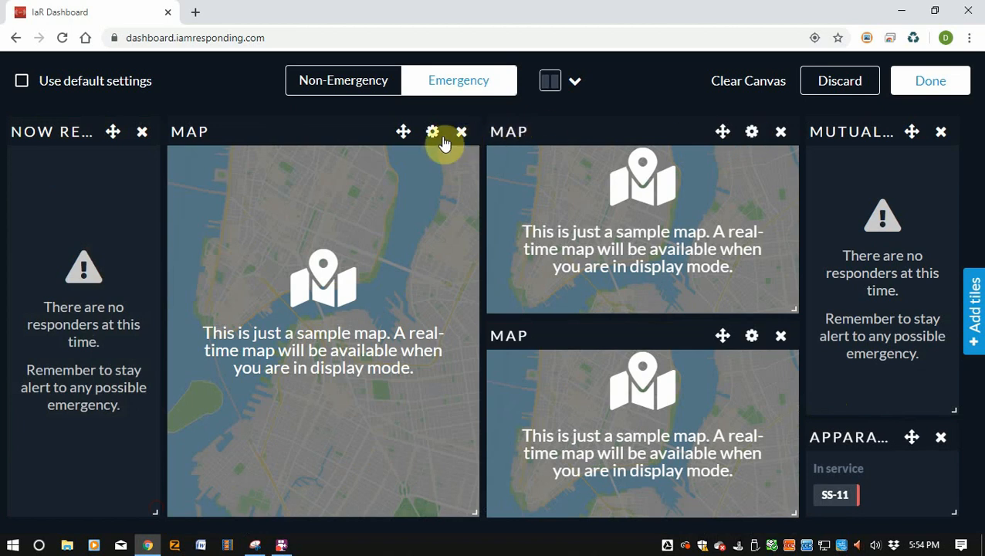
pyautogui.moveTo(740, 336)
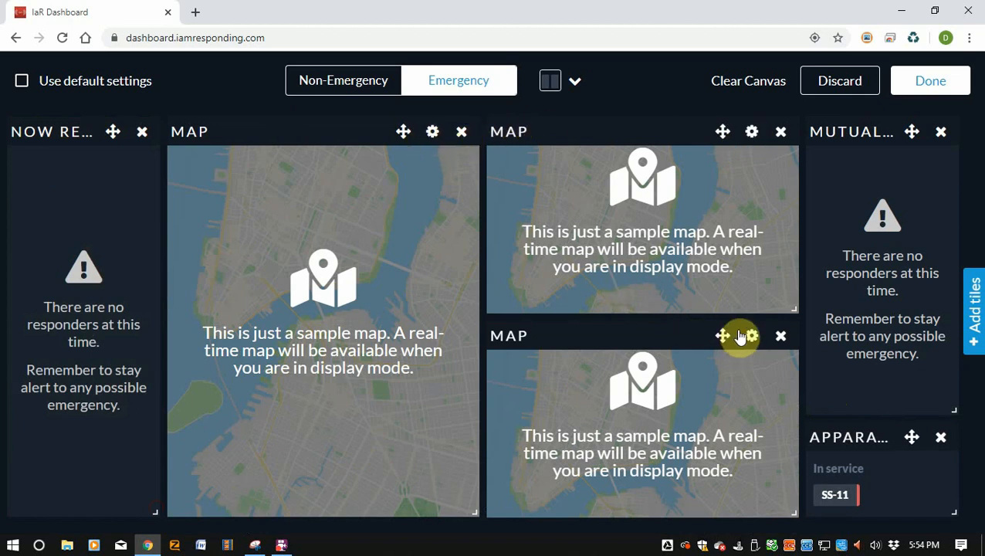
pyautogui.moveTo(901, 439)
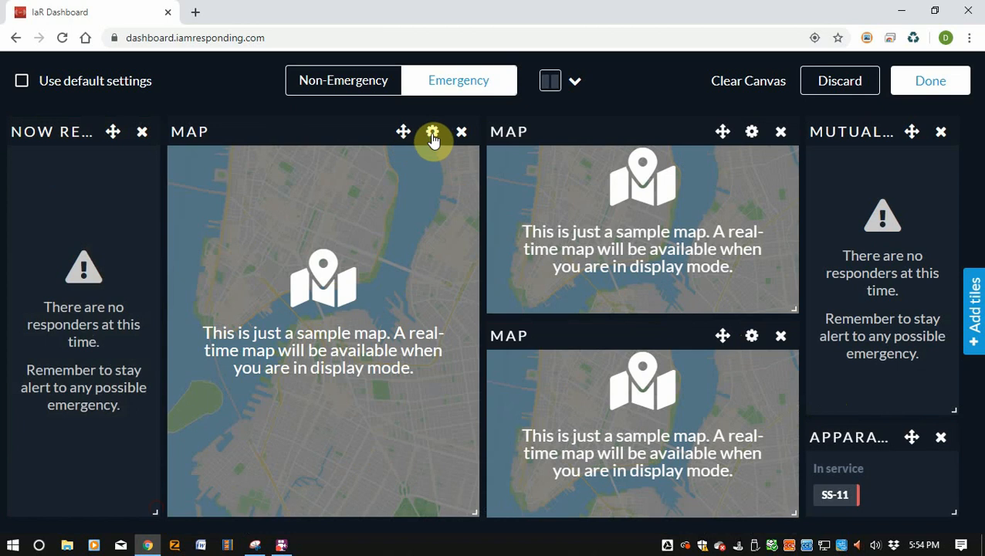
# Set the large map tile to Roadmap view with zoom showing the full route.
pyautogui.click(432, 131)
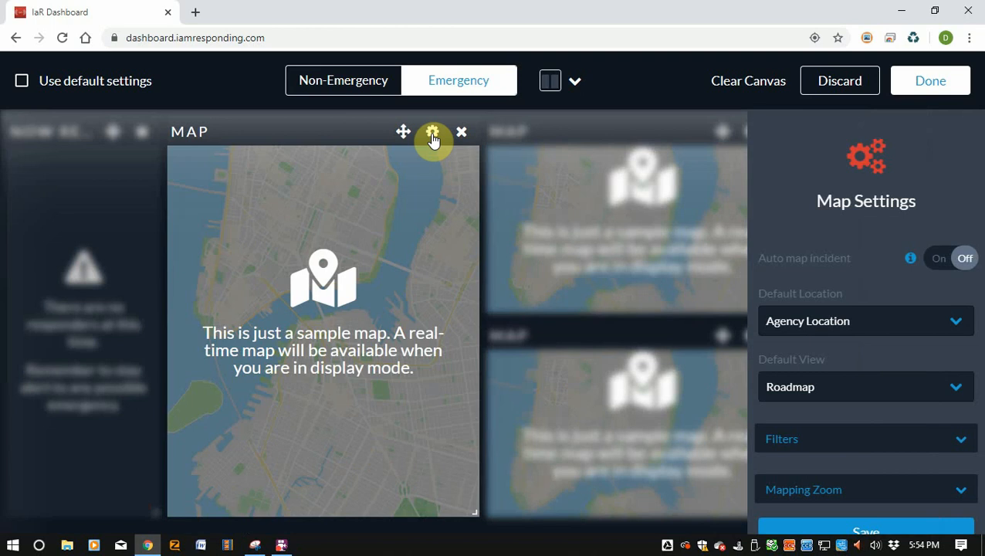
pyautogui.moveTo(318, 179)
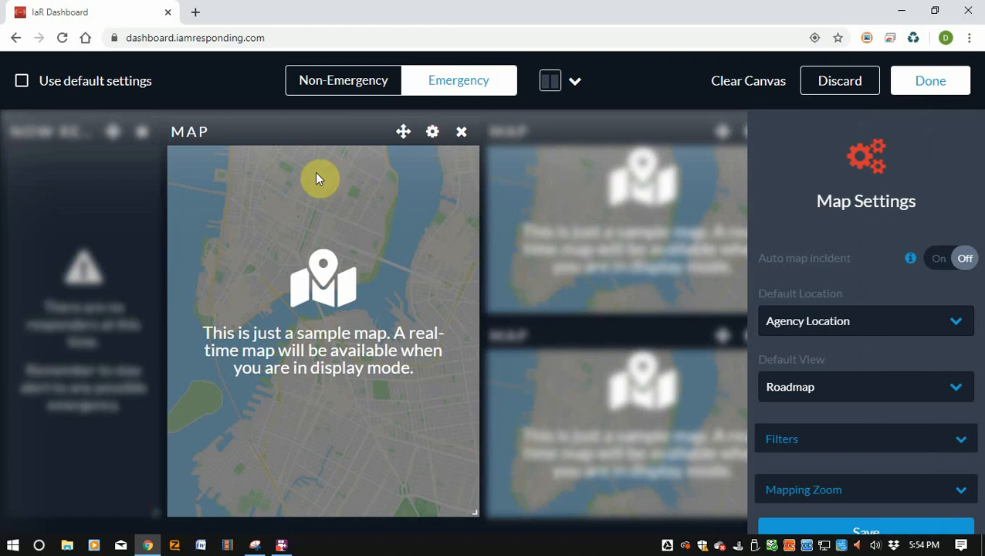
pyautogui.click(950, 258)
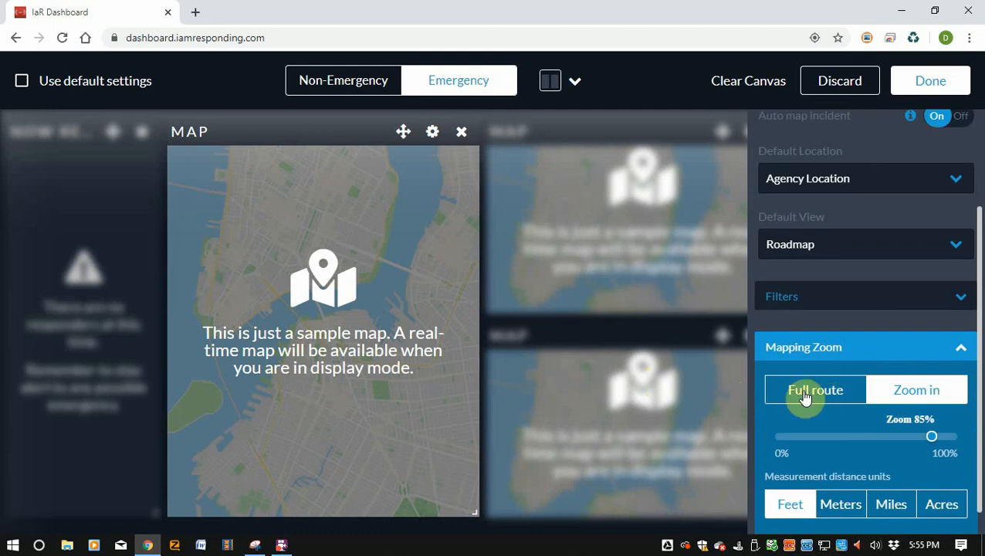
pyautogui.click(815, 389)
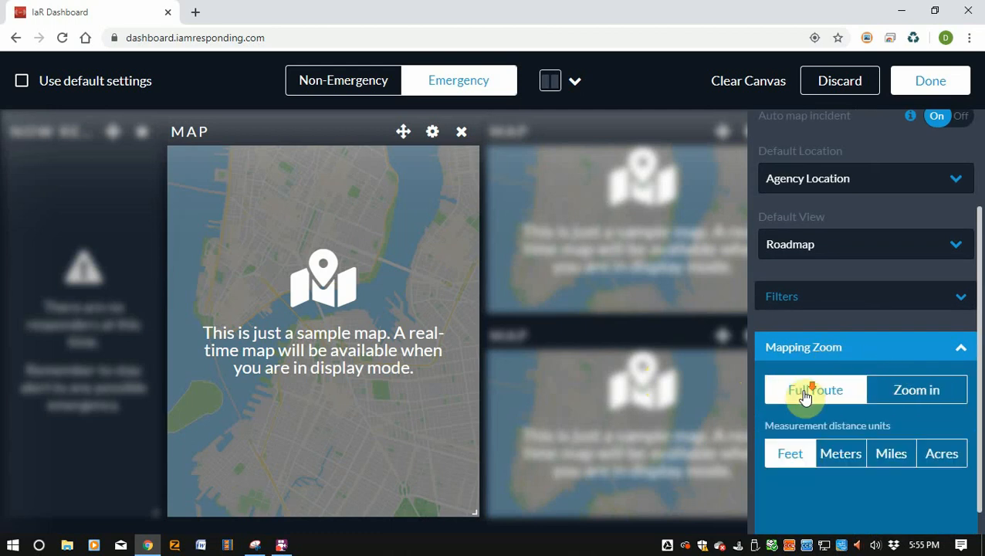
pyautogui.scroll(-3)
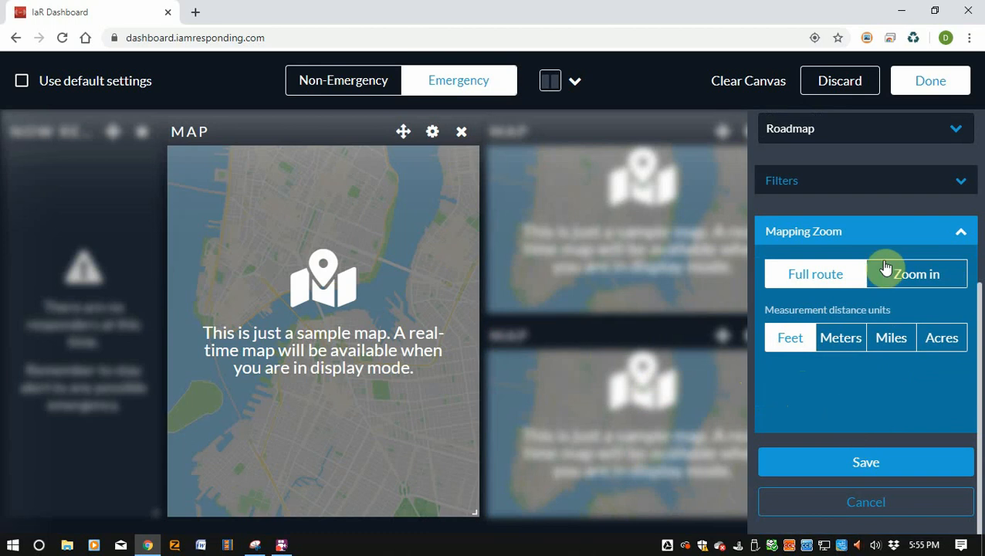
# Set the map's Hydrants, Markers, Apparatus and Geofences filter buttons.
pyautogui.click(864, 179)
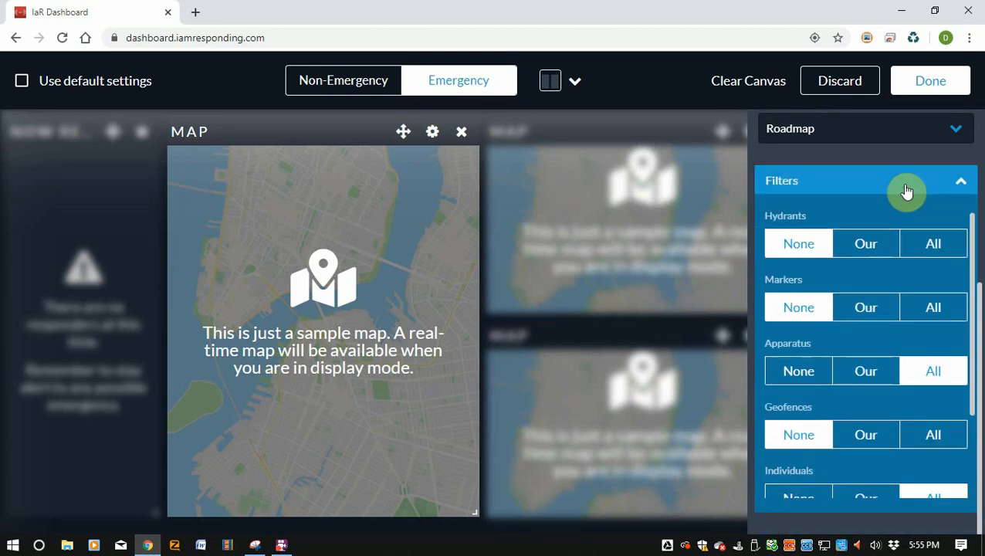
pyautogui.moveTo(685, 250)
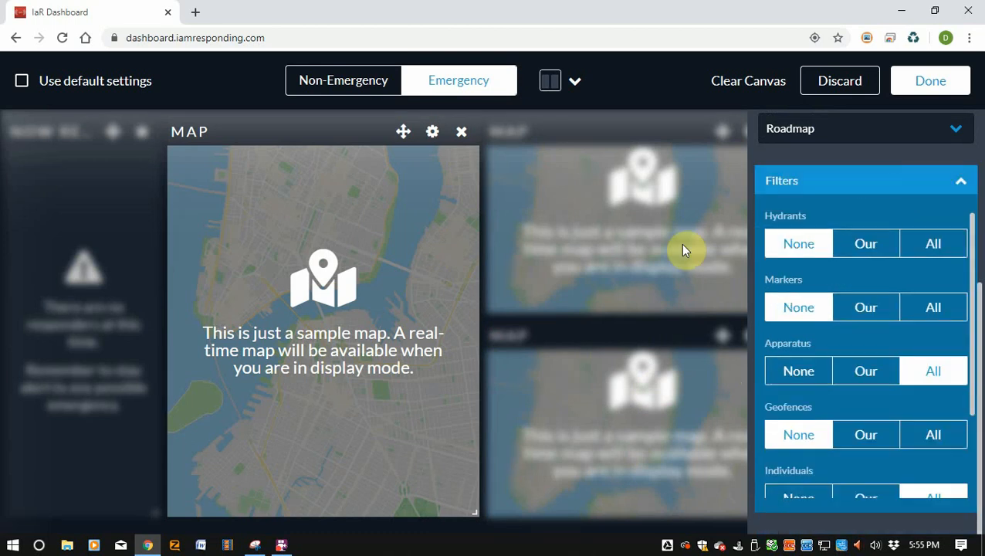
pyautogui.click(932, 244)
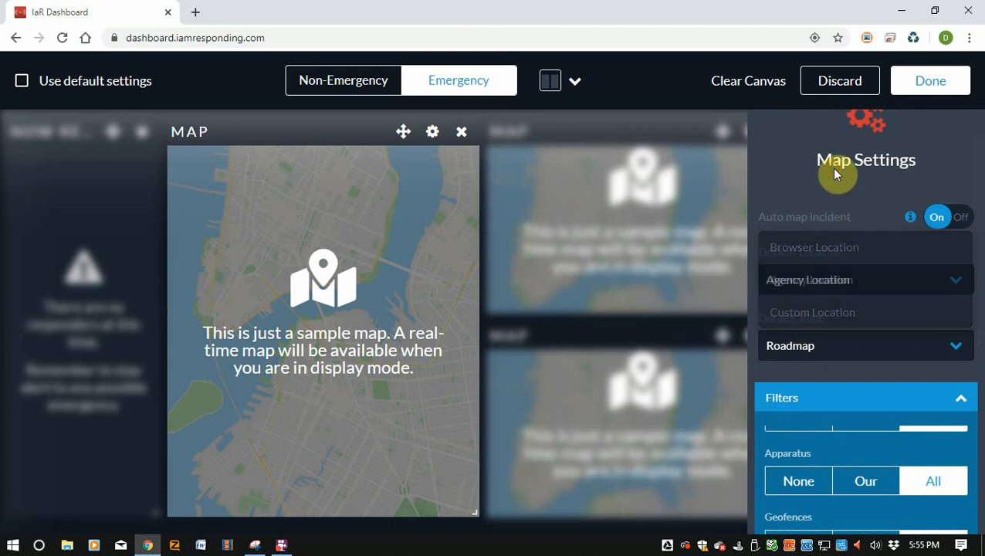
pyautogui.scroll(-3)
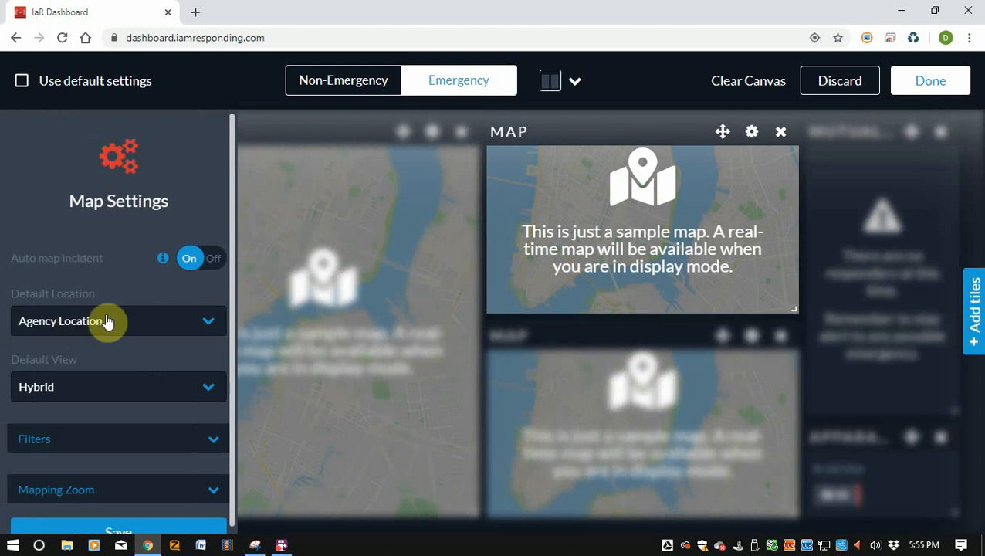
pyautogui.moveTo(96, 377)
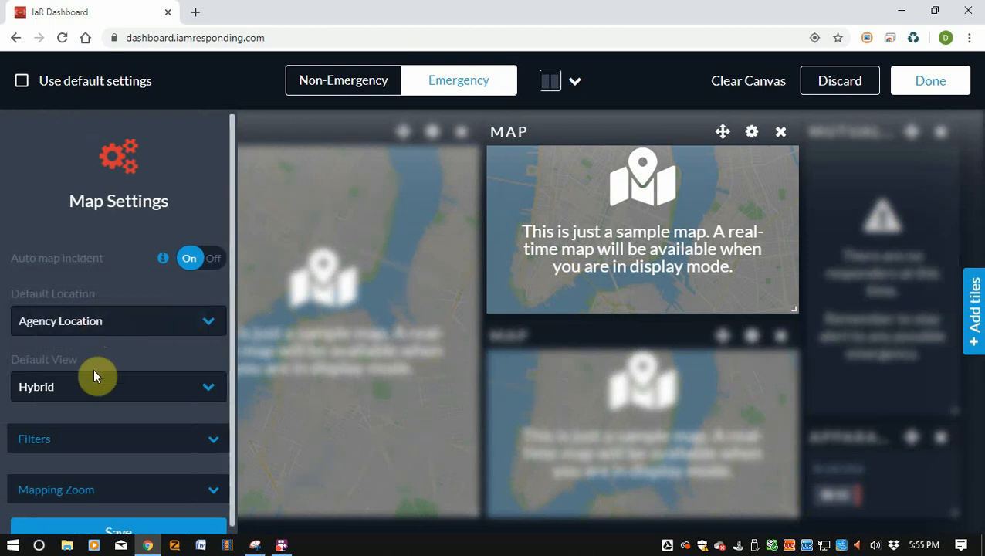
pyautogui.moveTo(98, 394)
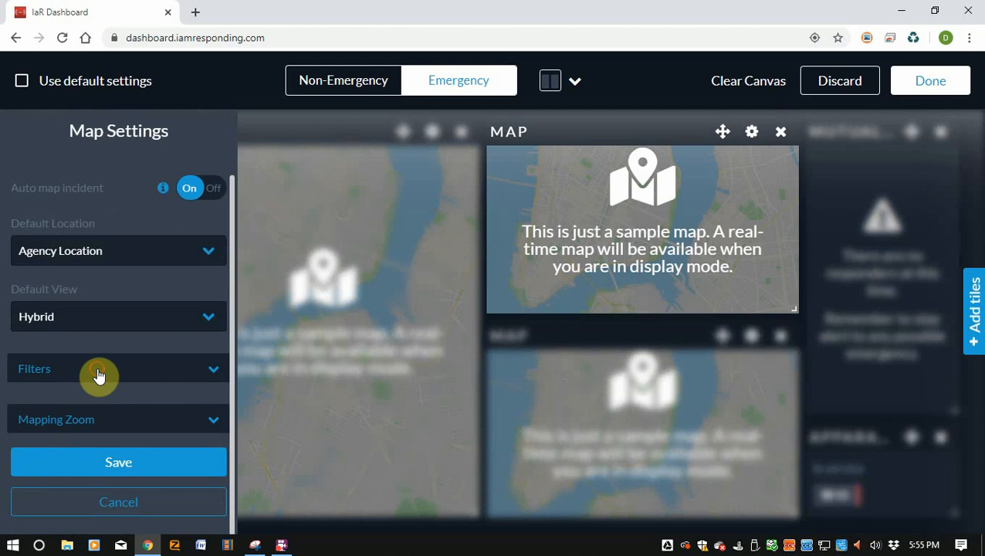
# Set the upper map tile to Hybrid view at the agency location, zoomed to 85%.
pyautogui.click(98, 368)
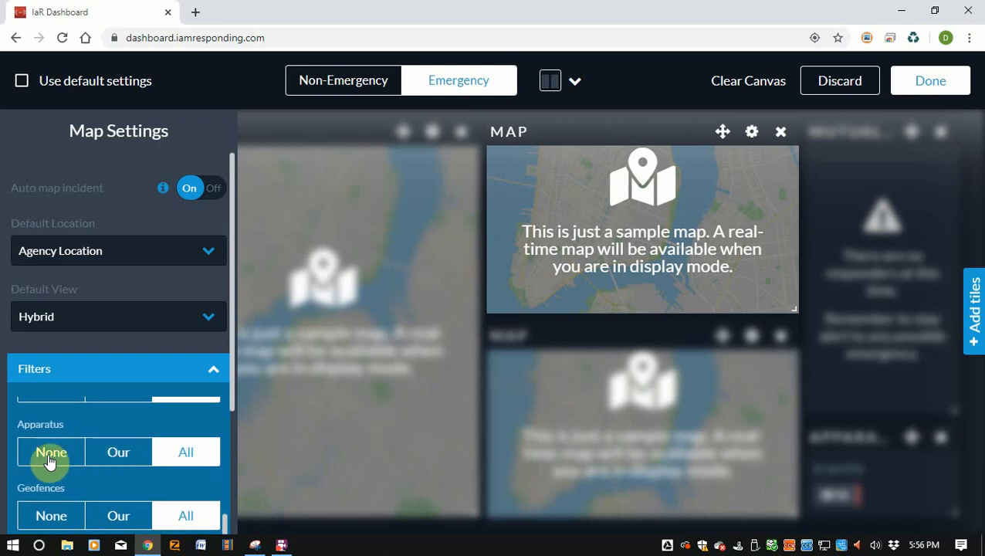
pyautogui.scroll(-3)
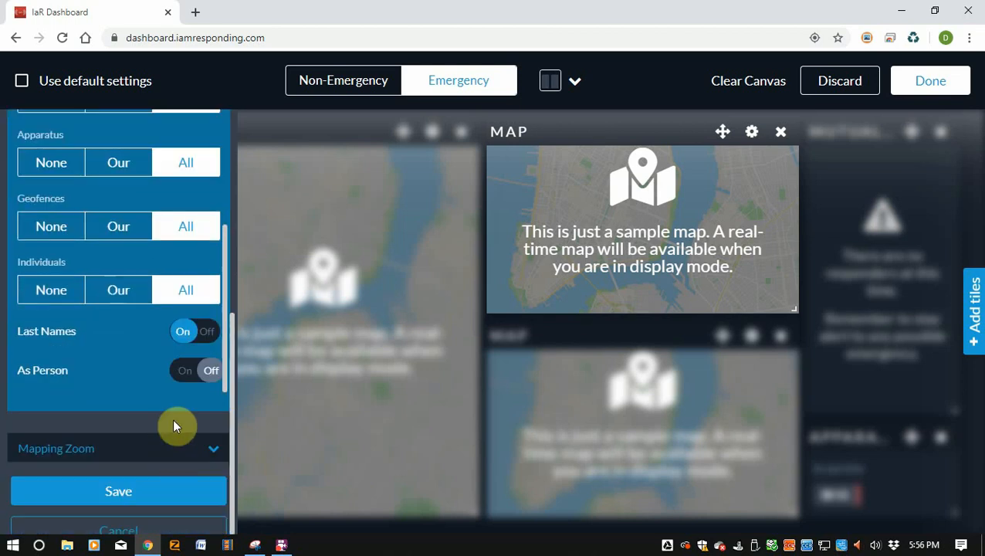
pyautogui.click(56, 448)
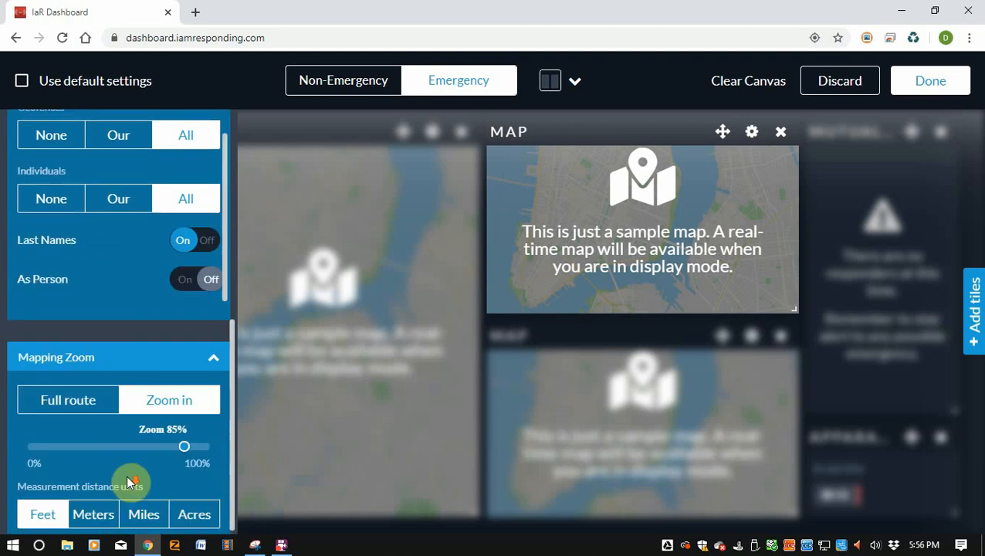
pyautogui.moveTo(185, 446); pyautogui.dragTo(210, 394)
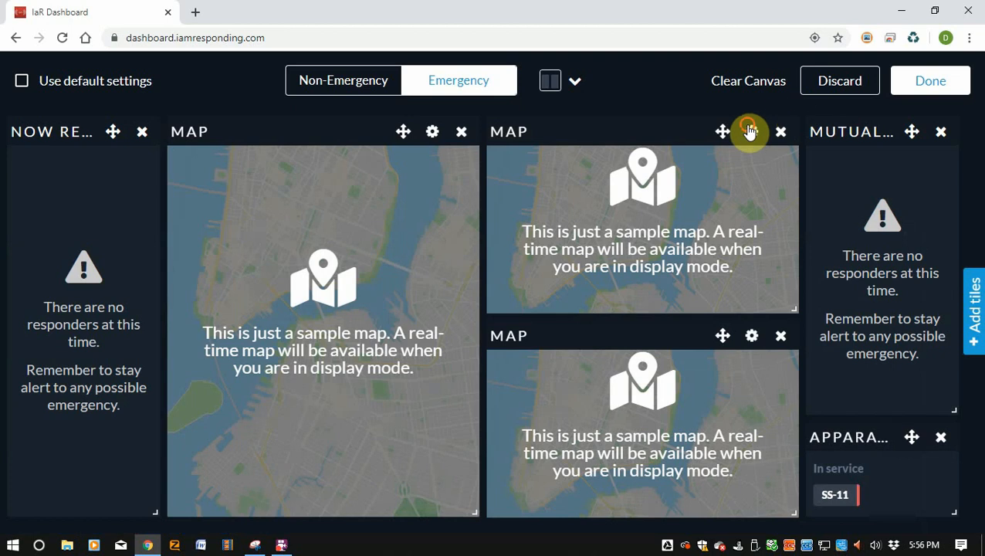
# Save the upper map, then set the lower map tile's default view to Street View.
pyautogui.click(750, 131)
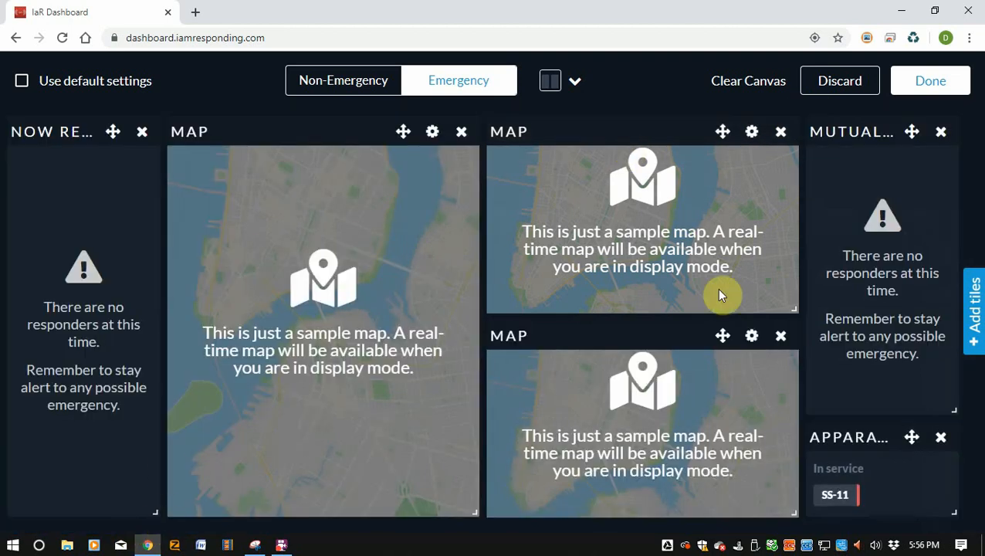
pyautogui.click(750, 335)
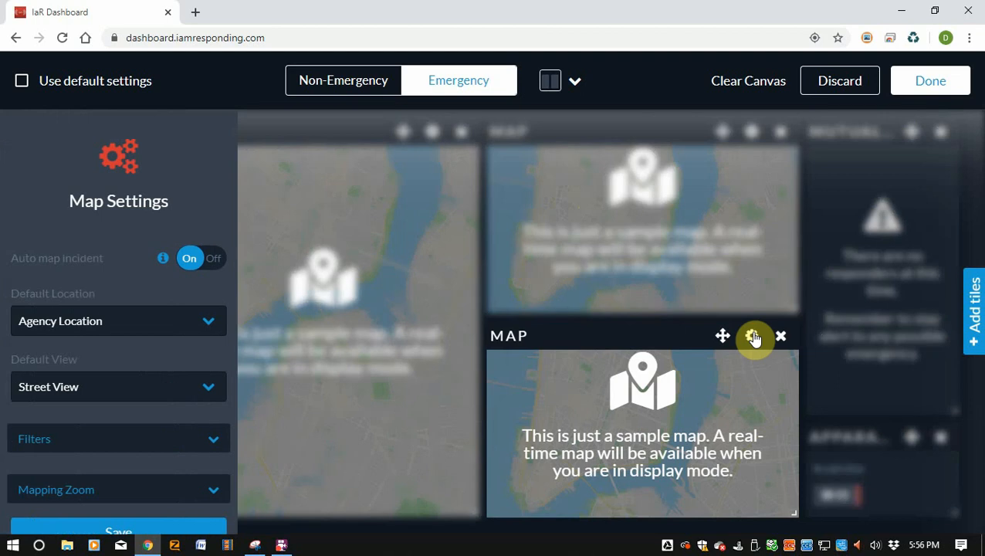
pyautogui.click(117, 386)
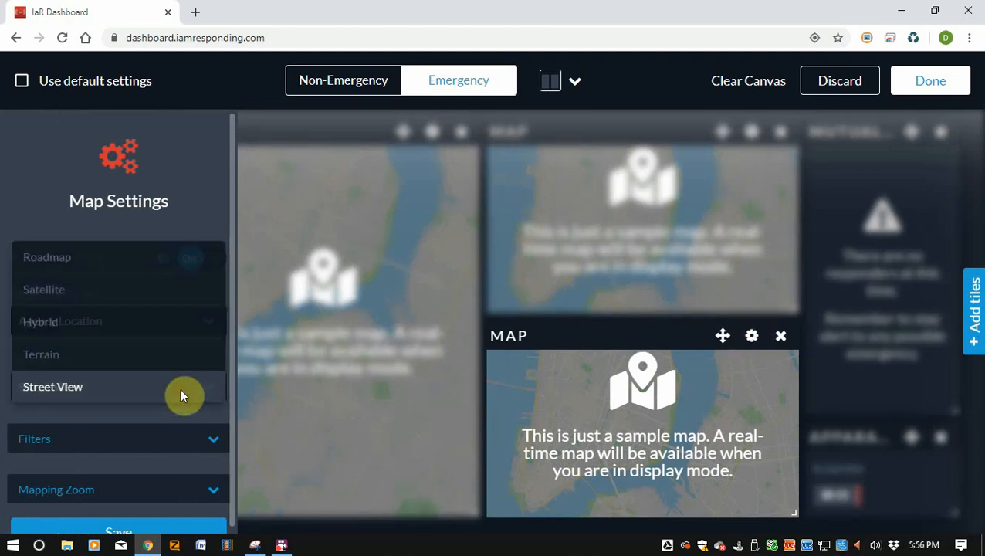
pyautogui.click(52, 385)
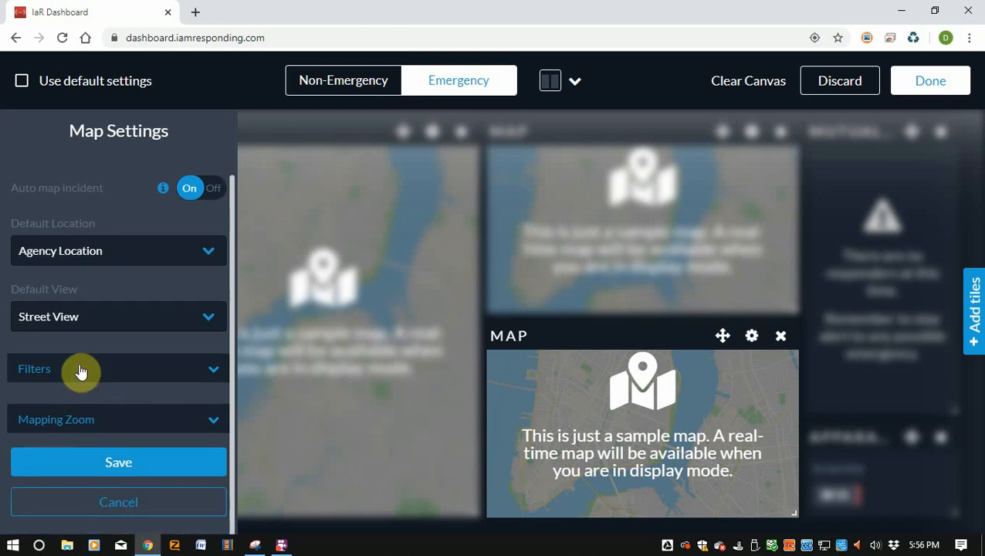
pyautogui.click(80, 367)
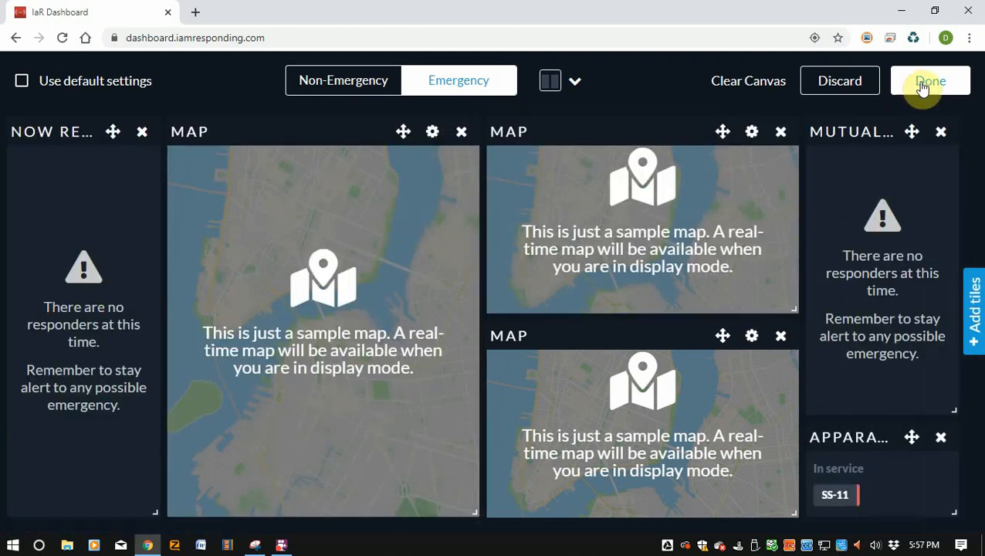
# Finish editing both layouts and return to the live South Side Fire Department dashboard.
pyautogui.click(342, 80)
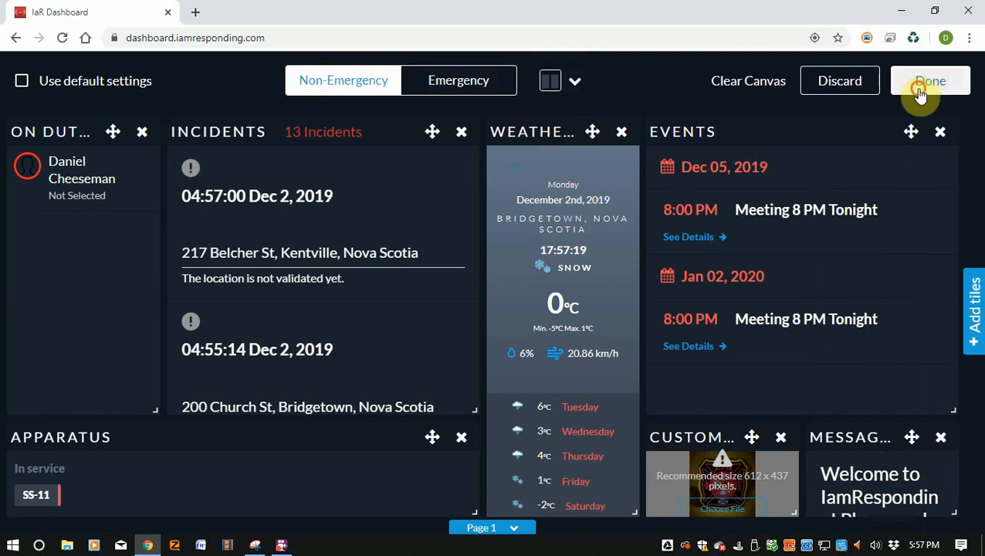
pyautogui.click(929, 81)
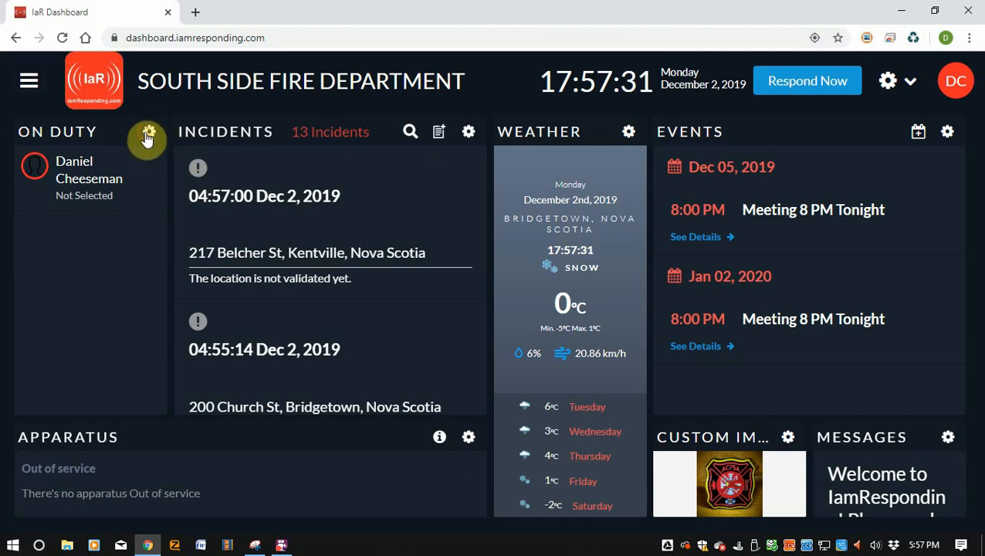
# Sort On Duty by Position then Until, alphabetical, with slow auto-scroll, and save.
pyautogui.click(148, 131)
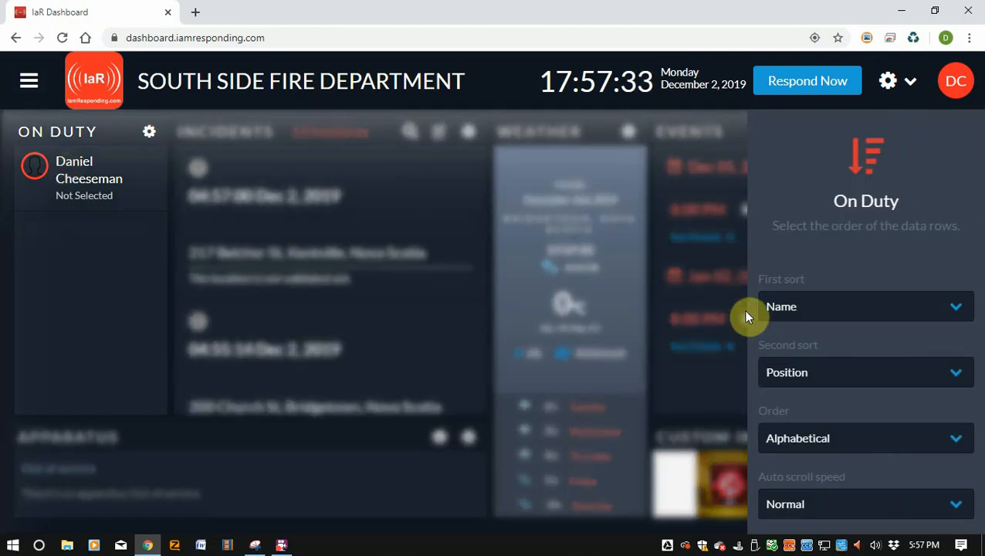
pyautogui.click(864, 306)
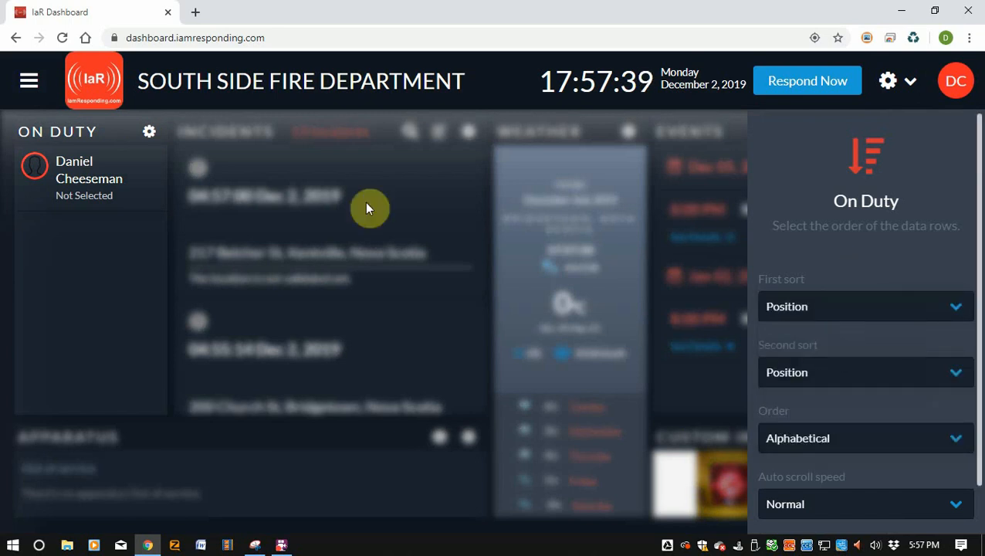
pyautogui.click(864, 305)
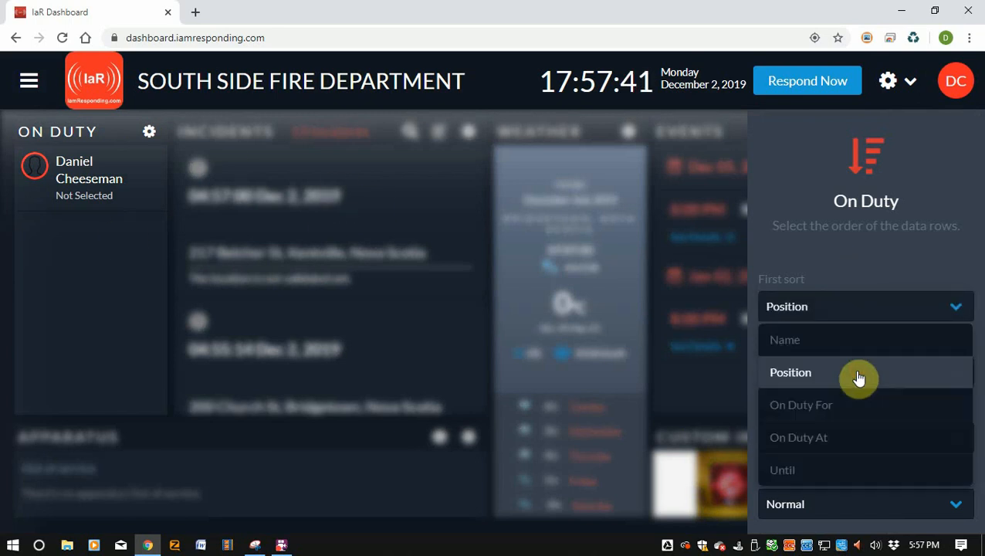
pyautogui.moveTo(848, 392)
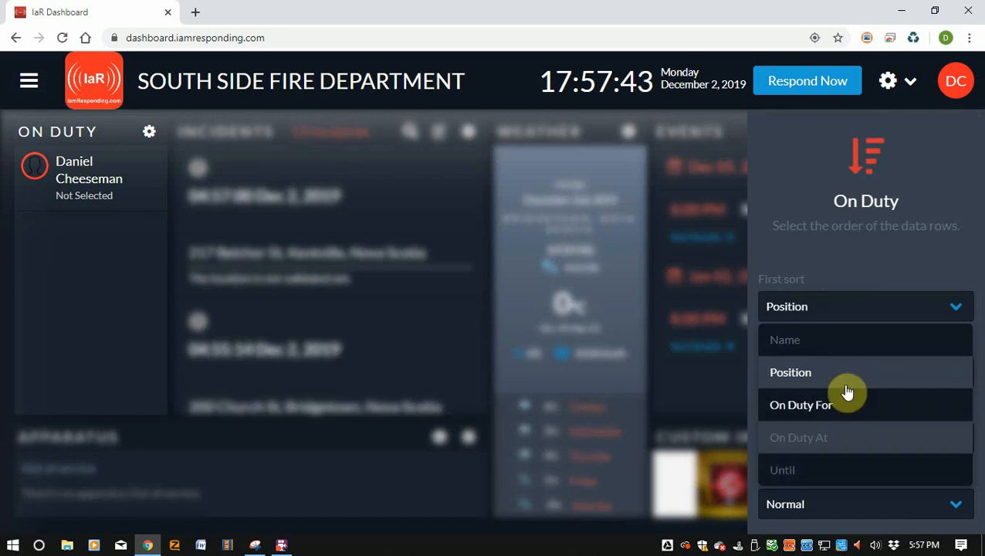
pyautogui.moveTo(836, 348)
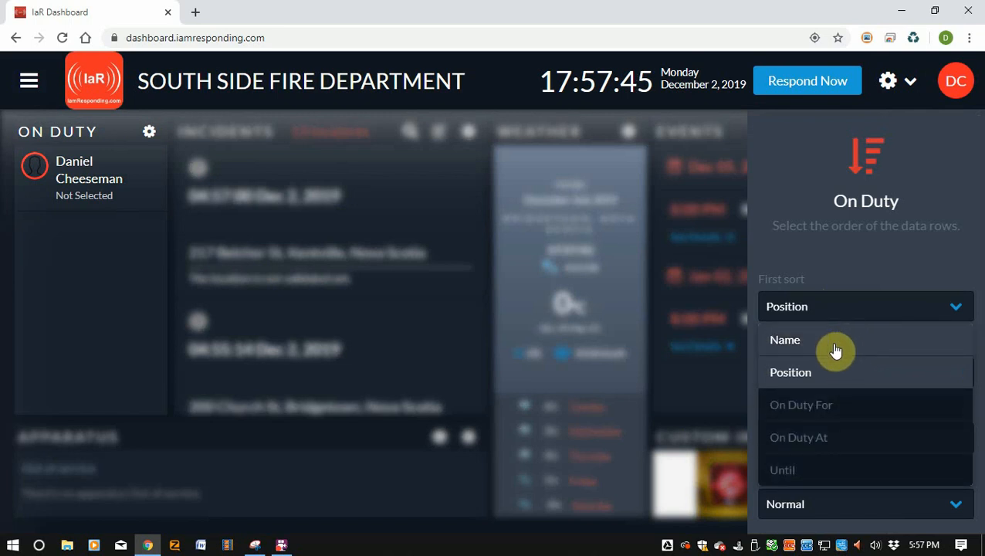
pyautogui.moveTo(827, 422)
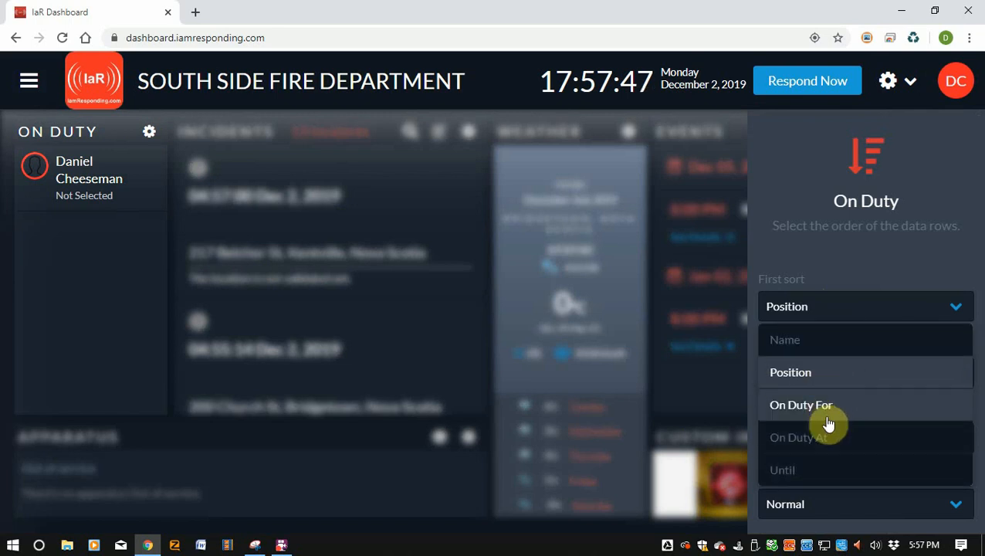
pyautogui.moveTo(846, 463)
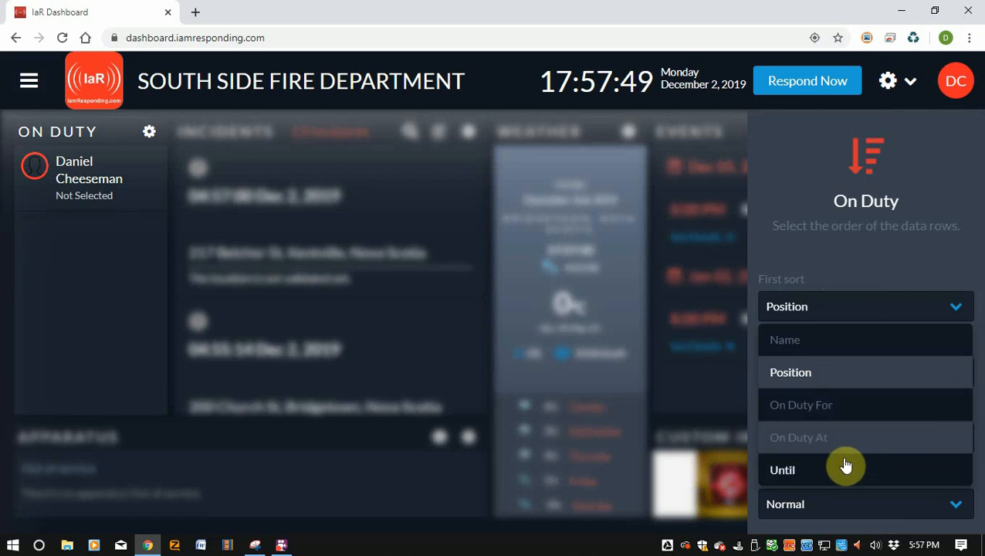
pyautogui.click(781, 469)
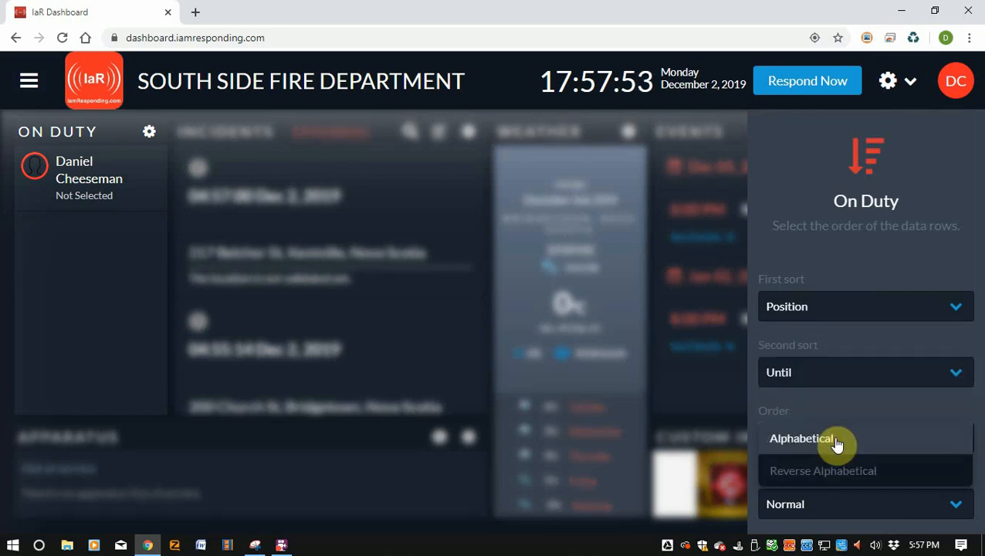
pyautogui.click(801, 438)
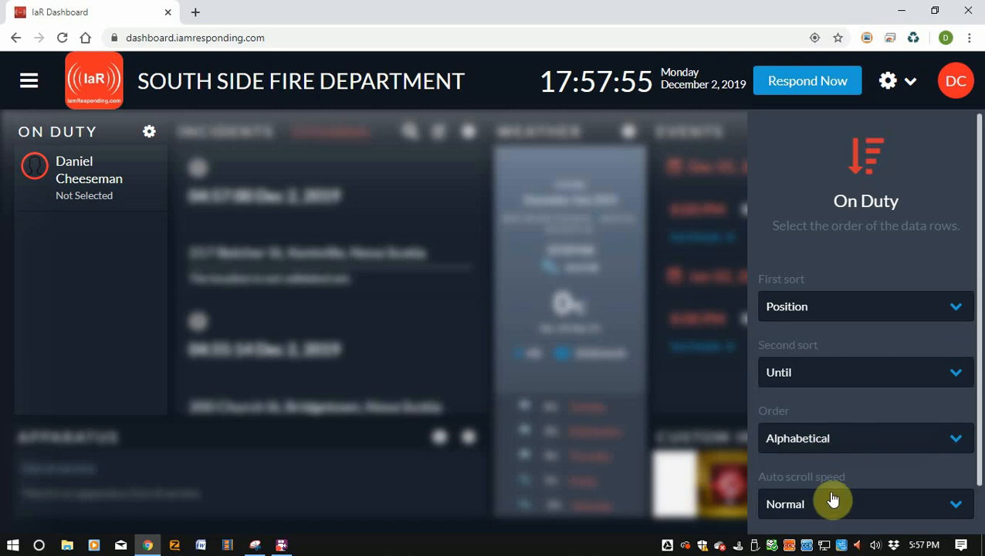
pyautogui.click(864, 503)
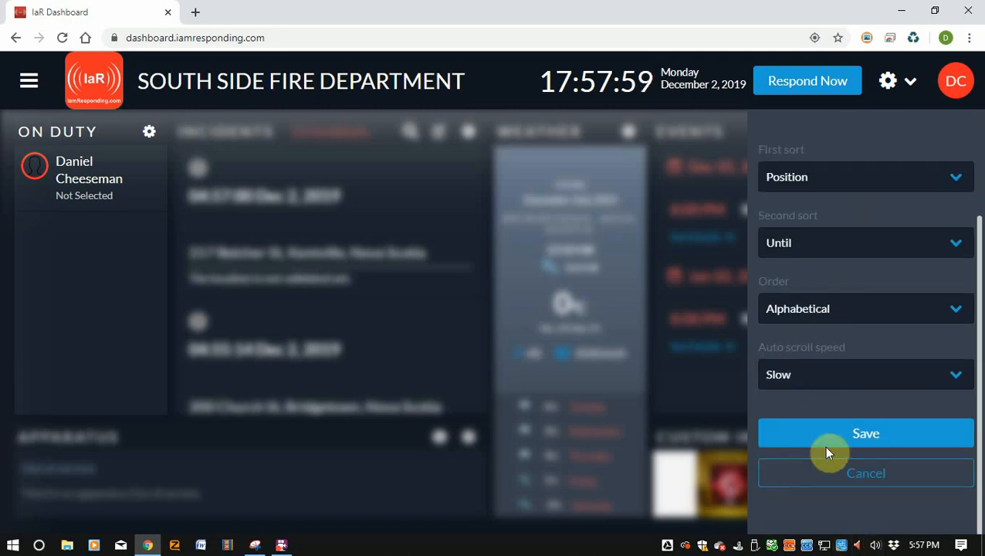
pyautogui.click(864, 432)
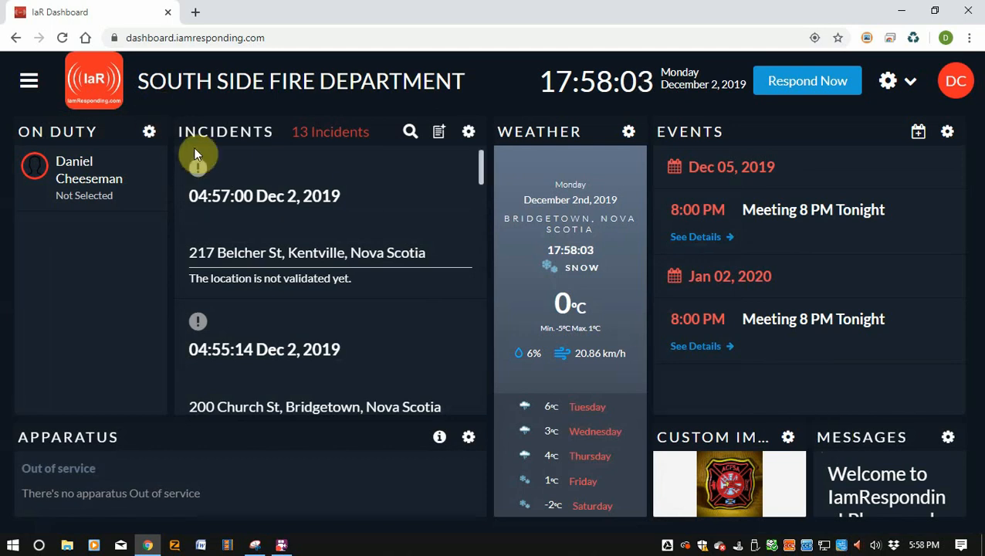
pyautogui.moveTo(466, 437)
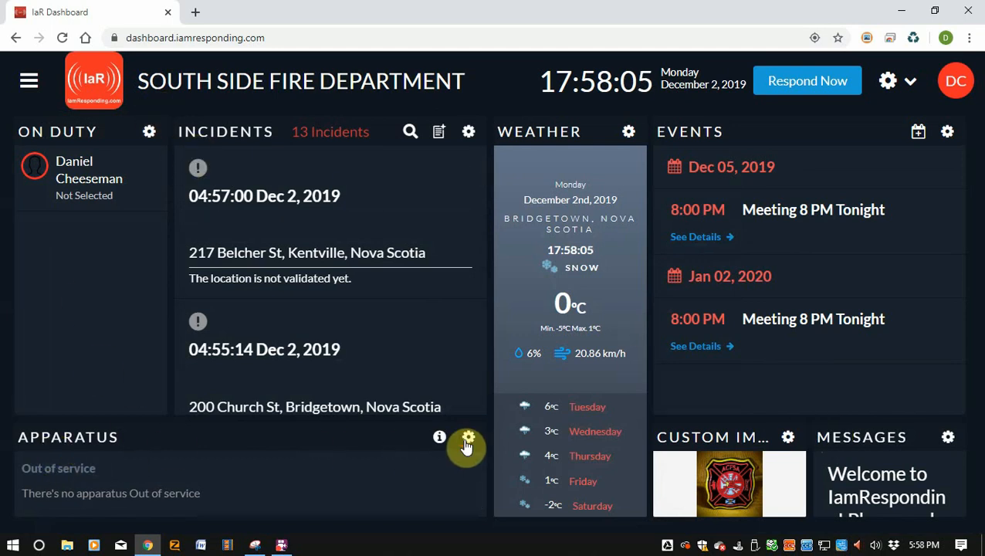
# Set the Apparatus tile to show only Out Of Service apparatus.
pyautogui.click(466, 435)
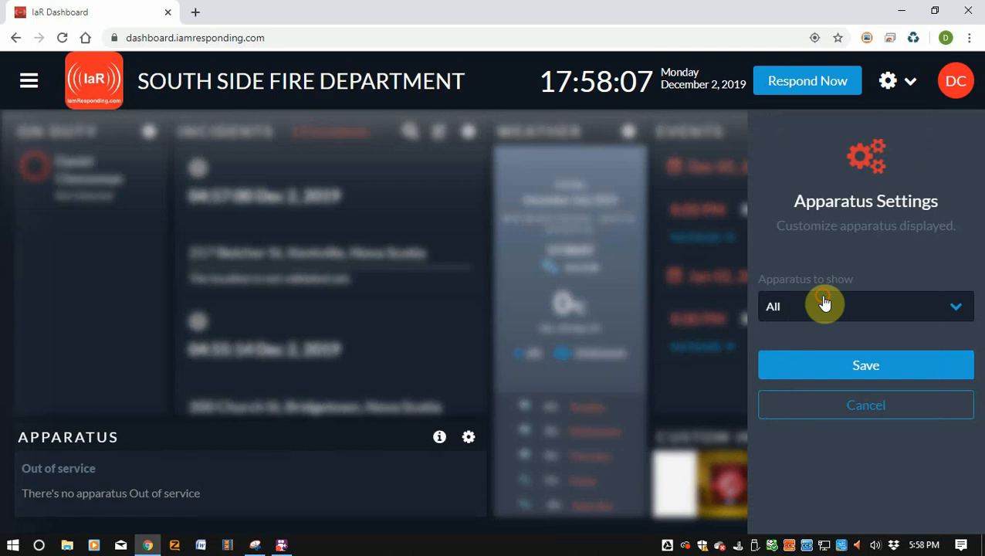
pyautogui.click(864, 306)
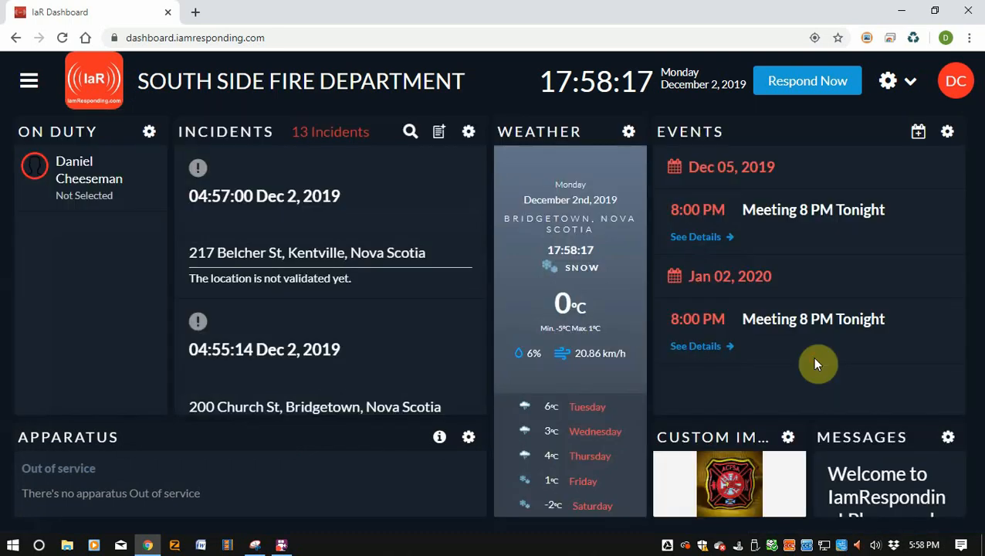
pyautogui.moveTo(512, 456)
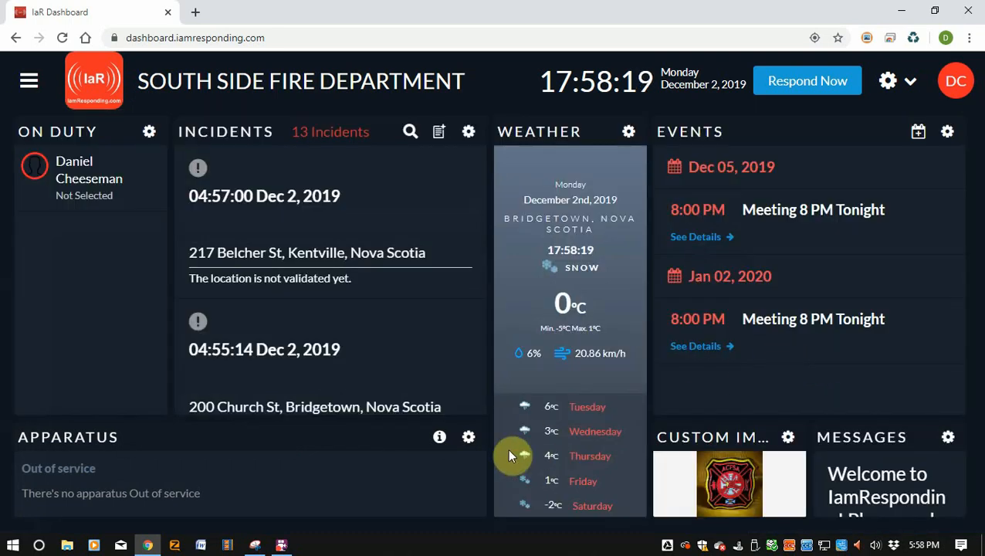
pyautogui.click(469, 435)
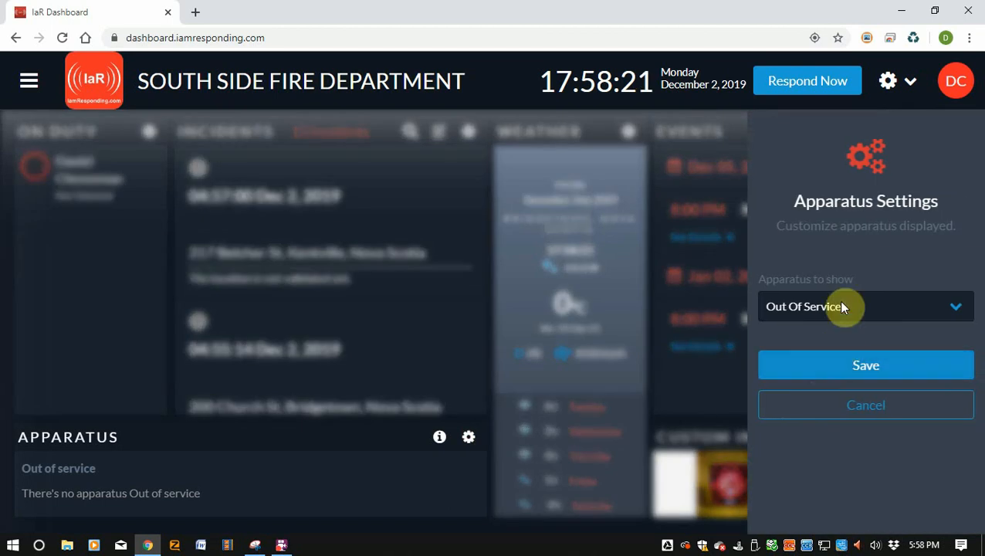
pyautogui.moveTo(825, 343)
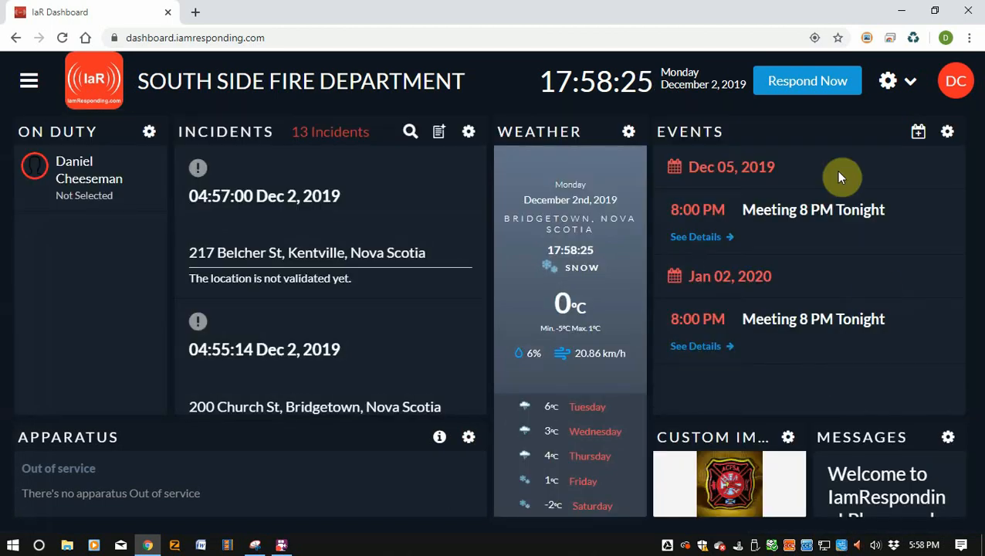
pyautogui.click(628, 132)
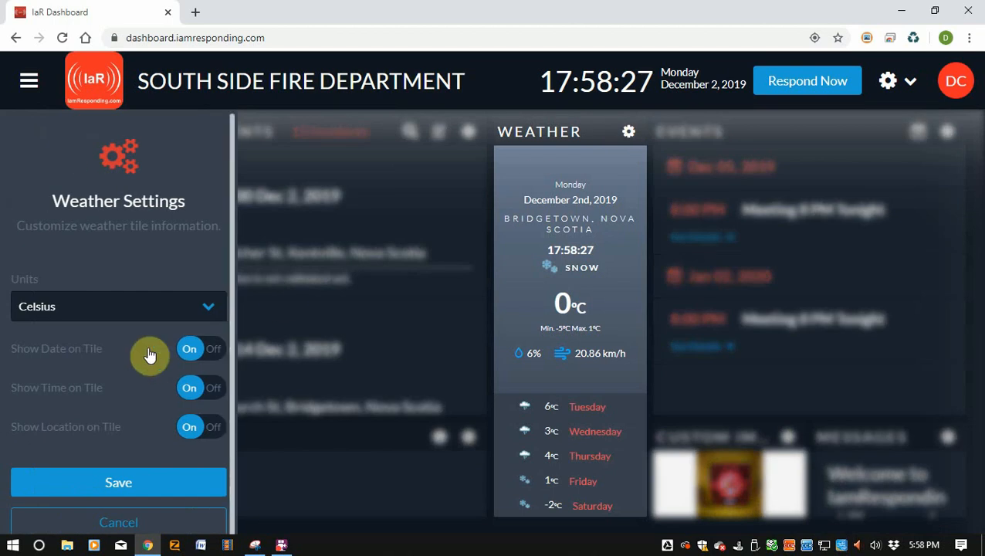
pyautogui.moveTo(149, 318)
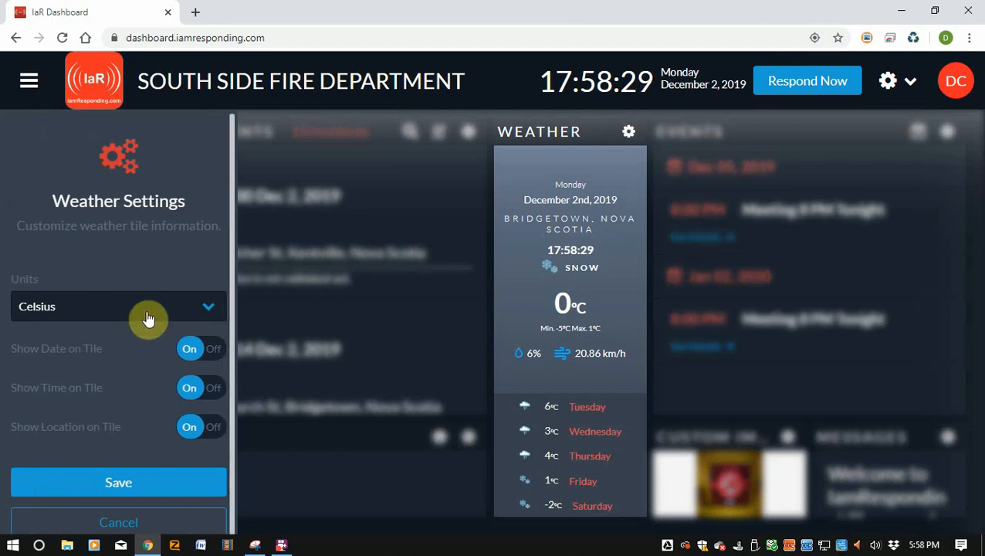
pyautogui.click(150, 306)
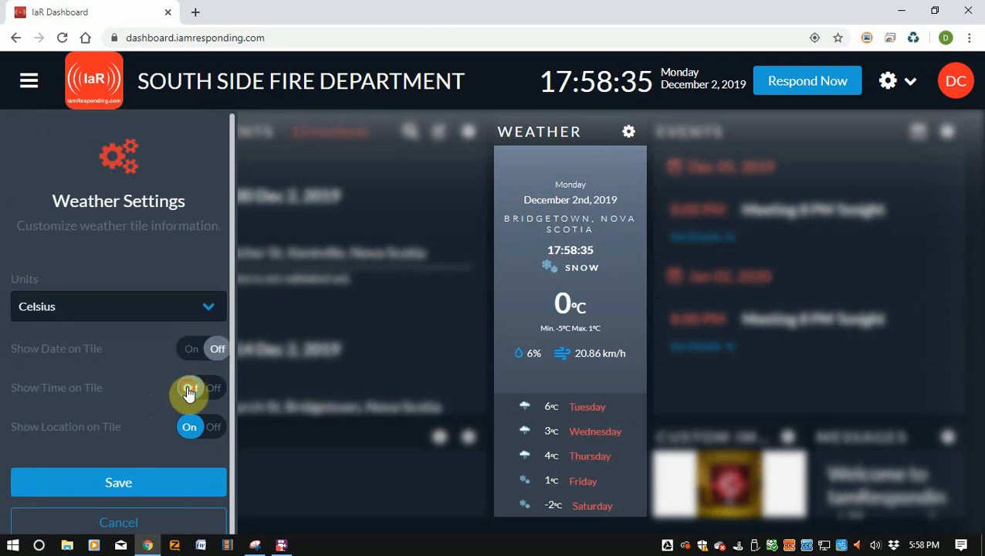
pyautogui.click(189, 387)
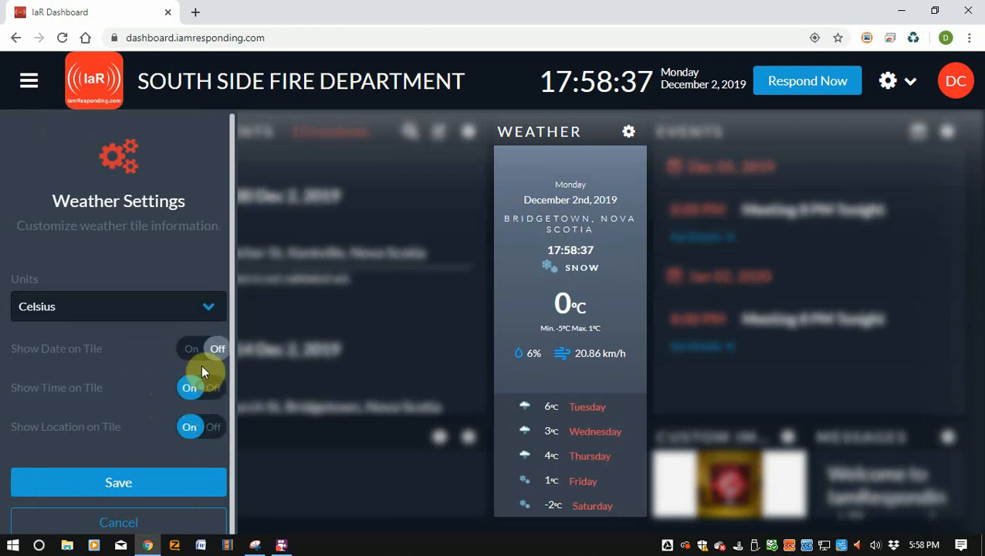
pyautogui.click(188, 349)
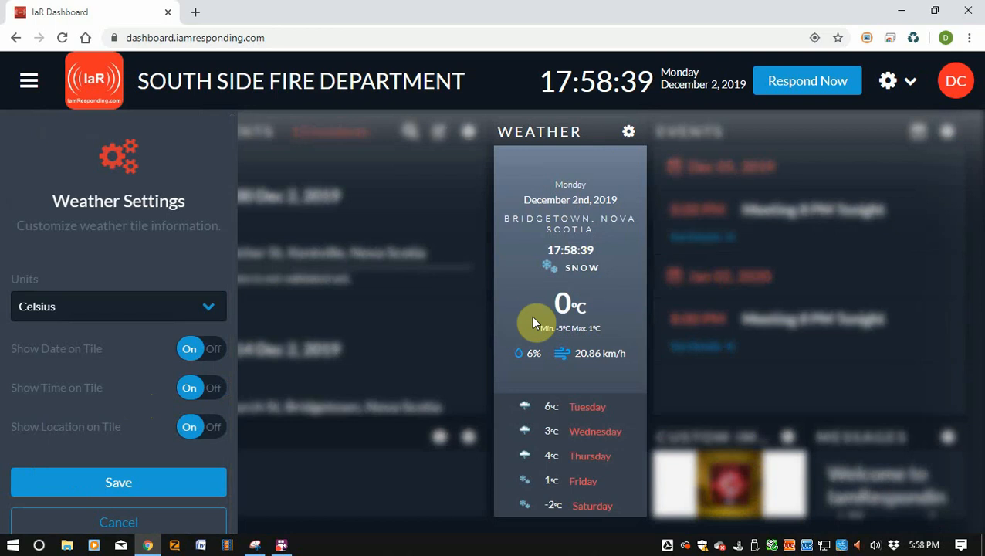
pyautogui.moveTo(272, 309)
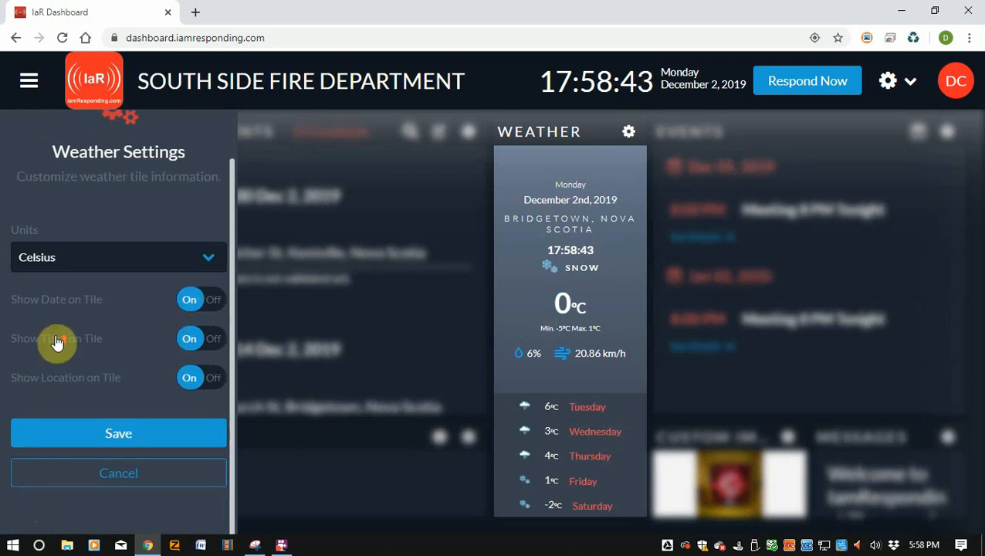
pyautogui.click(118, 472)
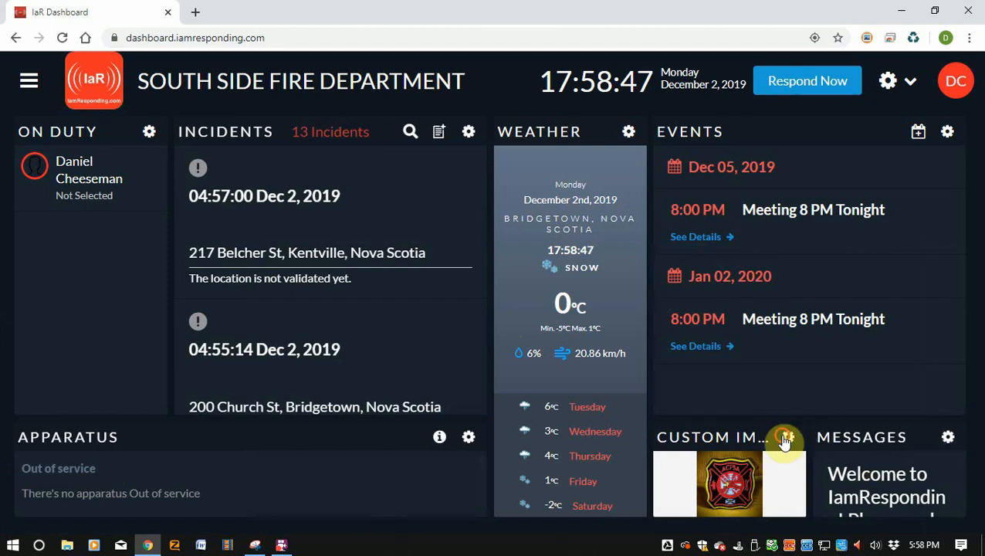
# Accept Fill Image On Tile wrapping for the Custom Image tile.
pyautogui.click(784, 435)
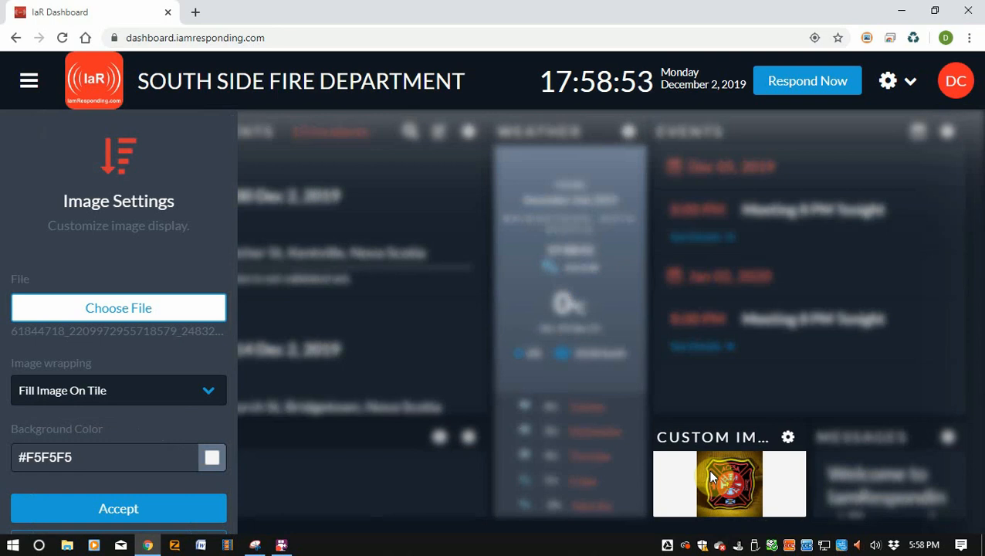
pyautogui.click(118, 508)
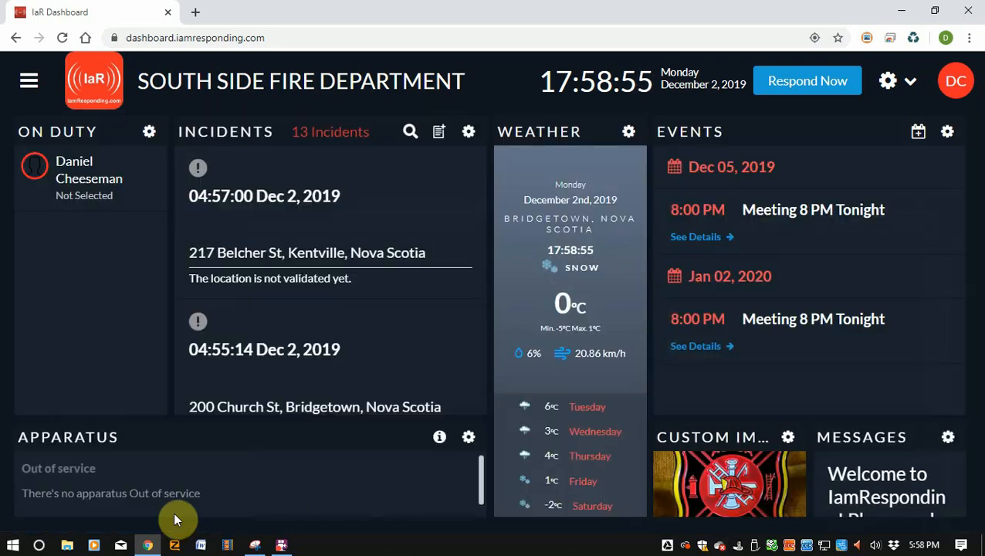
pyautogui.moveTo(334, 449)
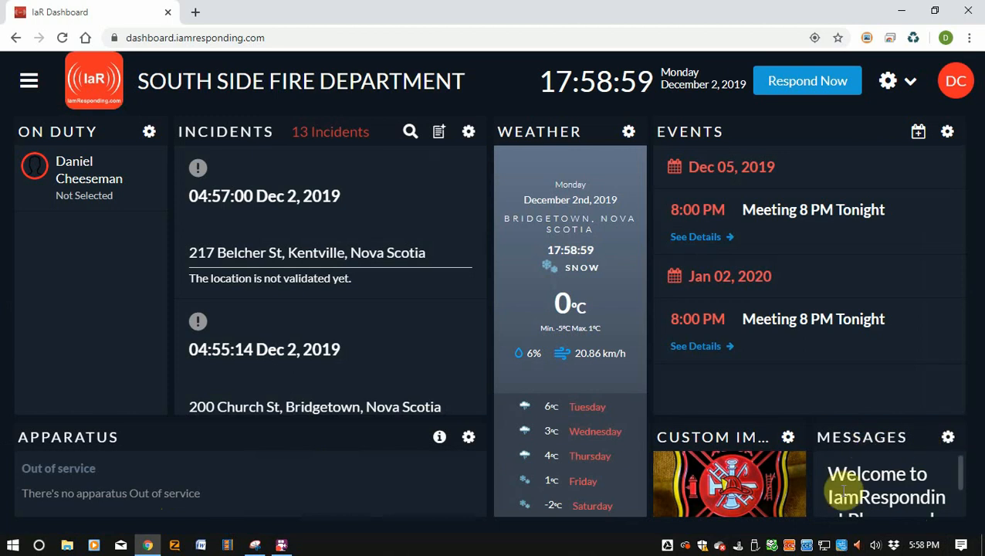
# Turn Share theme's background color On for the Messages tile and save.
pyautogui.click(948, 436)
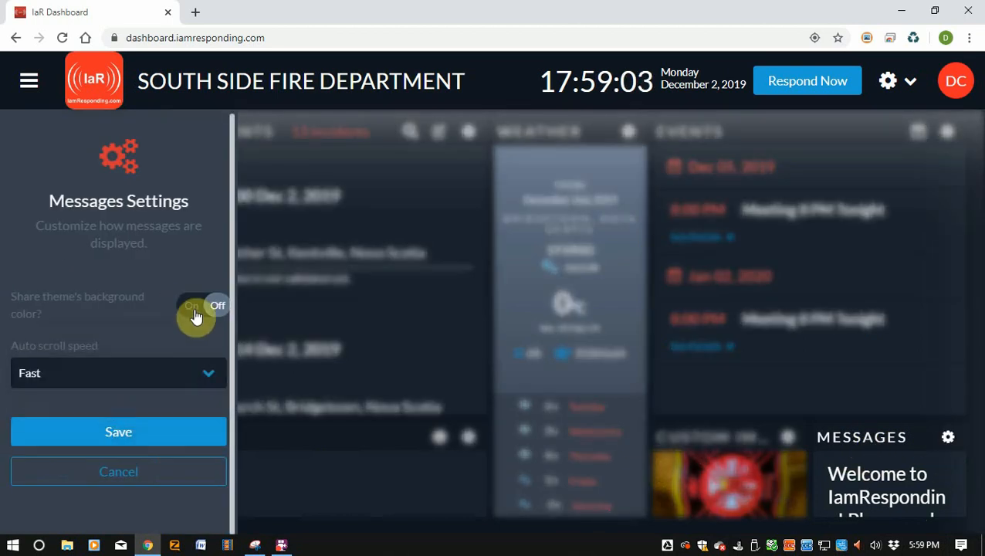
pyautogui.click(200, 305)
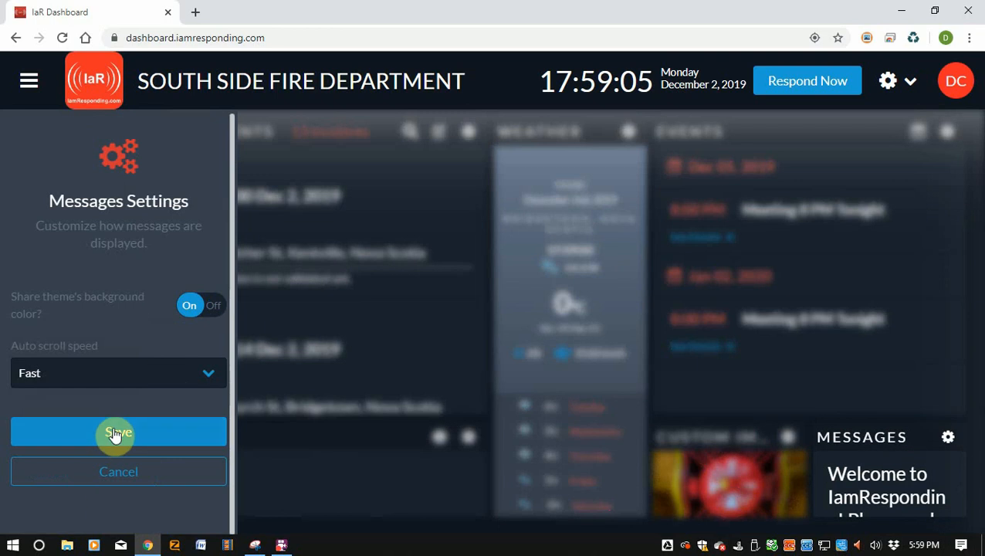
pyautogui.click(118, 431)
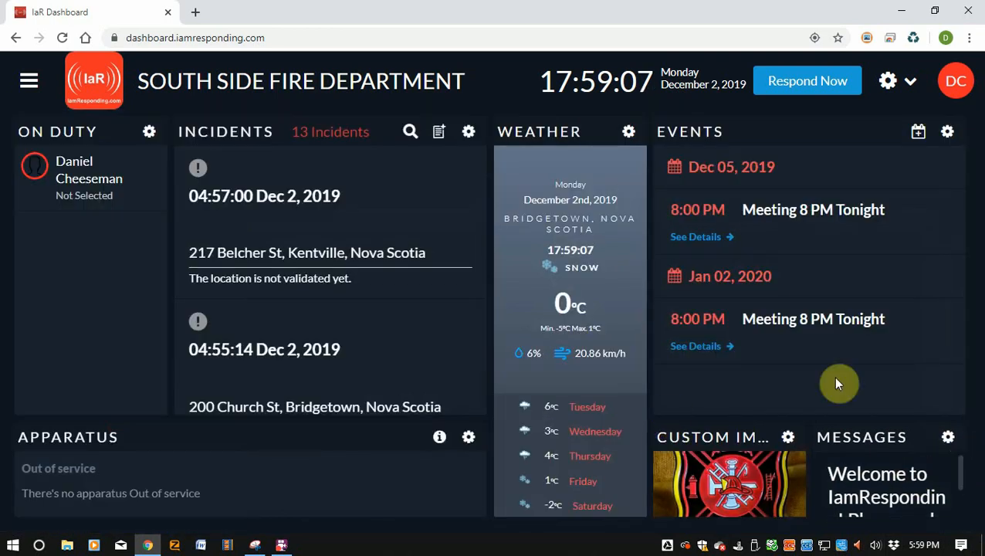
pyautogui.moveTo(701, 308)
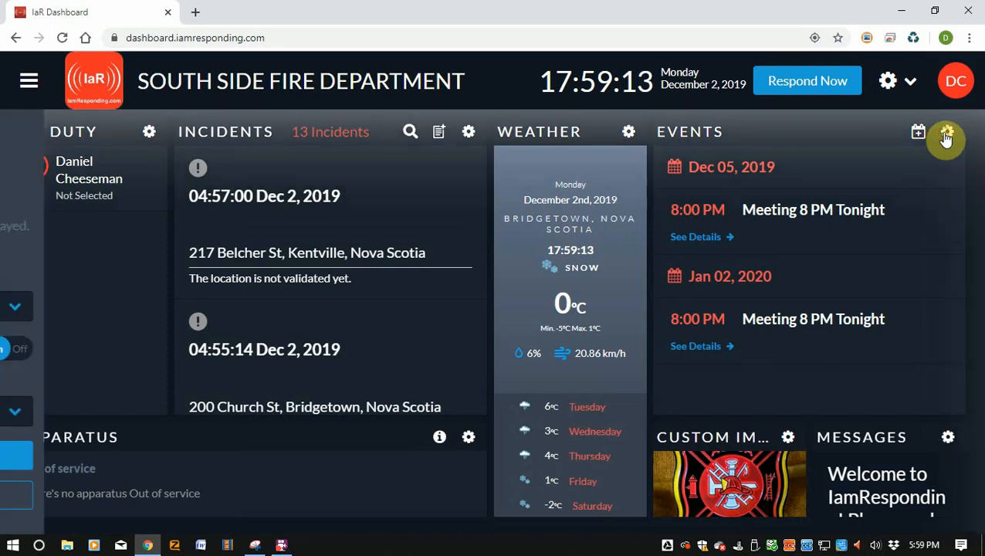
pyautogui.click(946, 131)
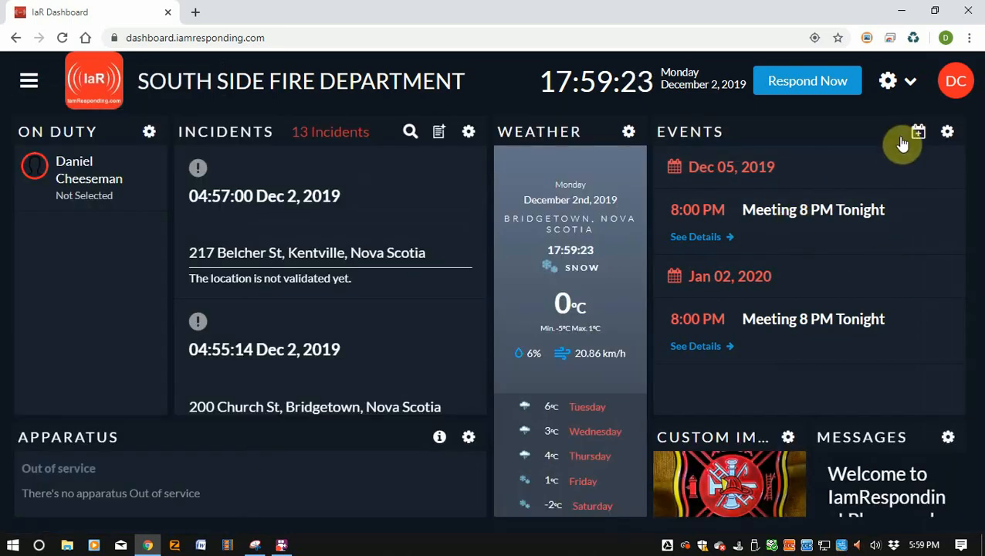
pyautogui.moveTo(960, 166)
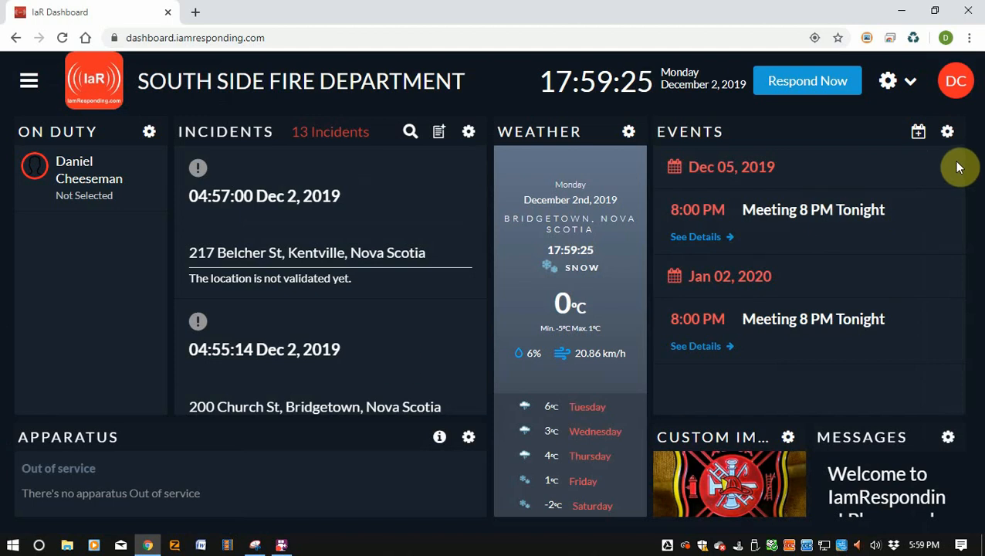
pyautogui.moveTo(916, 131)
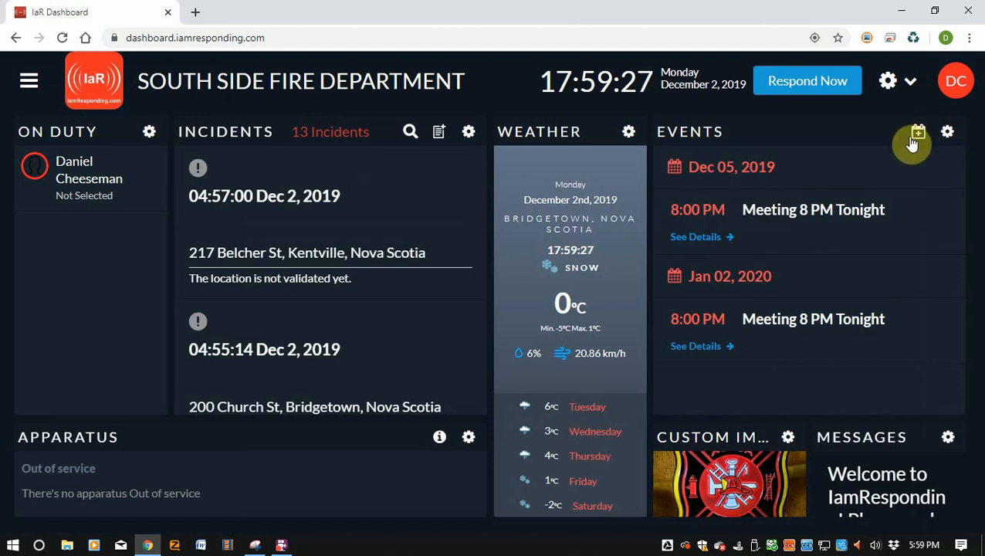
pyautogui.moveTo(911, 253)
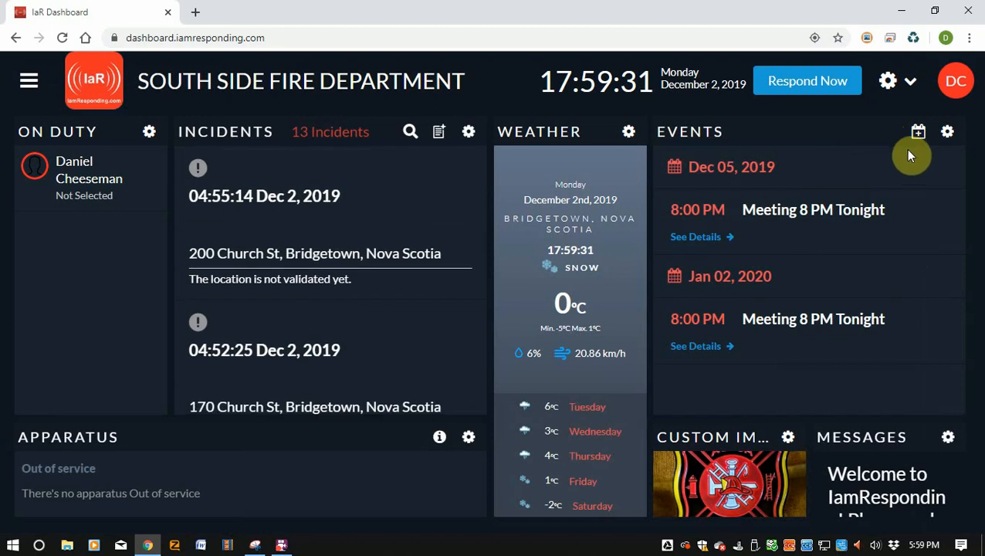
pyautogui.click(917, 132)
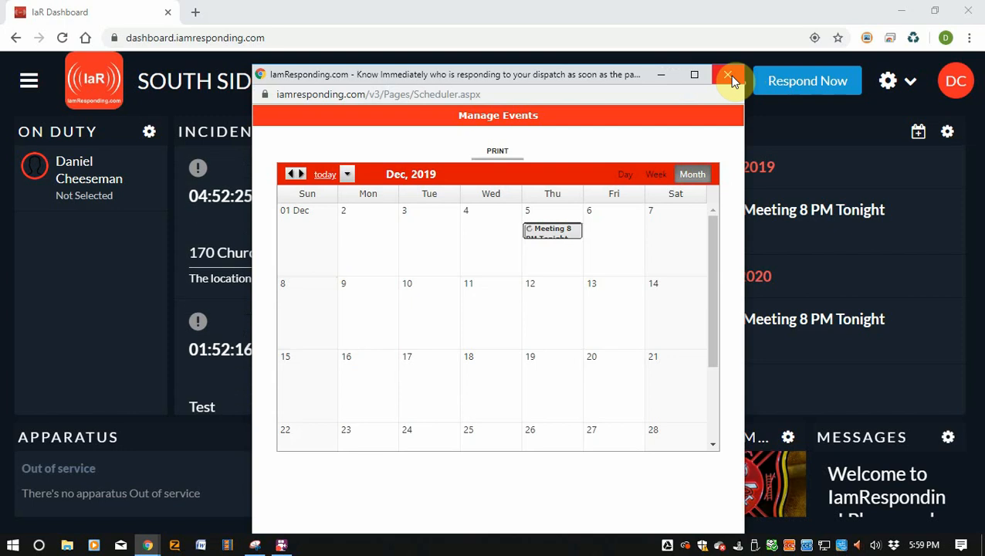
pyautogui.click(726, 74)
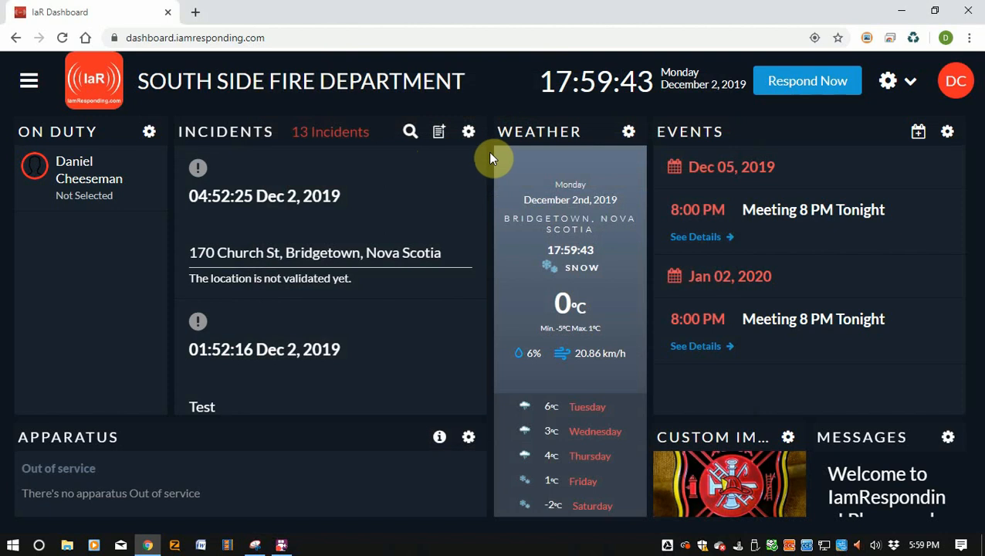
pyautogui.click(438, 131)
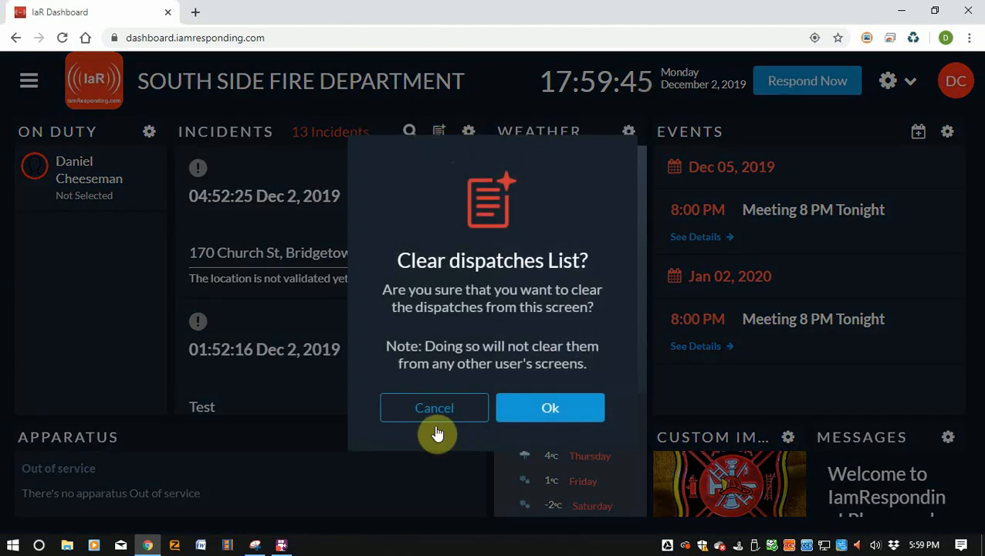
pyautogui.click(434, 407)
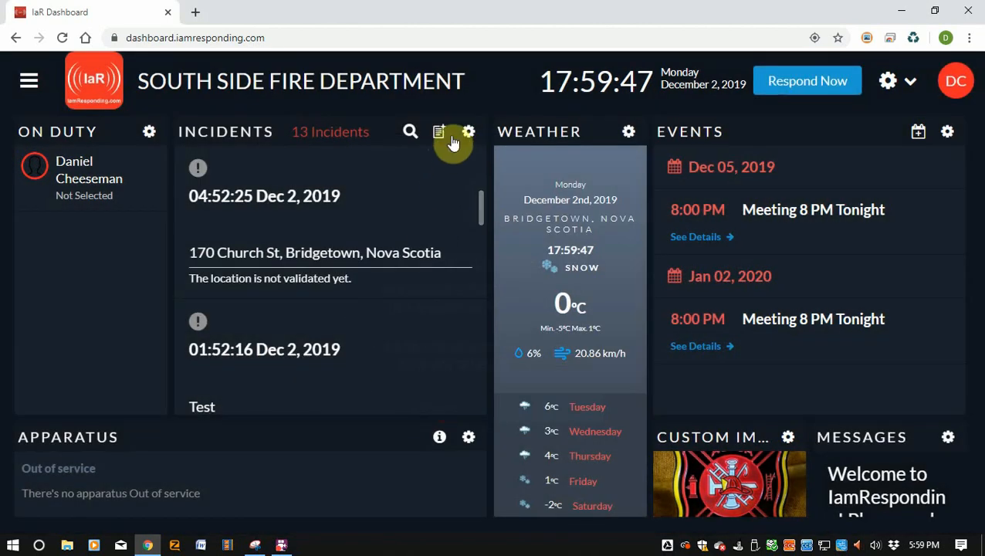
# Turn Heart Healthy on, choose Phone Tone as the alert sound and Male 1 as the alert voice.
pyautogui.click(438, 131)
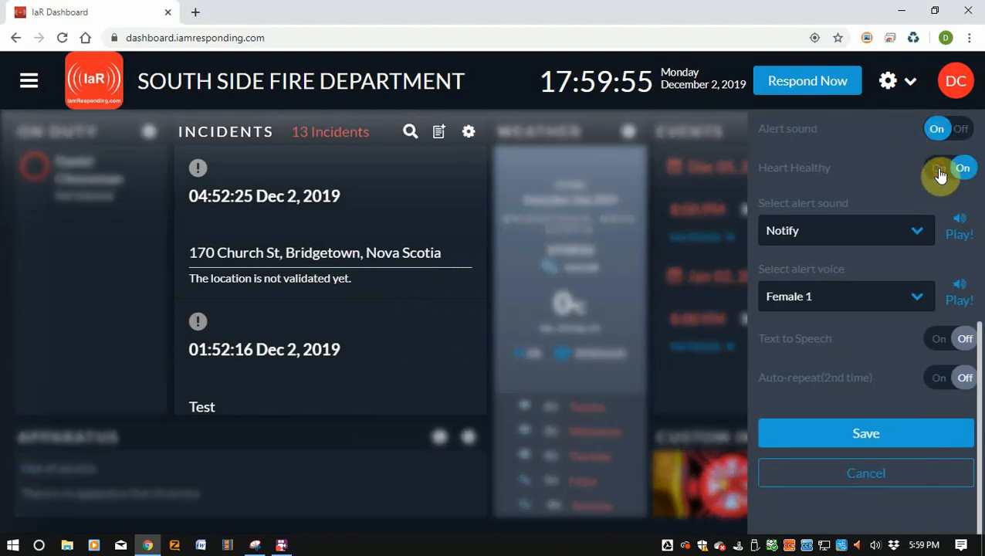
pyautogui.click(949, 167)
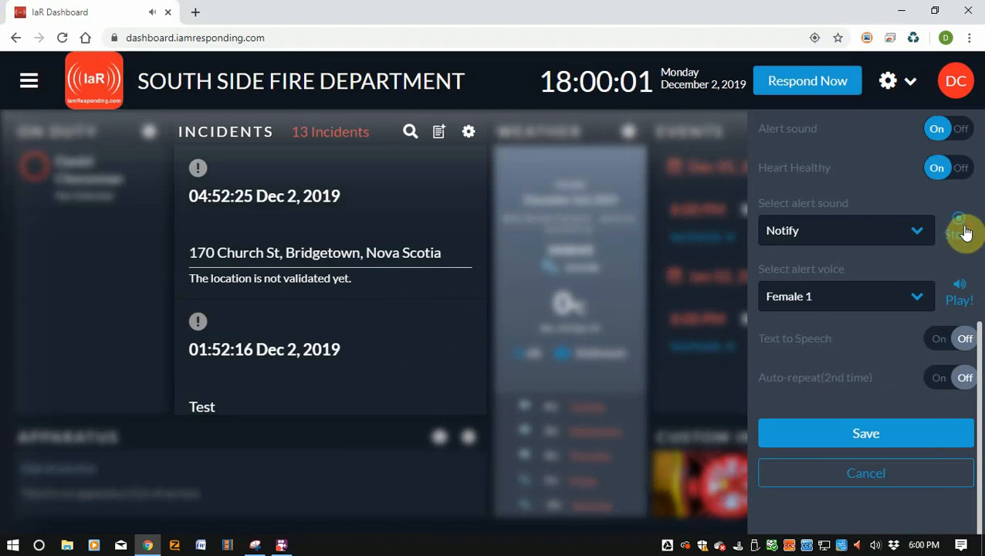
pyautogui.click(846, 230)
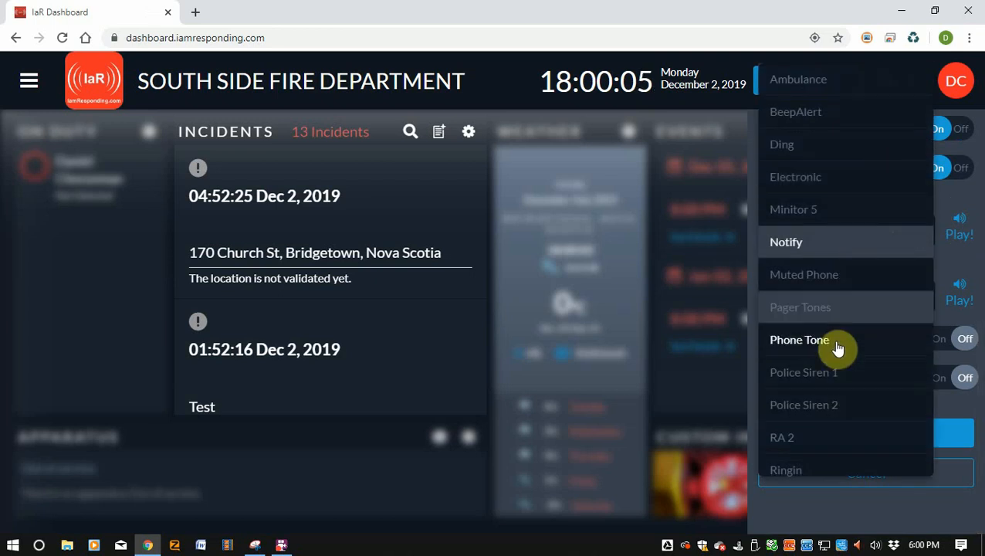
pyautogui.click(799, 340)
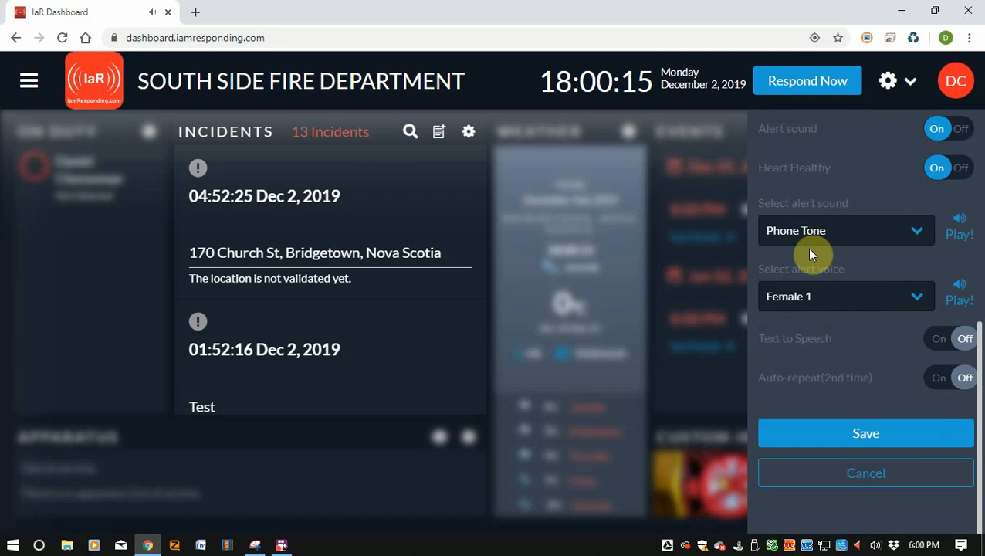
pyautogui.moveTo(708, 382)
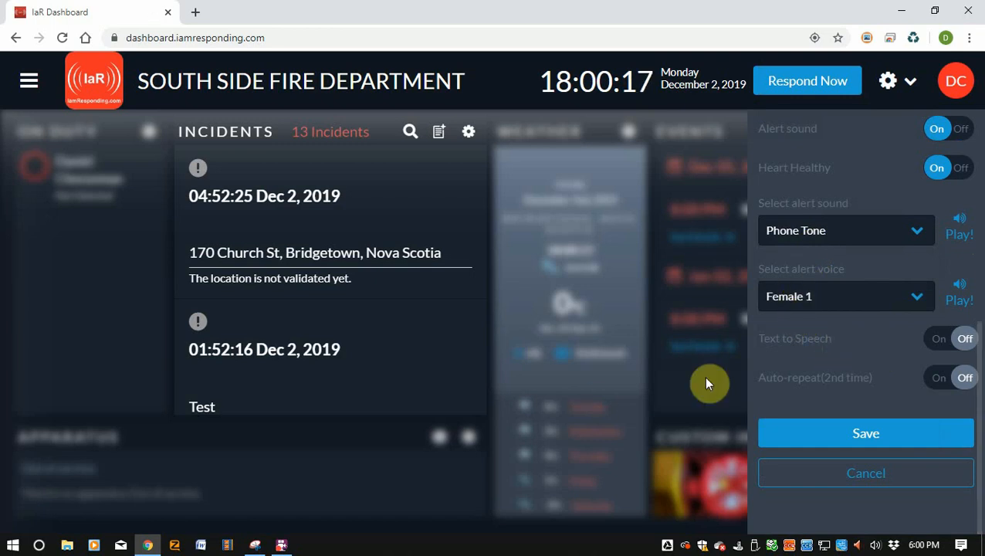
pyautogui.click(846, 297)
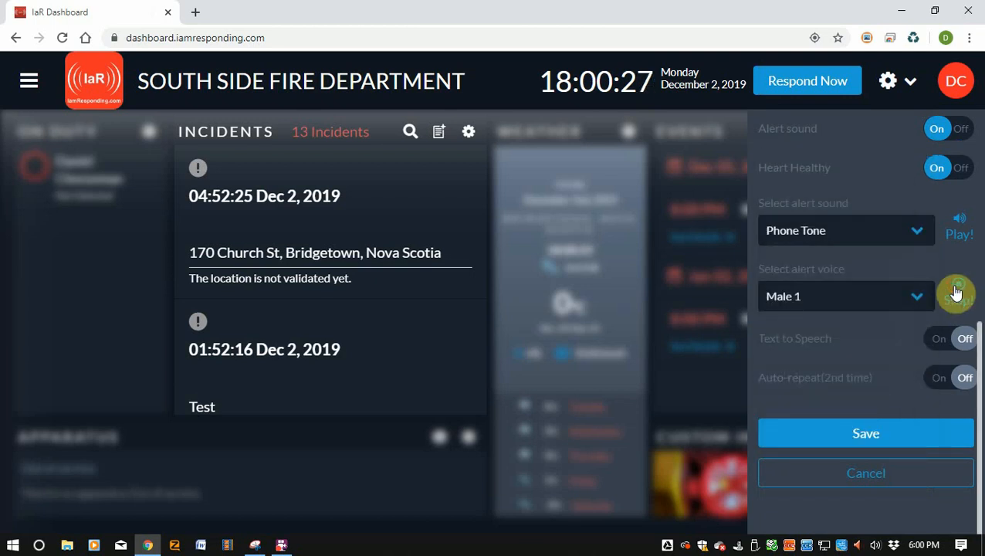
pyautogui.moveTo(806, 392)
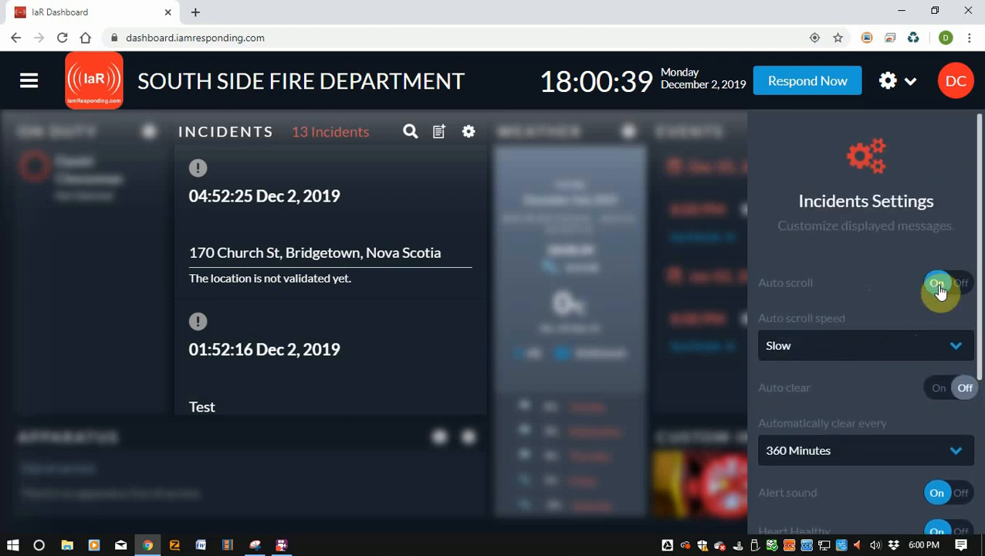
# Switch auto scroll off and auto clear on at 360 Minutes, with text to speech and auto-repeat on.
pyautogui.click(951, 281)
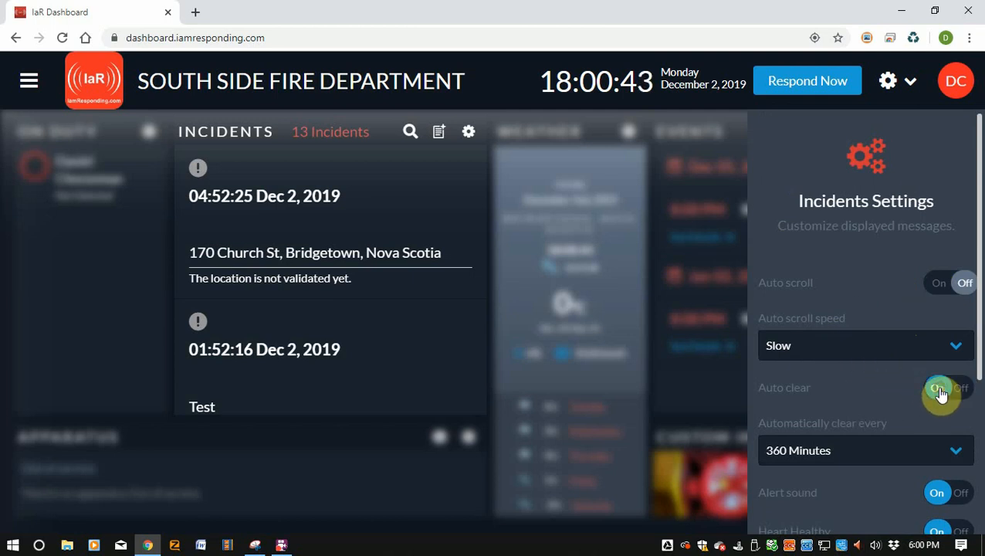
pyautogui.click(949, 386)
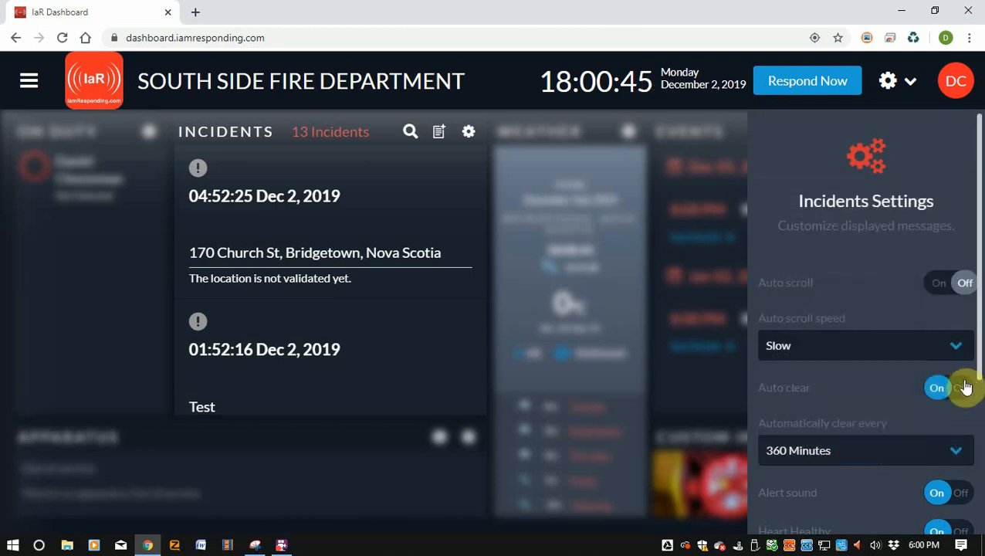
pyautogui.click(963, 386)
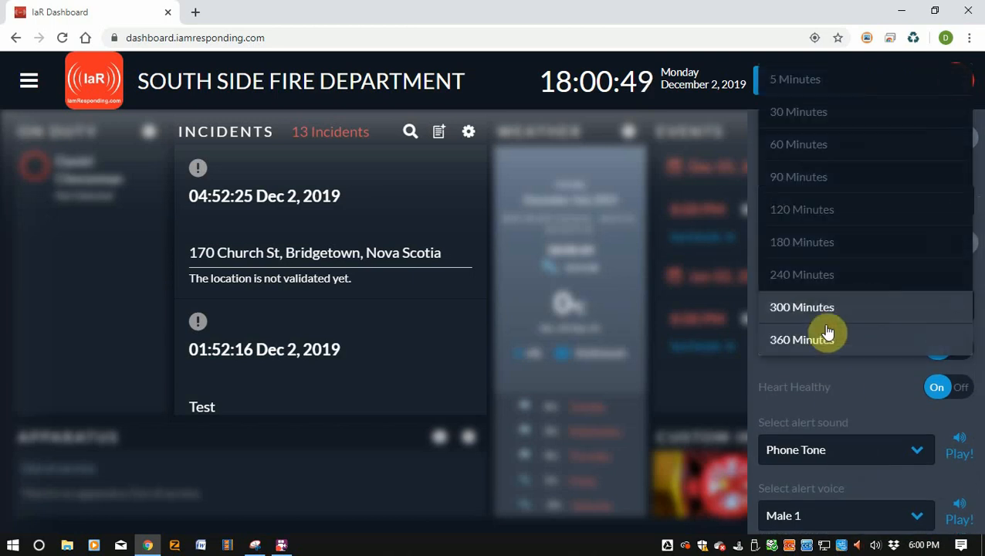
pyautogui.click(800, 339)
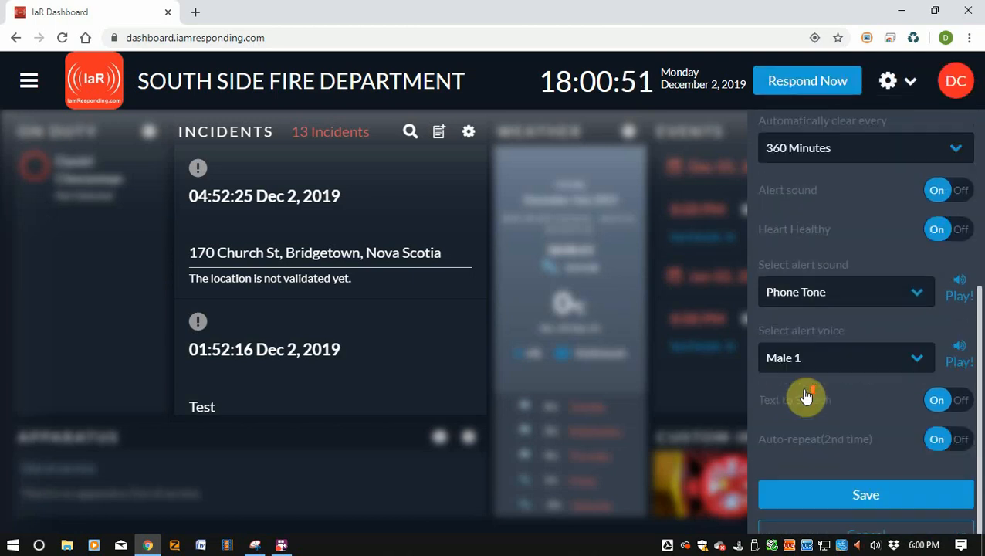
pyautogui.scroll(-3)
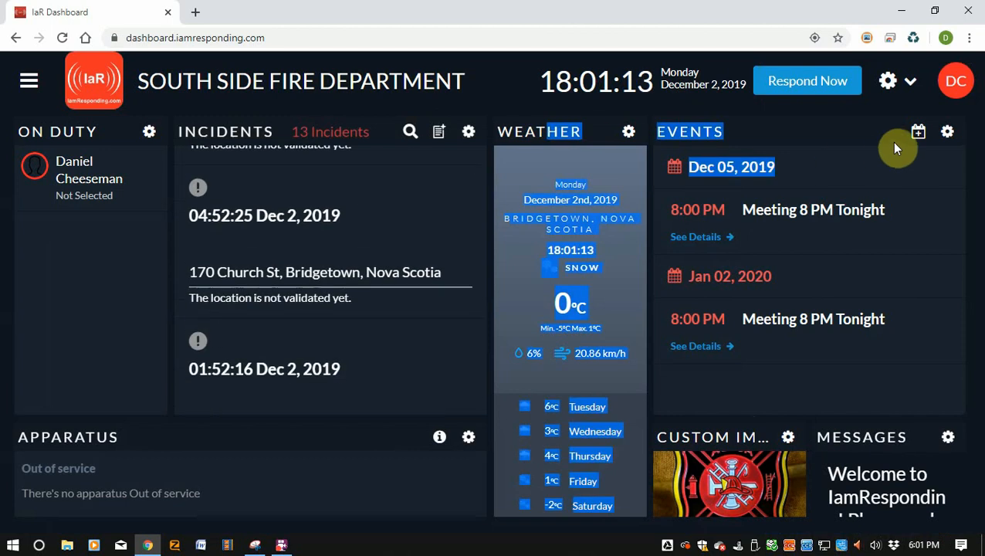
# Edit the layout so Weather moves to the right edge and Events sits beside Incidents, then apply it.
pyautogui.click(887, 80)
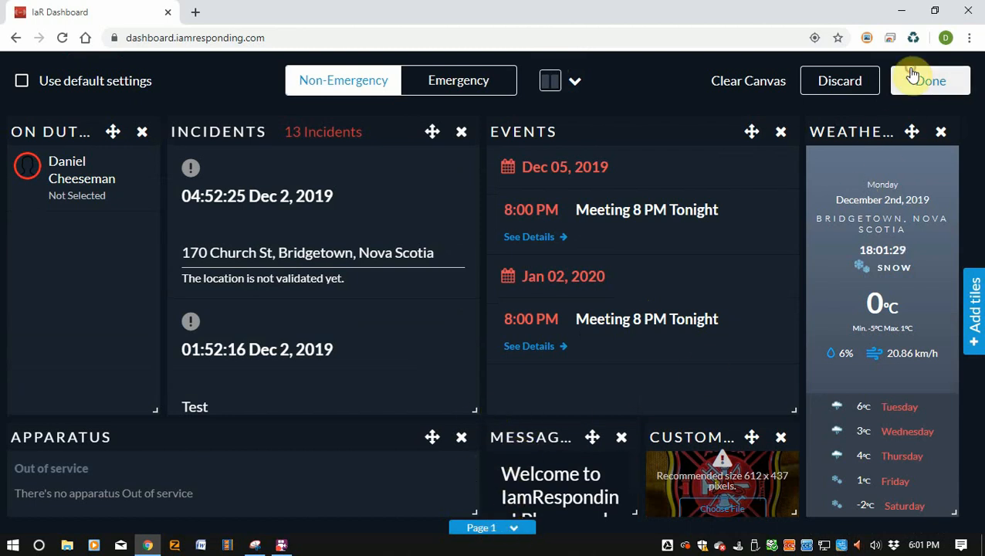
pyautogui.click(929, 80)
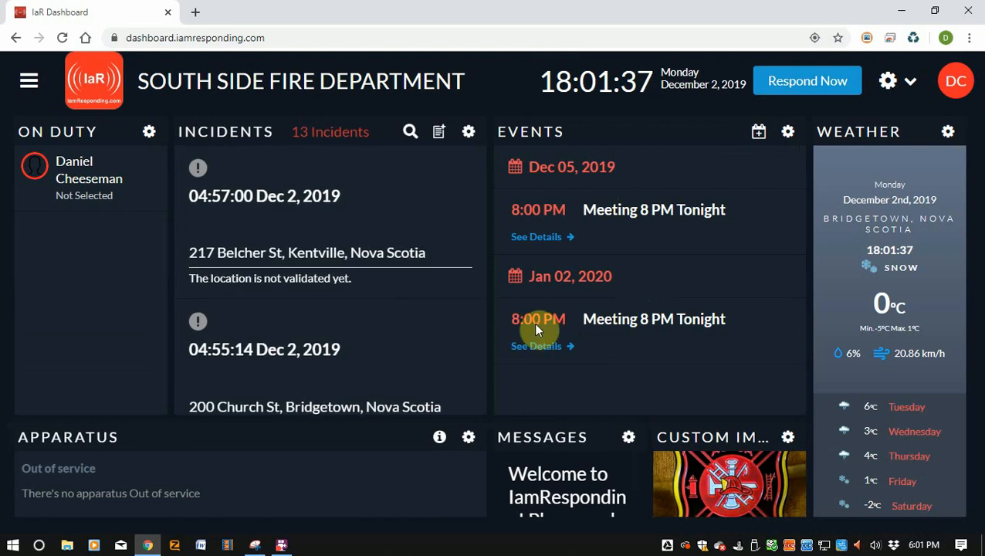
pyautogui.moveTo(636, 363)
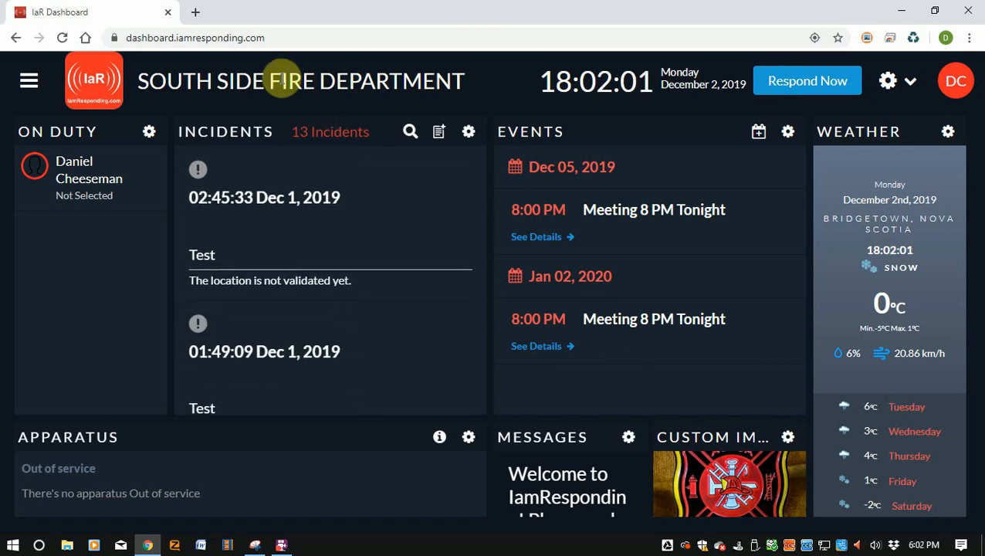
pyautogui.moveTo(654, 104)
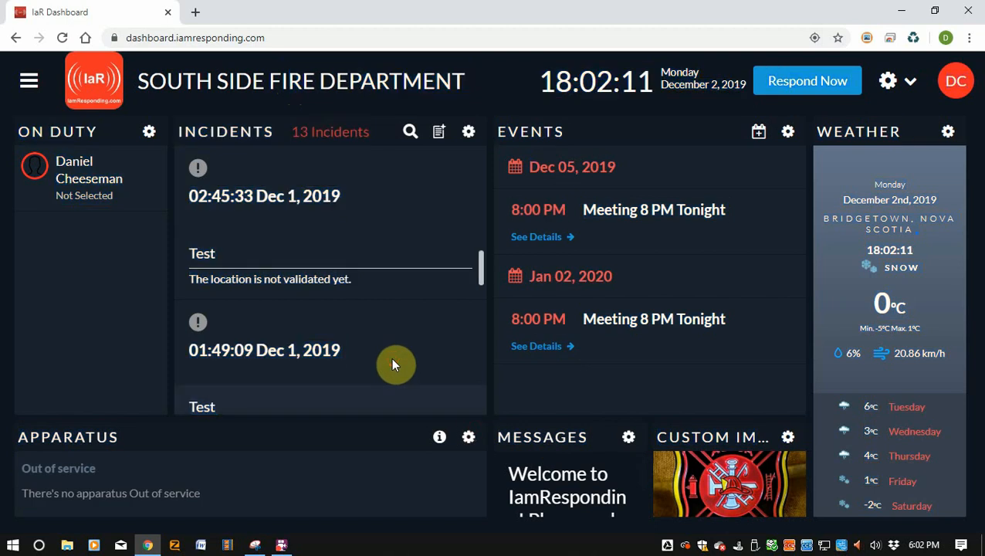
pyautogui.moveTo(861, 130)
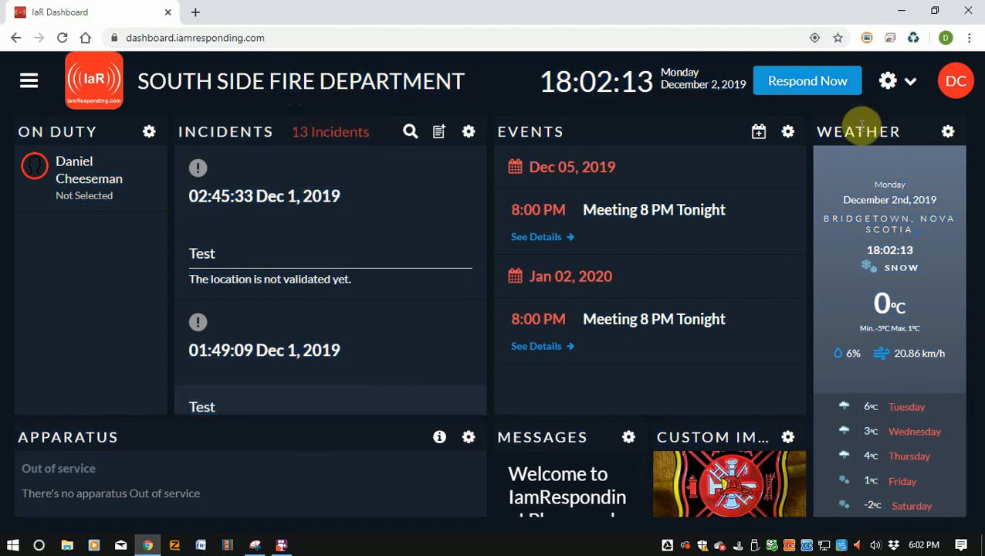
pyautogui.moveTo(880, 116)
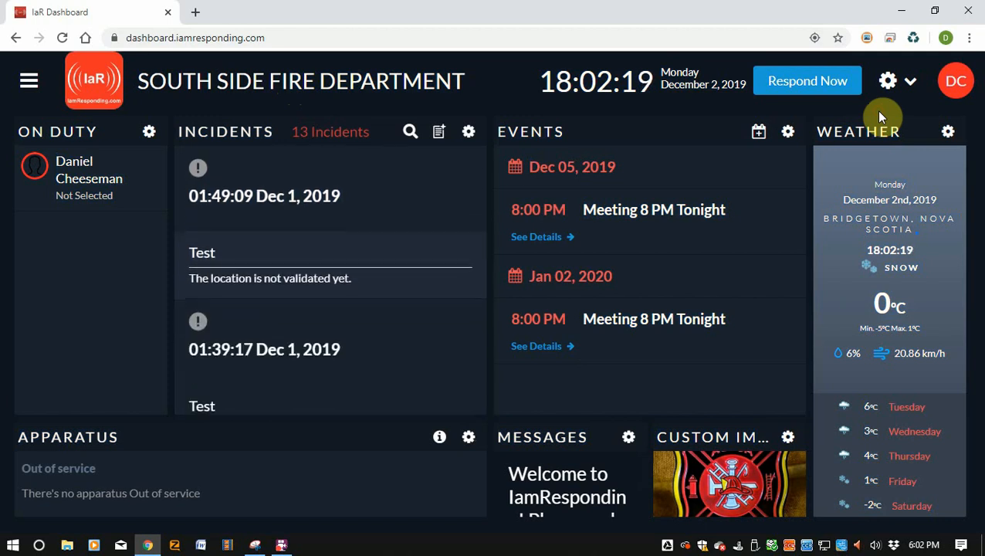
# Scroll the emergency view showing Roadmap, Hybrid and Street View maps of 200 Church St, Bridgetown.
pyautogui.scroll(-3)
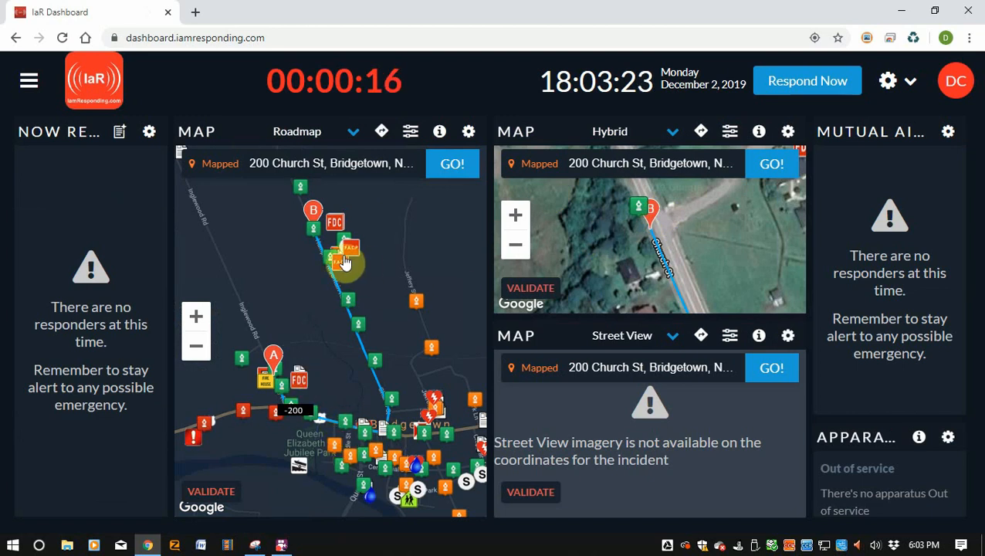
pyautogui.moveTo(682, 228)
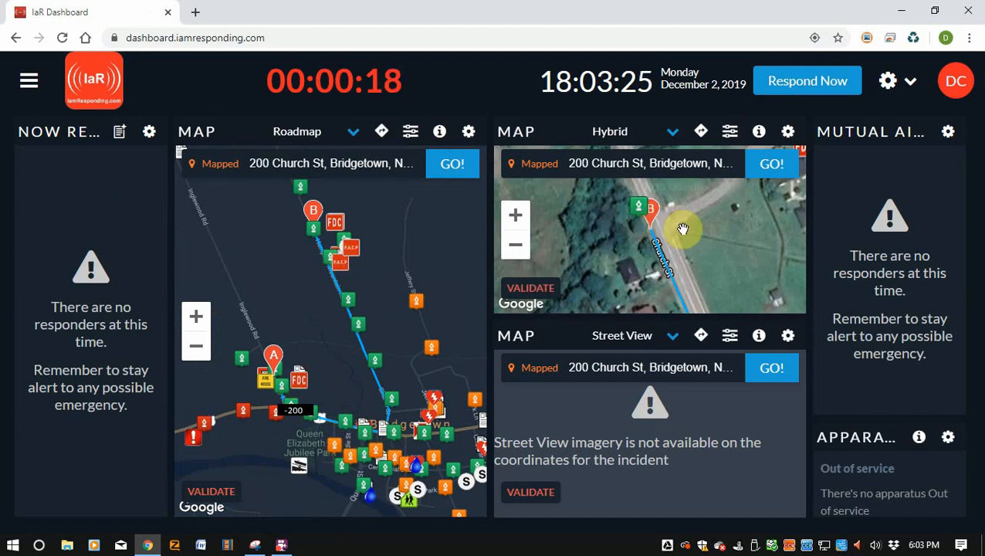
pyautogui.moveTo(671, 278)
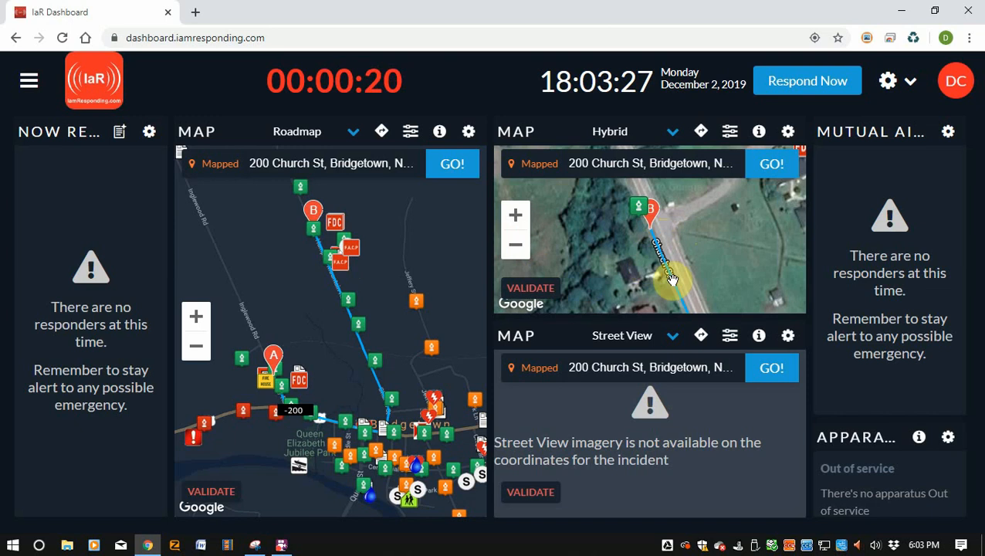
pyautogui.moveTo(707, 235)
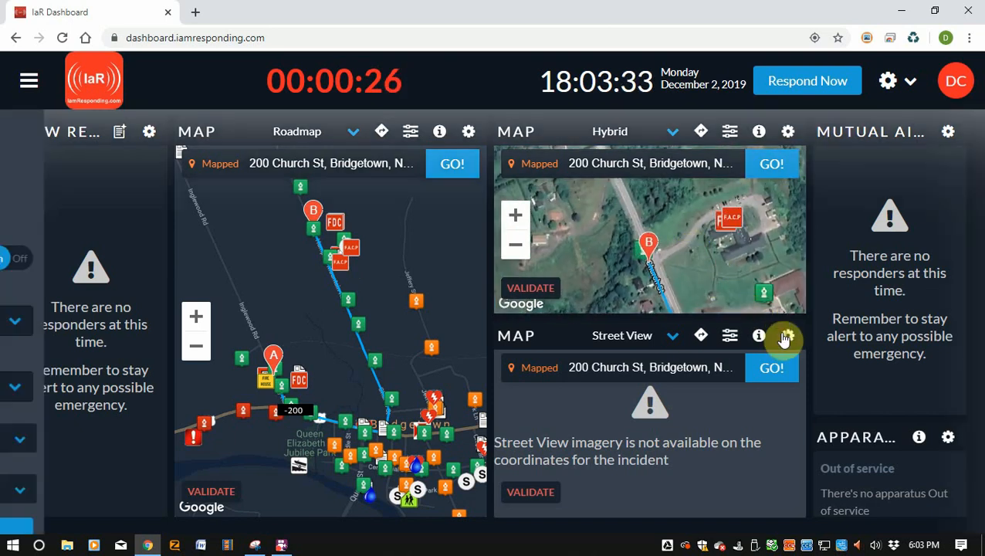
pyautogui.click(787, 335)
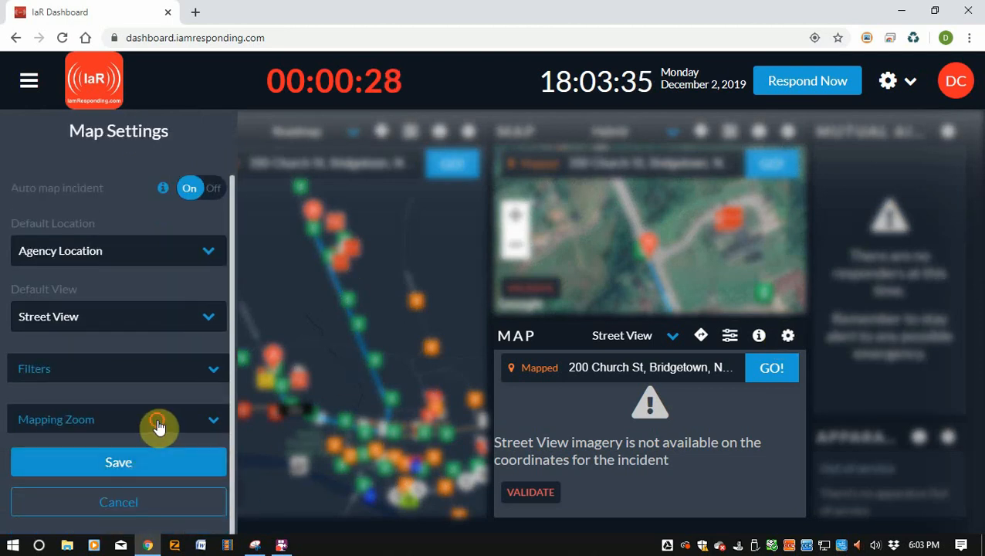
pyautogui.click(117, 418)
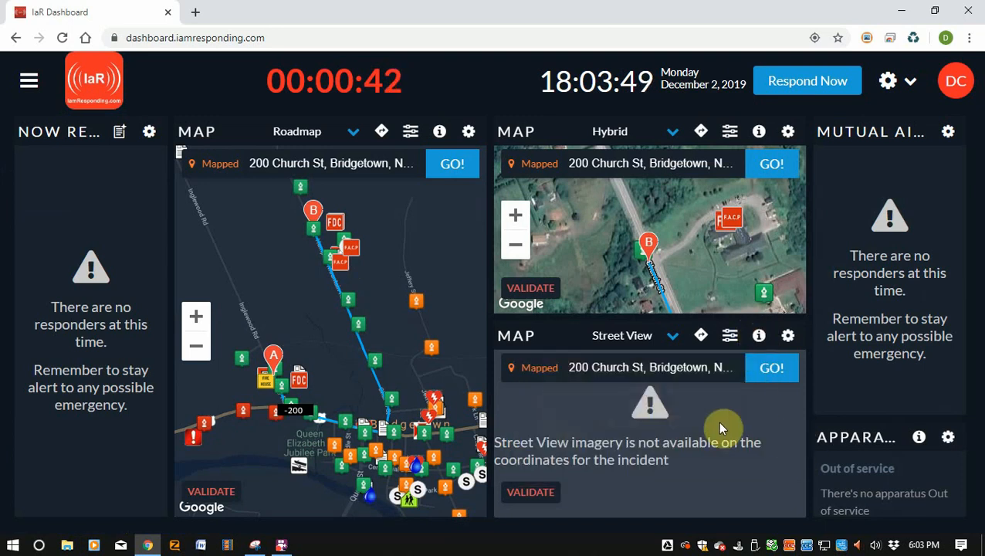
pyautogui.moveTo(661, 333)
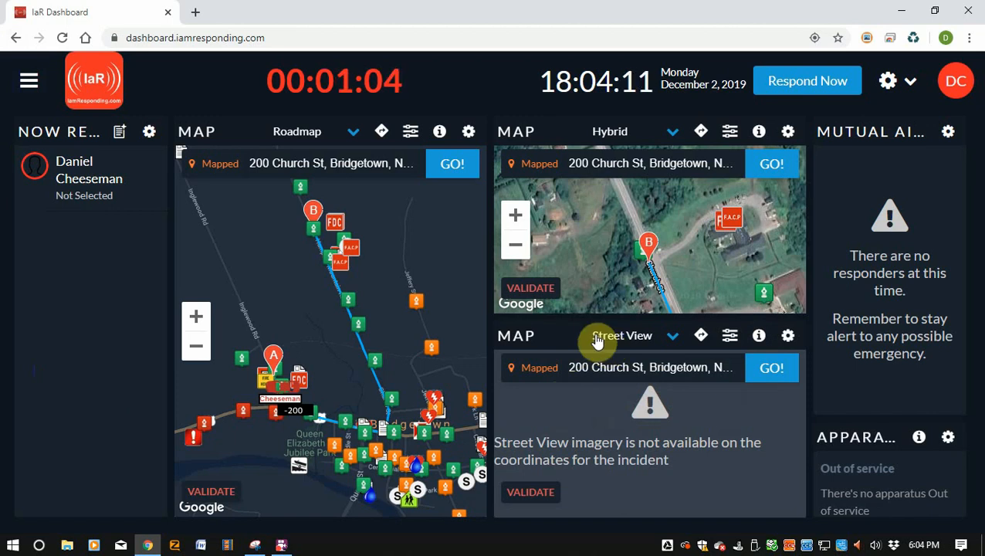
pyautogui.moveTo(550, 339)
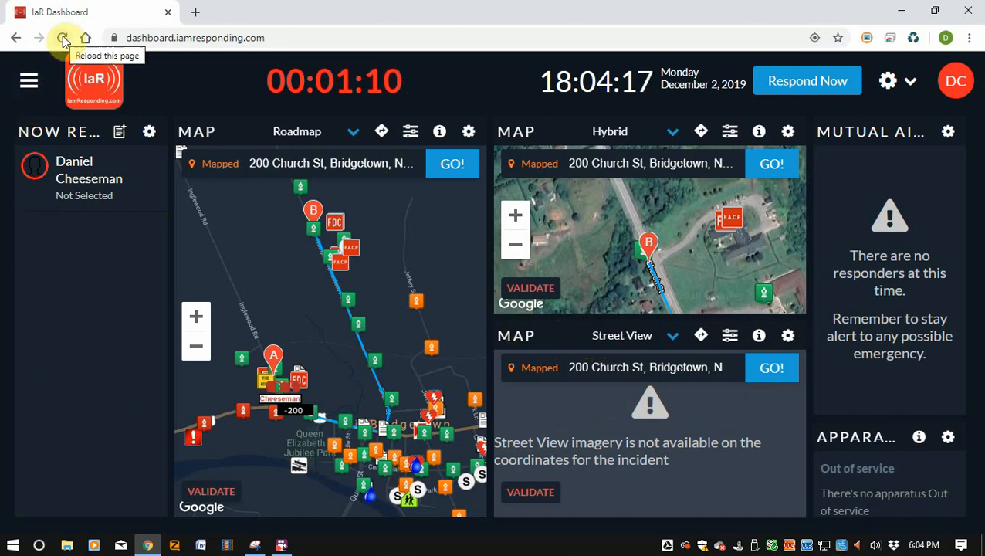
# Use the navigation menu's Dashboard entry to return to the regular dashboard.
pyautogui.click(27, 80)
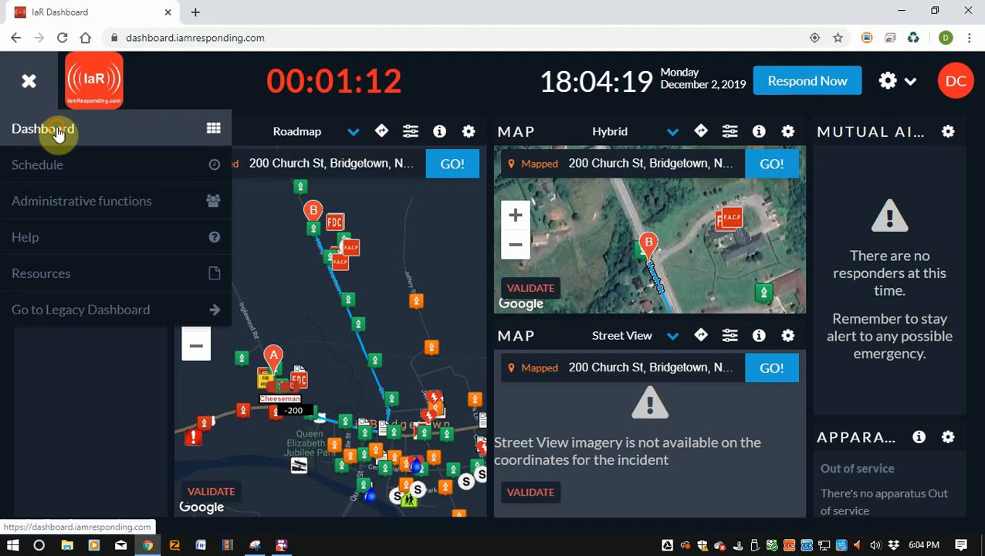
pyautogui.click(43, 130)
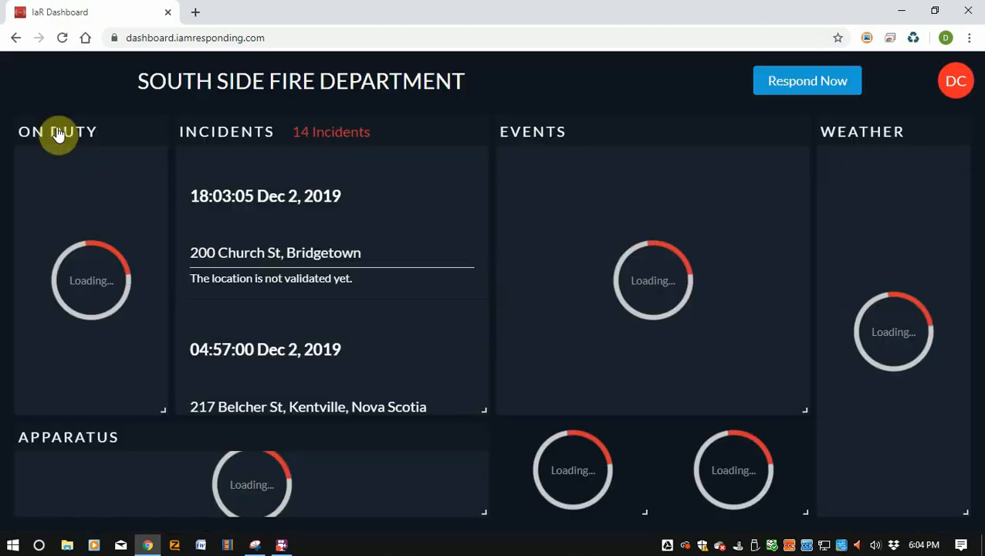